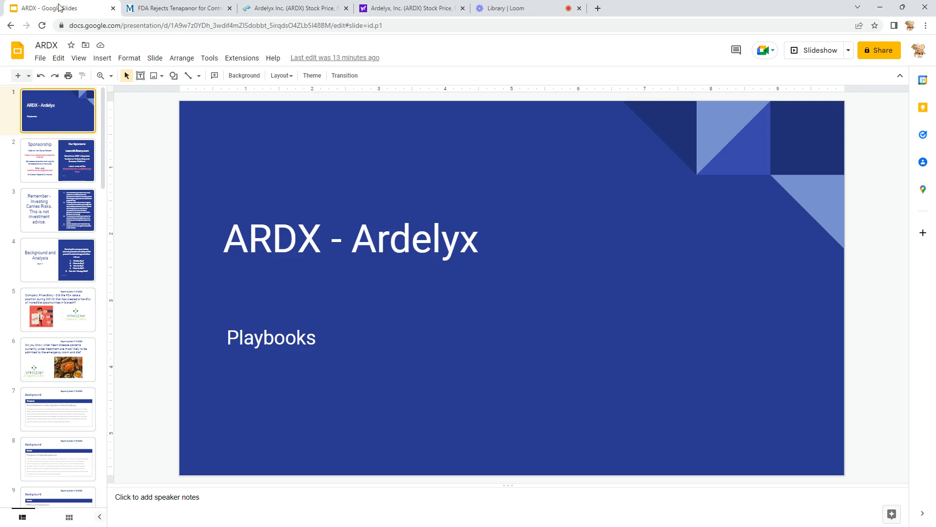
mouse_move(128, 232)
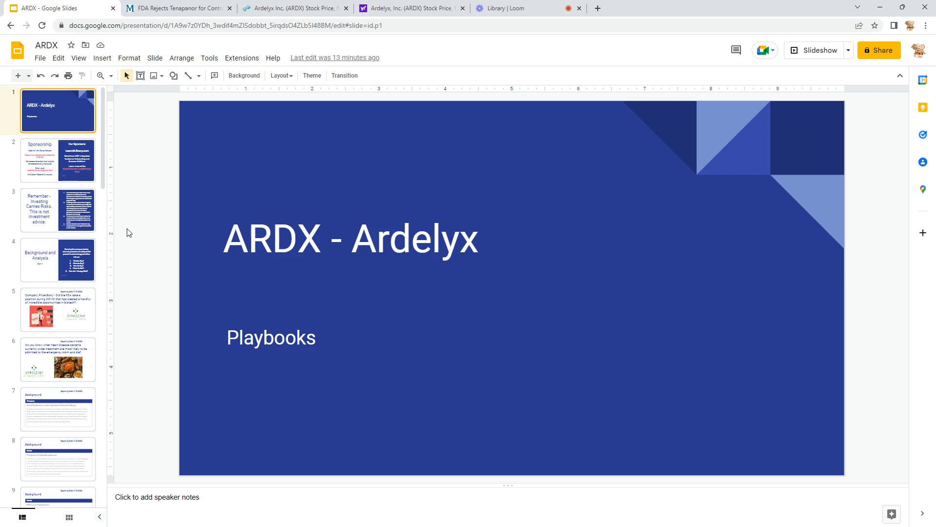
Open slide 2, the Sponsorship page that follows the ARDX title slide.
left_click(58, 159)
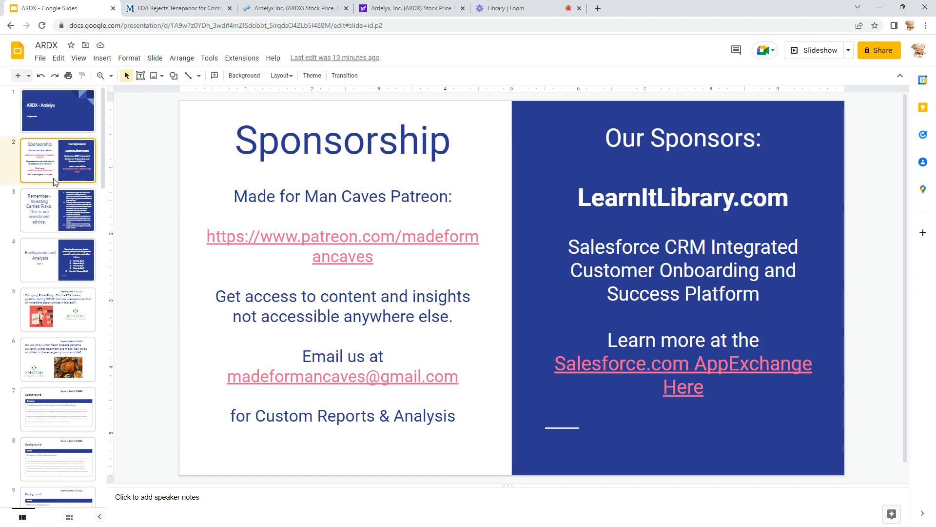
View the investing-risk disclaimer slide, then open Background and Analysis Part 1.
left_click(58, 211)
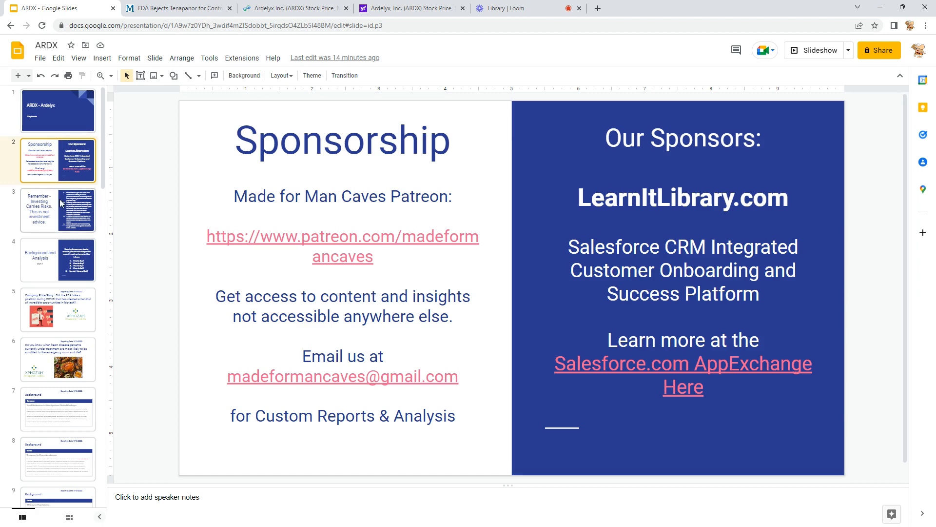
left_click(58, 209)
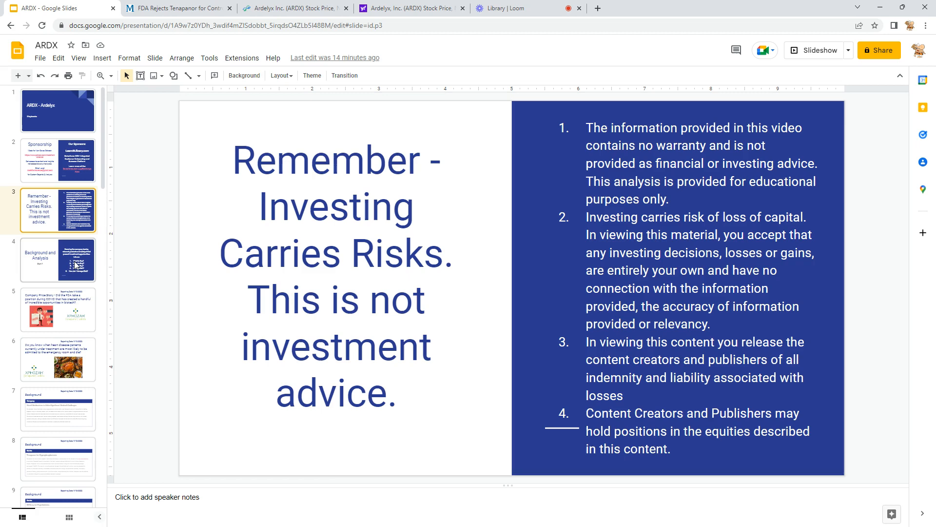
left_click(58, 260)
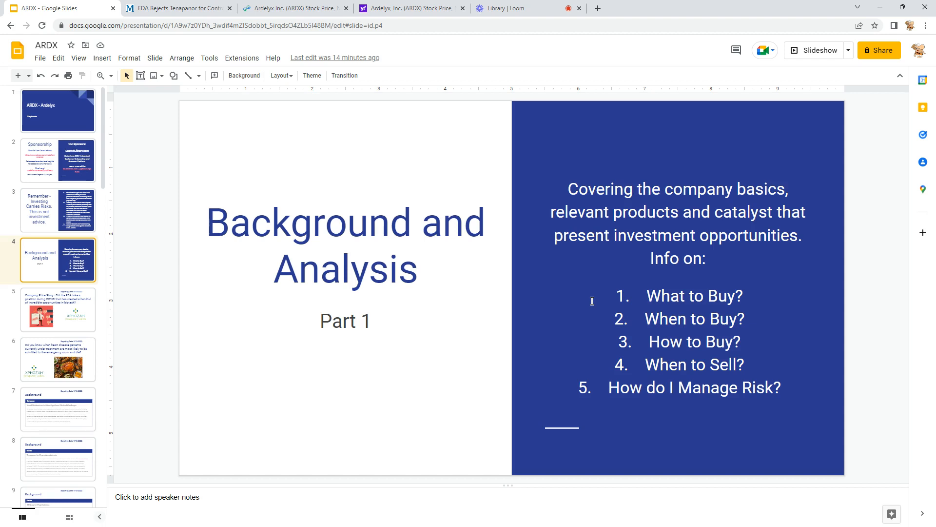
mouse_move(560, 297)
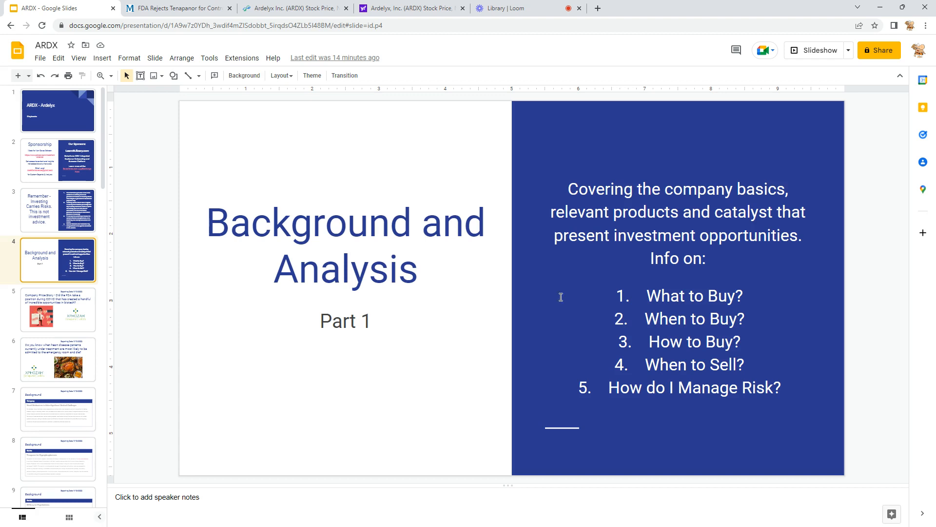
Open slide 5, the Company Price Story on FDA rejection, COVID and XPHOZAH.
left_click(58, 309)
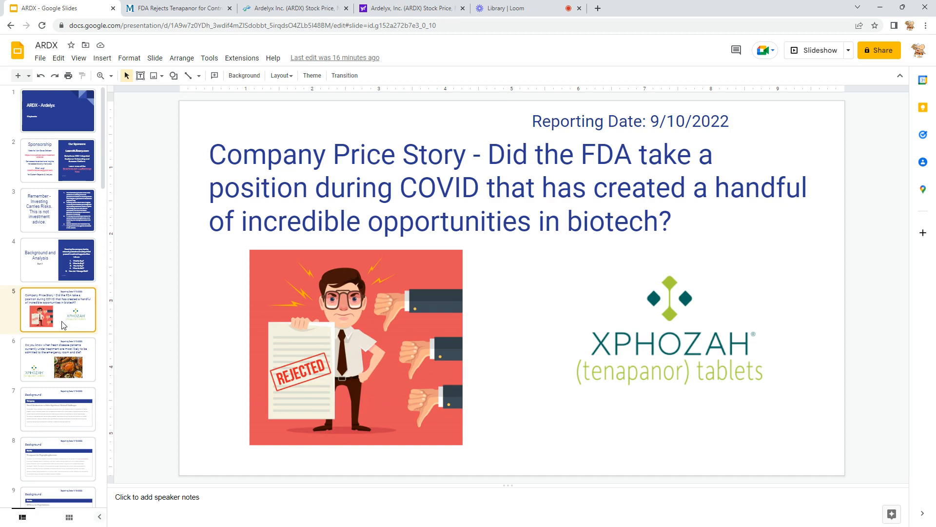
Open slide 6, asking when treated heart disease patients reach the emergency room.
left_click(58, 359)
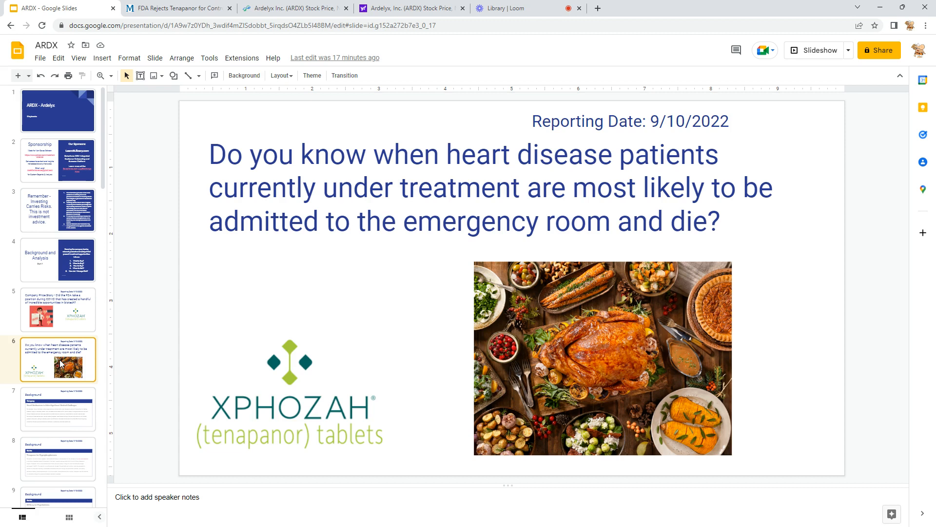
Step through the Company, Tenapanor, RDX013, RDX020 and AMPLIFY slides to XPHOZAH pending FDA.
left_click(59, 409)
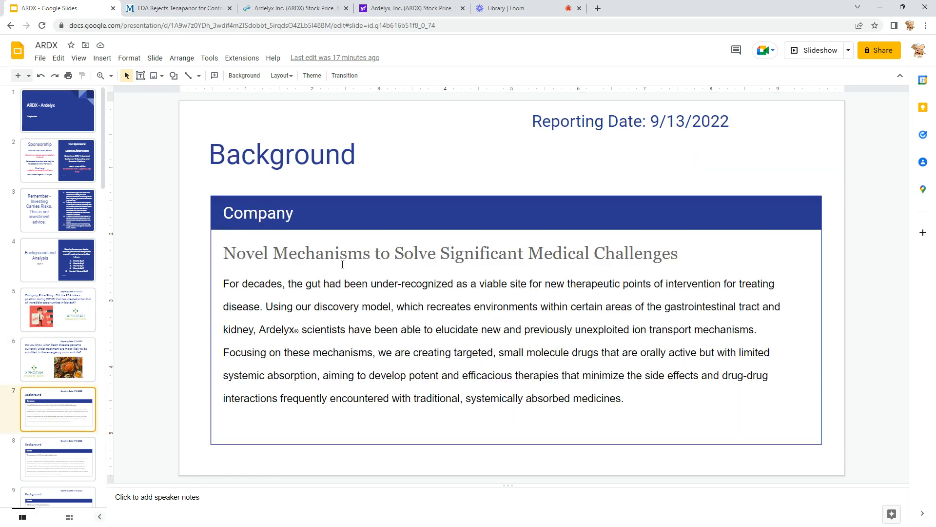
mouse_move(670, 287)
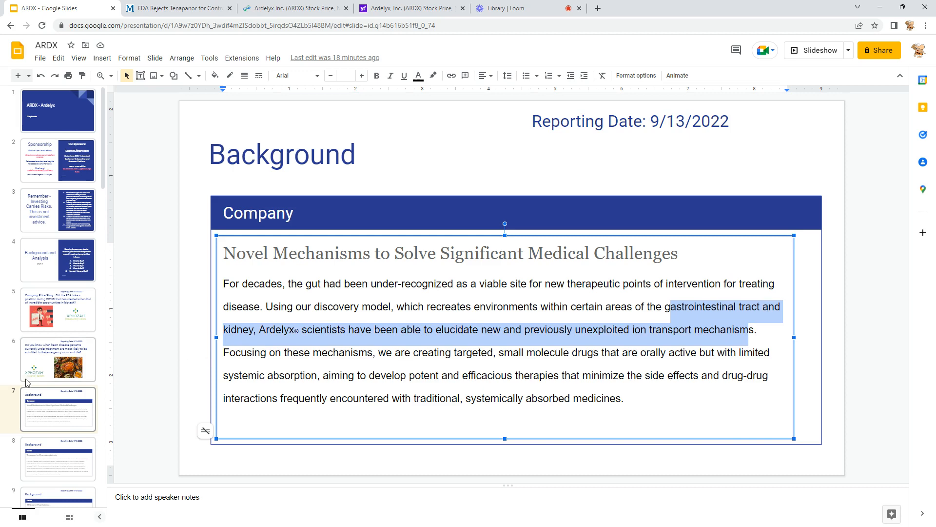
left_click(58, 458)
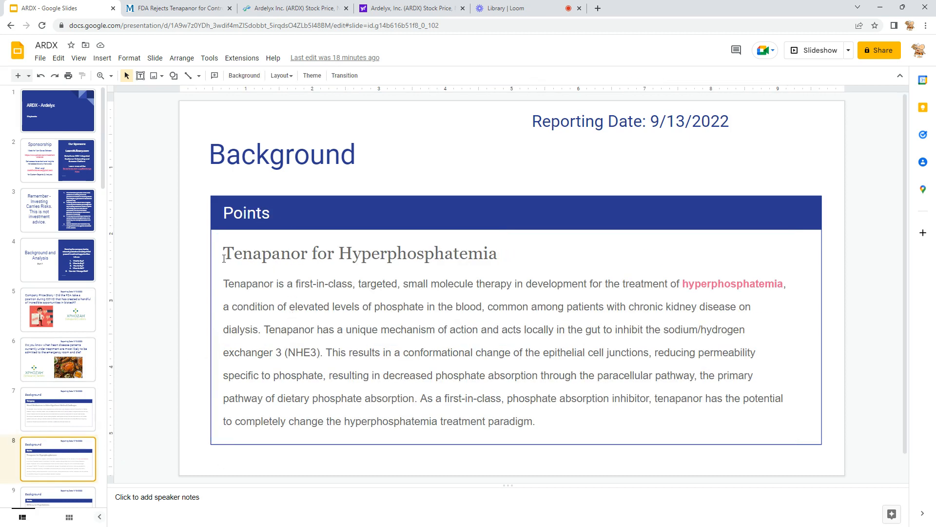
mouse_move(496, 255)
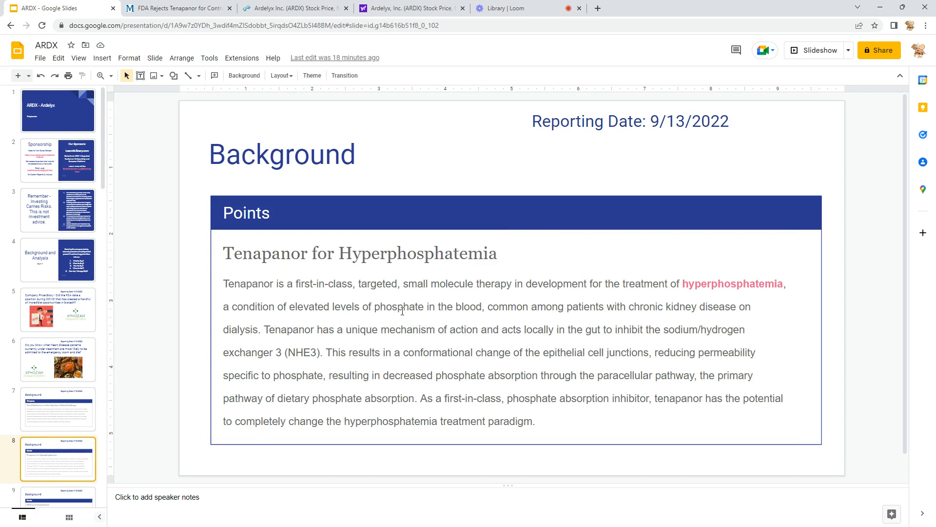
mouse_move(630, 308)
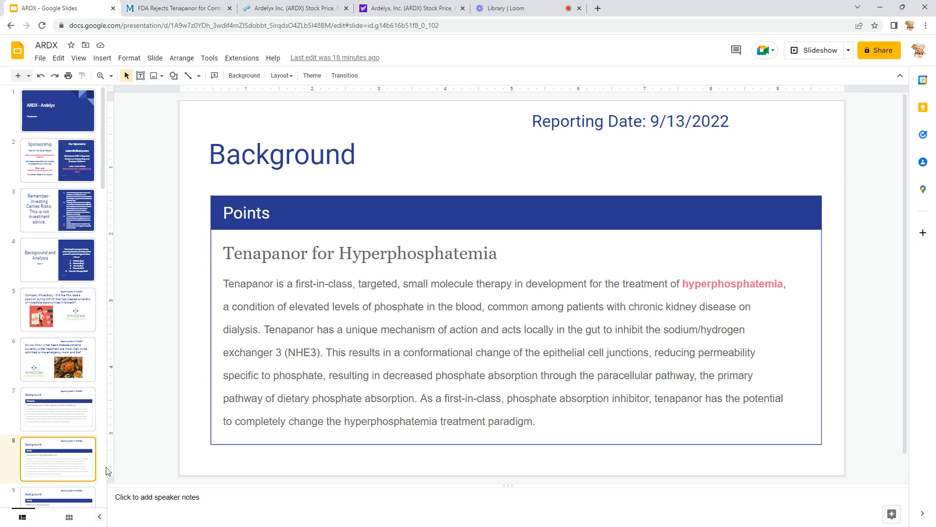
left_click(58, 361)
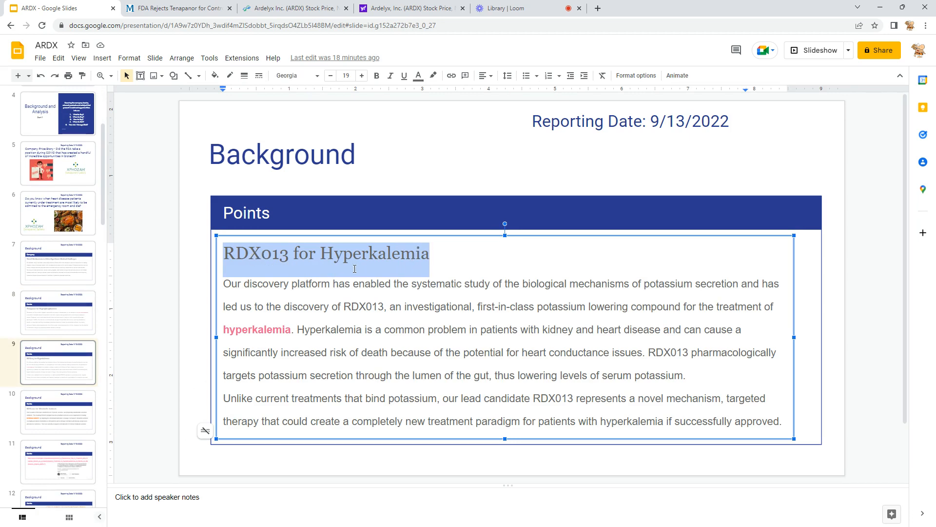
left_click(58, 412)
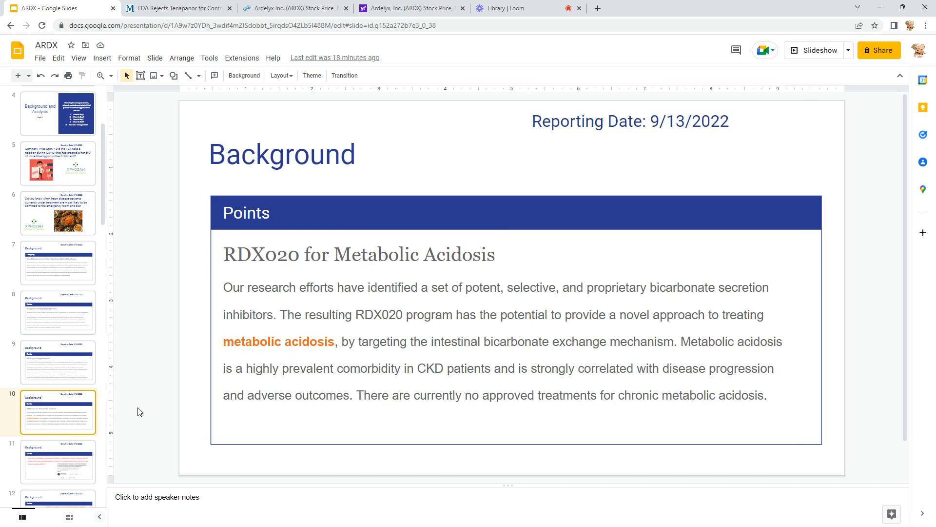
mouse_move(94, 401)
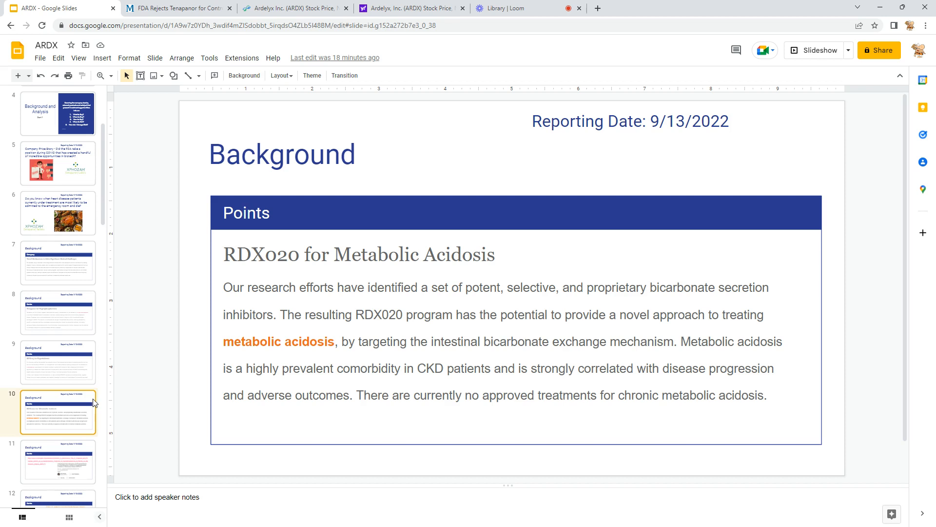
scroll("down", 3)
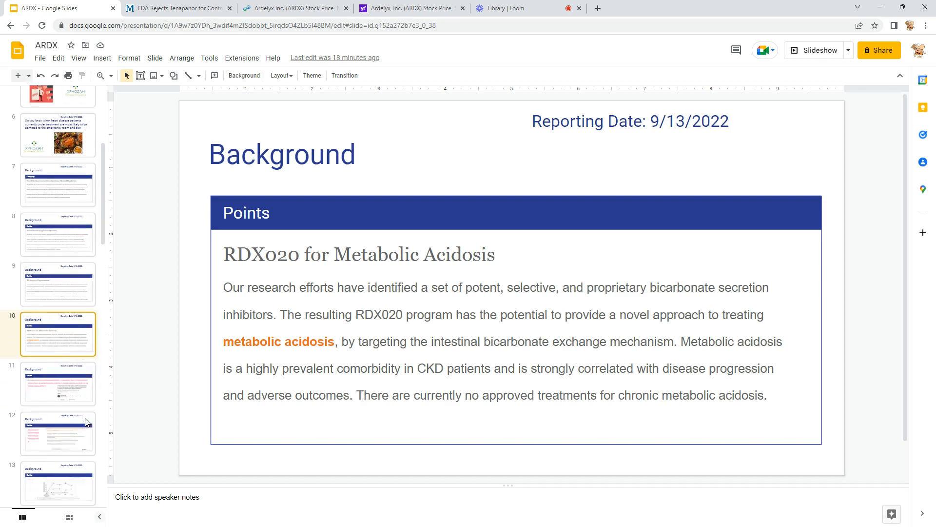
scroll("down", 3)
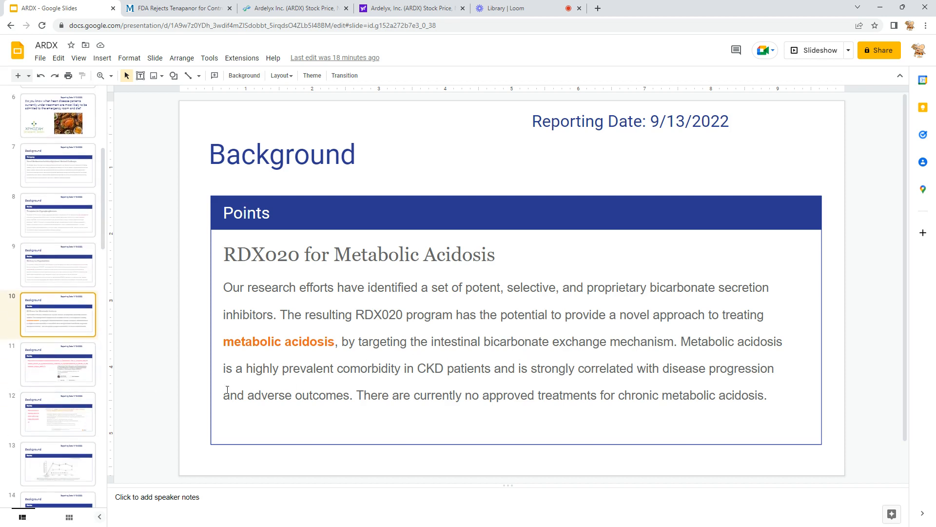
left_click(58, 364)
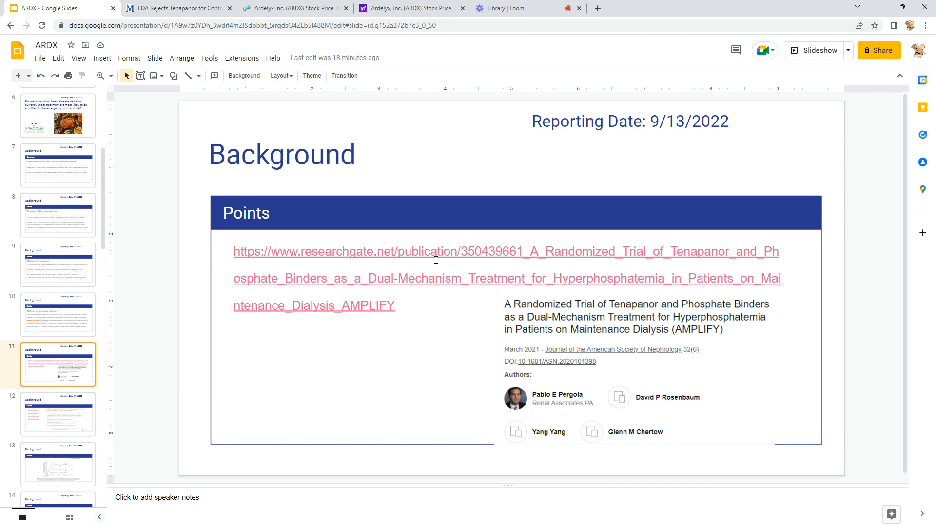
mouse_move(434, 312)
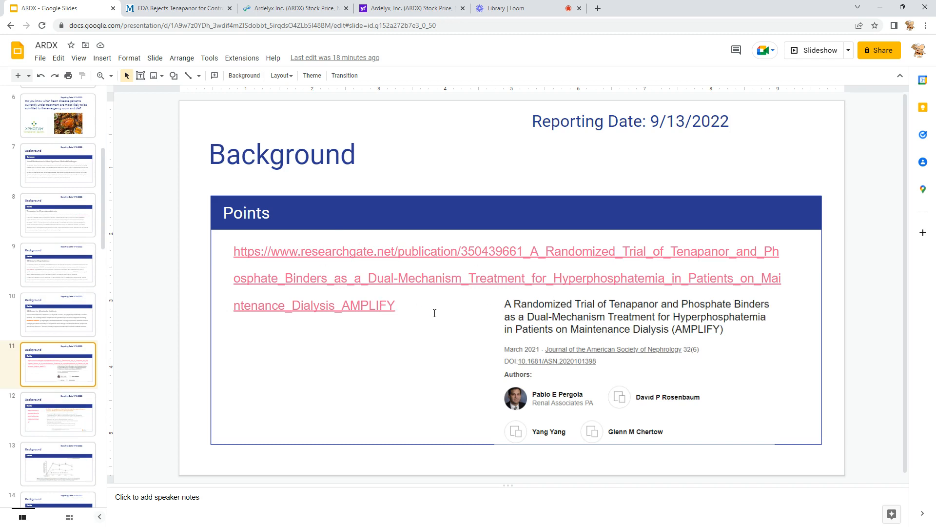
mouse_move(502, 347)
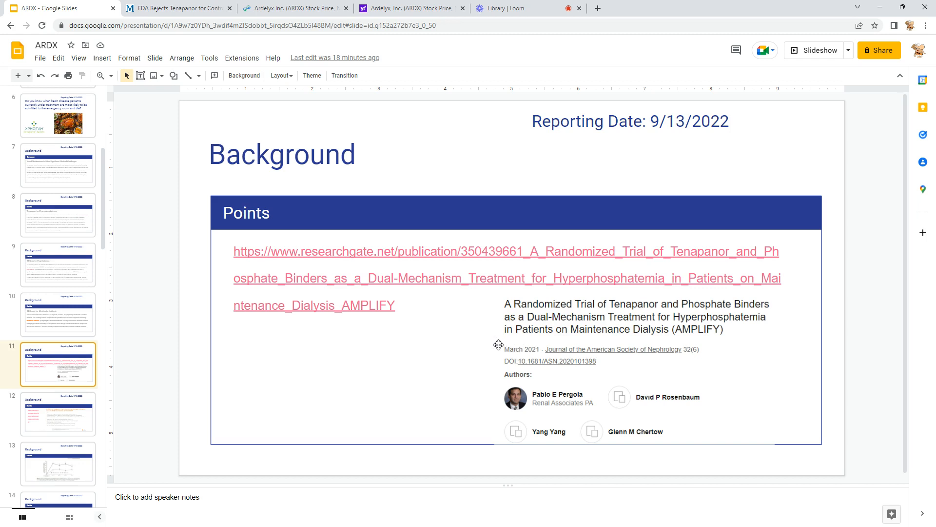
mouse_move(495, 343)
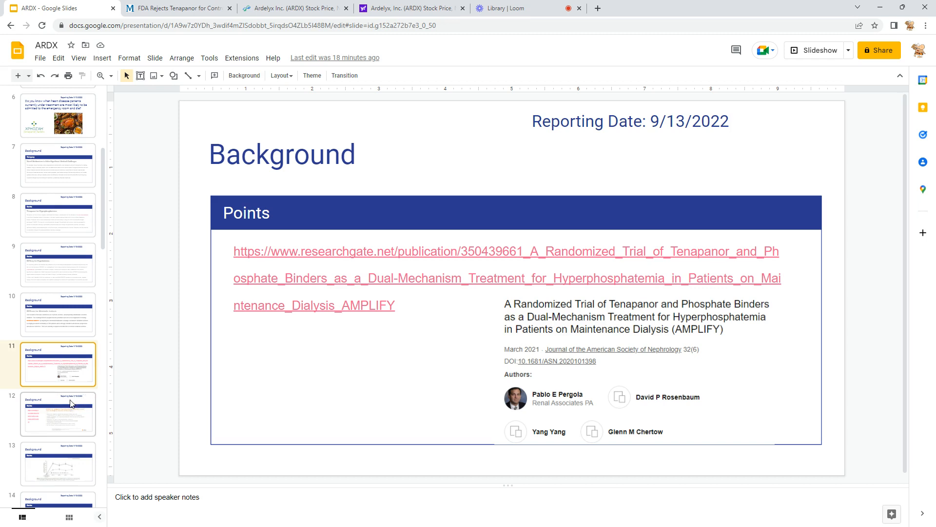
left_click(58, 414)
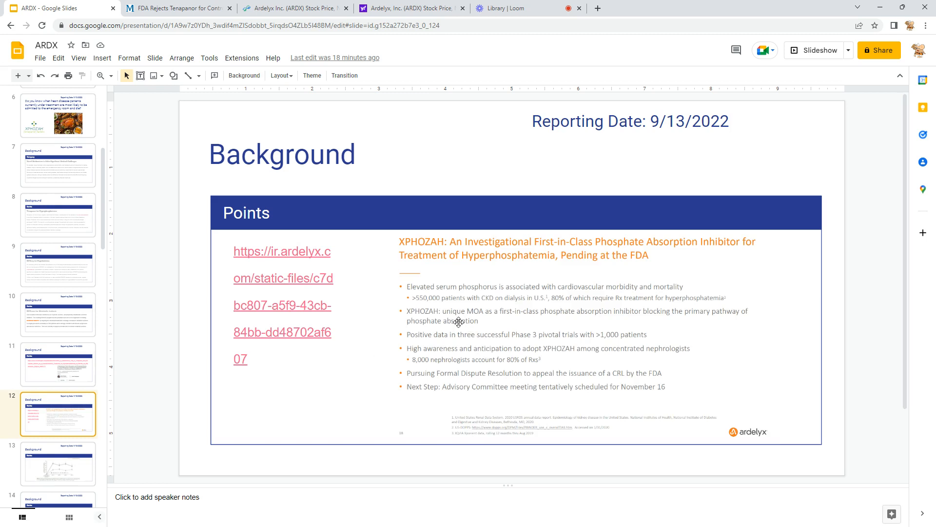
mouse_move(422, 298)
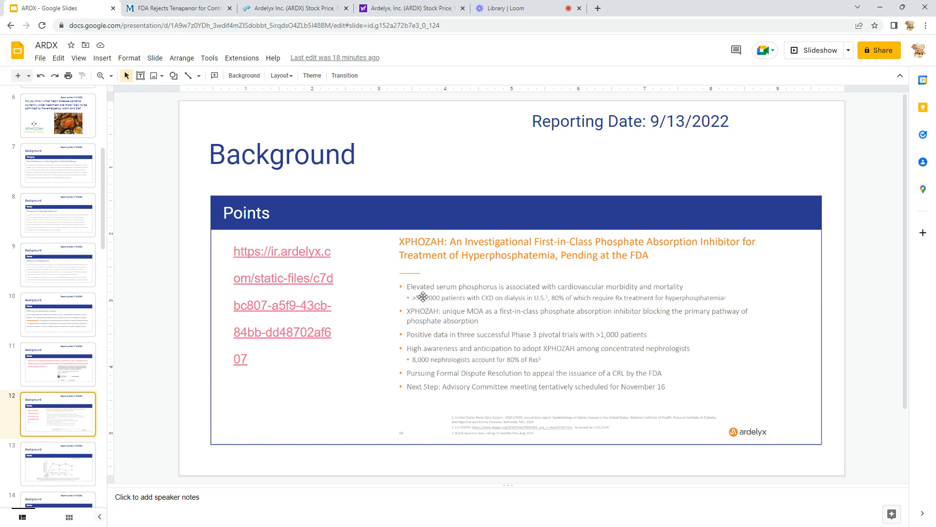
mouse_move(516, 308)
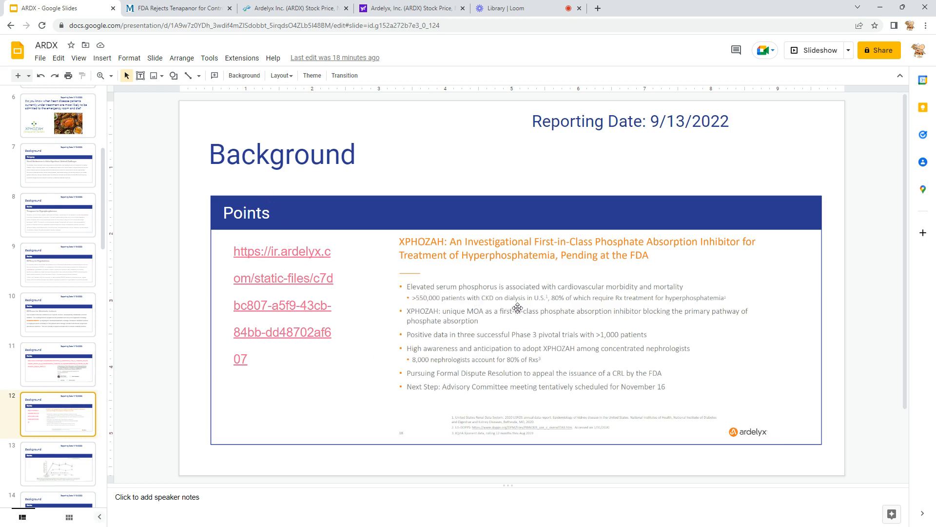
mouse_move(598, 300)
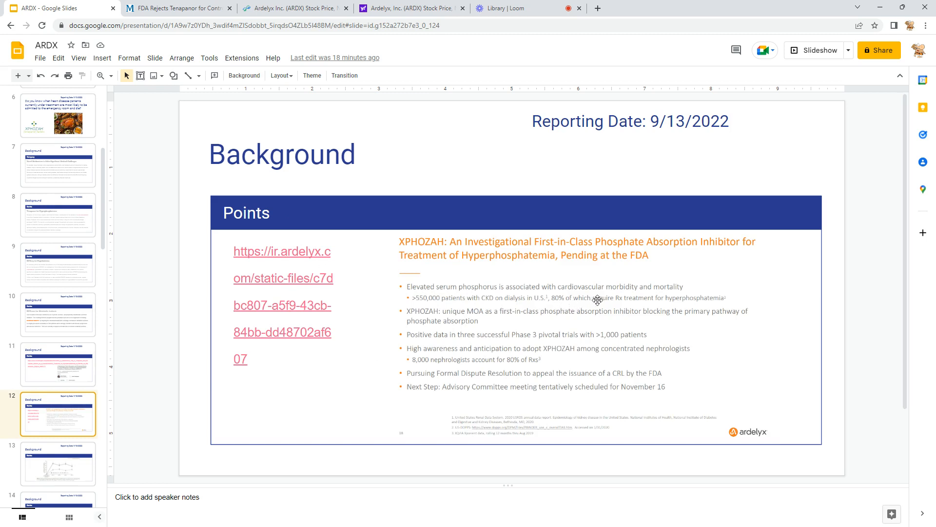
mouse_move(720, 307)
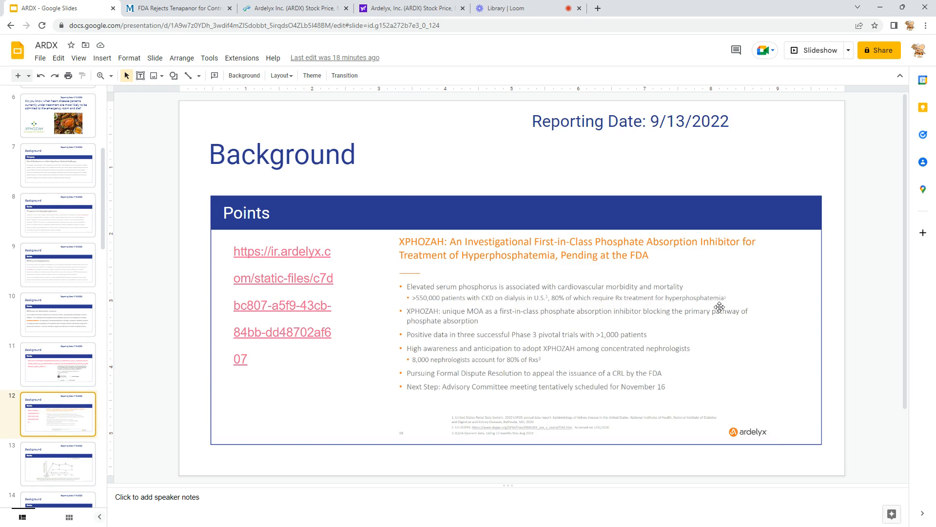
mouse_move(450, 333)
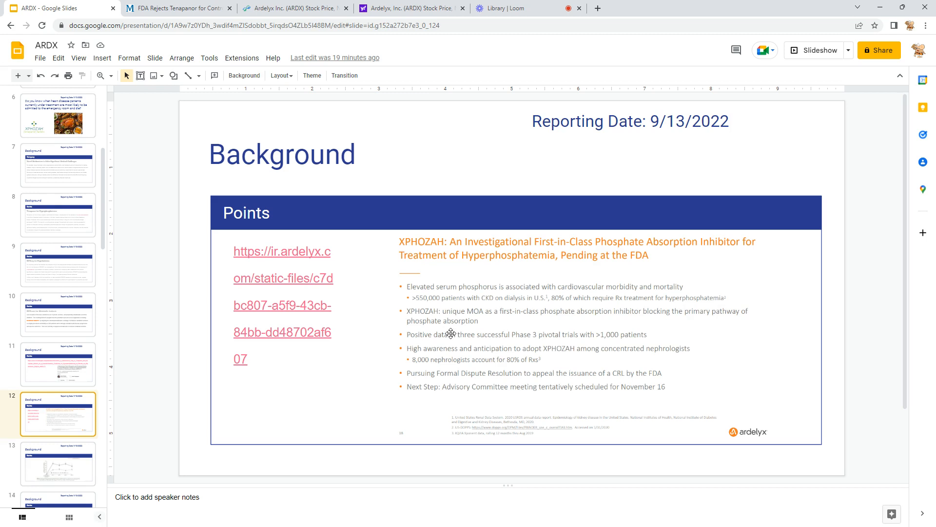
mouse_move(578, 319)
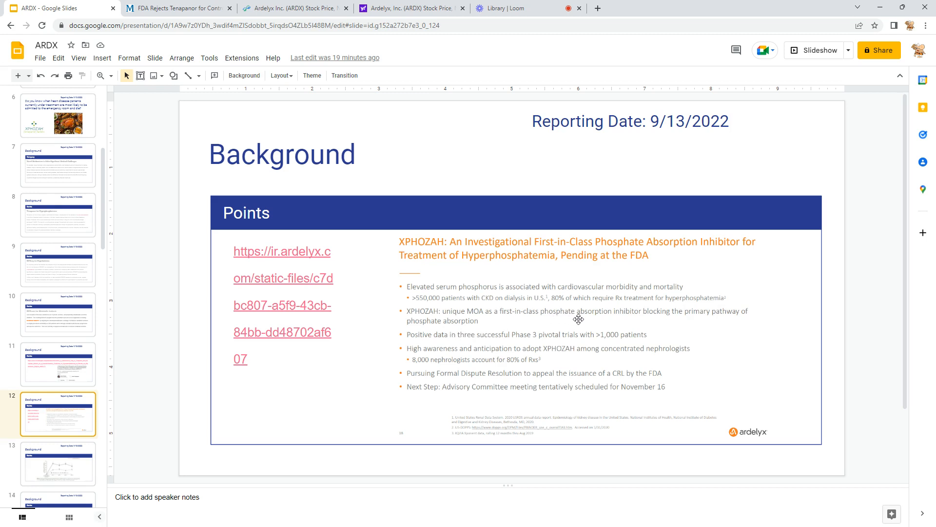
mouse_move(471, 344)
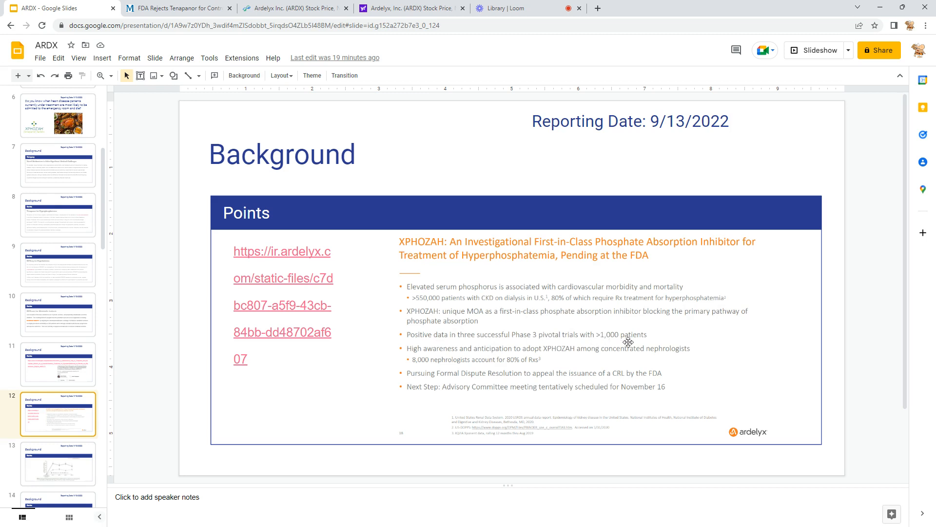
mouse_move(532, 350)
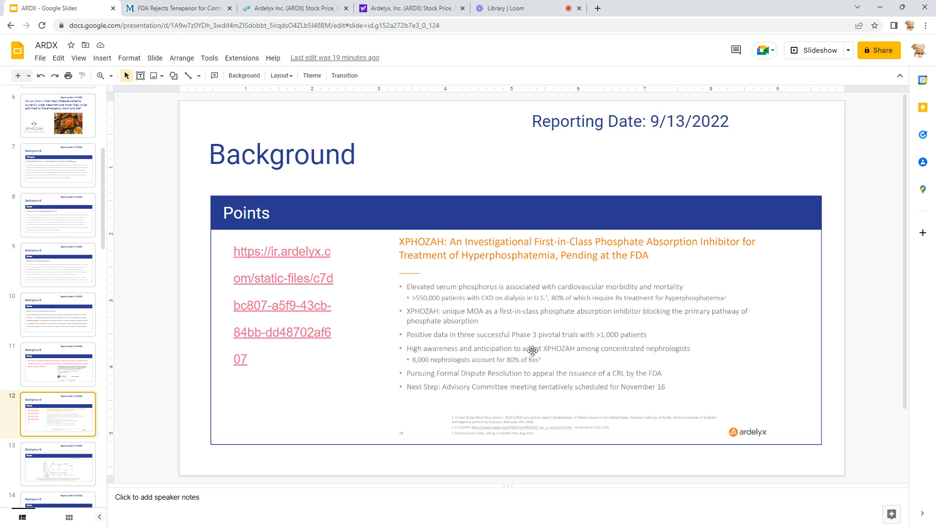
mouse_move(434, 367)
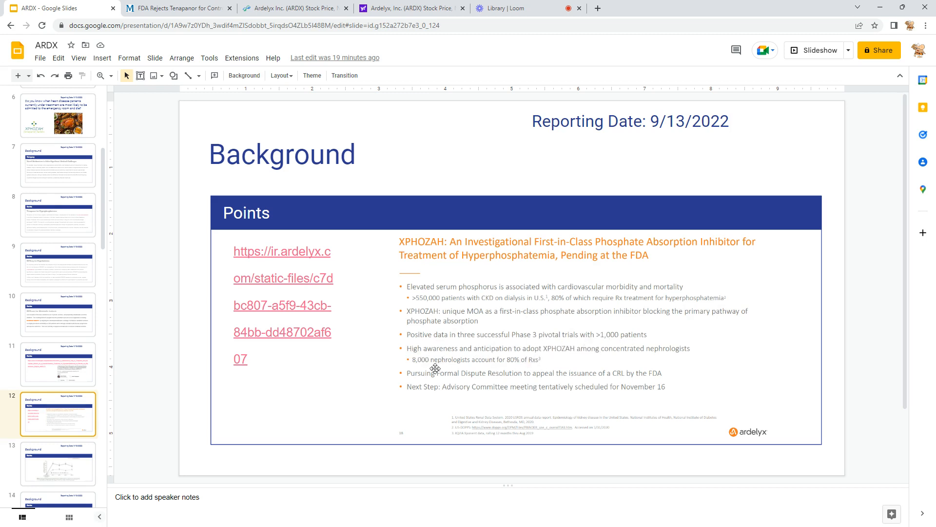
mouse_move(530, 365)
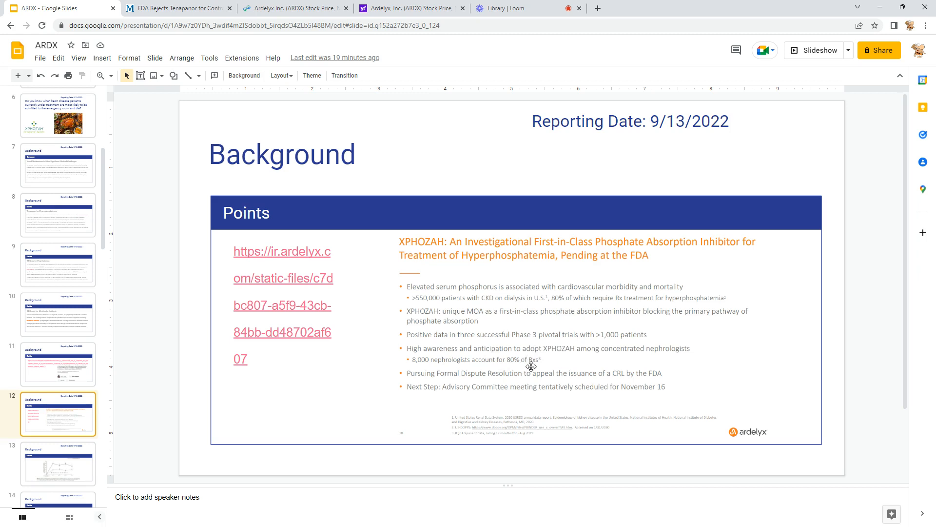
mouse_move(545, 351)
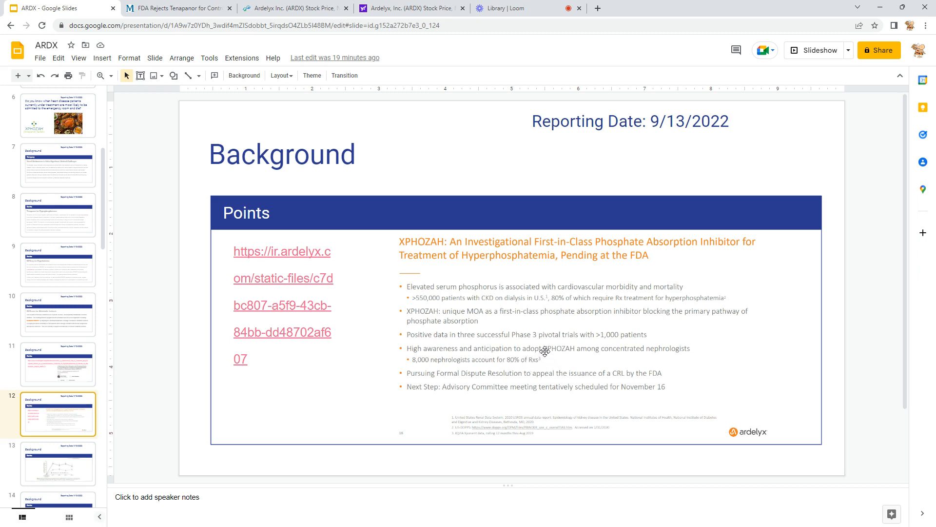
mouse_move(427, 367)
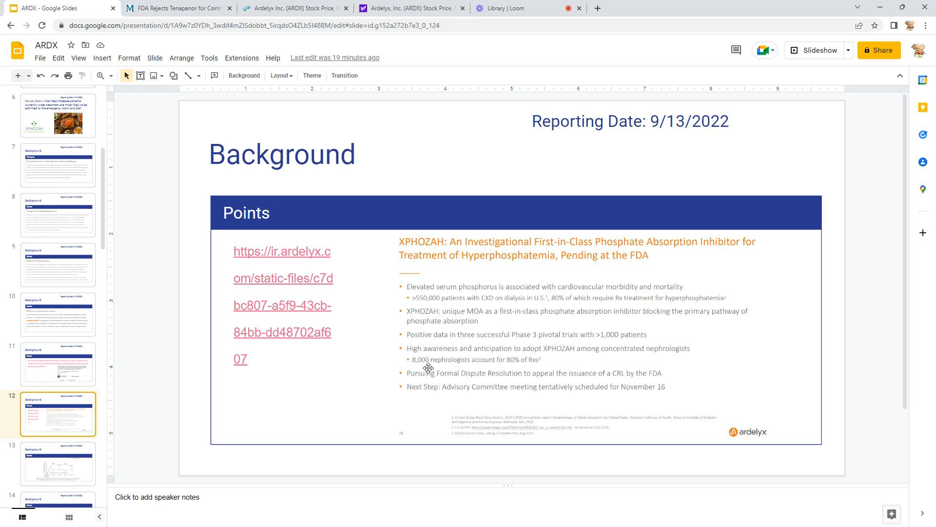
mouse_move(503, 354)
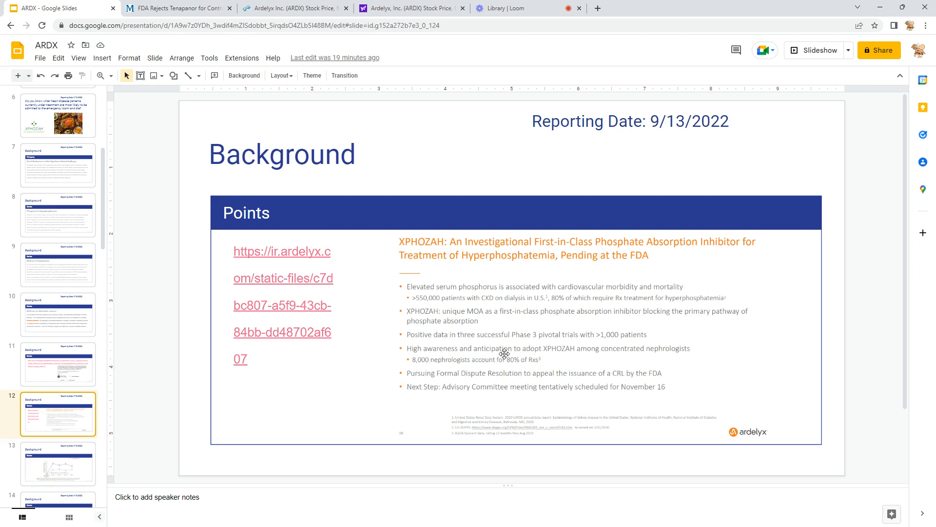
mouse_move(437, 375)
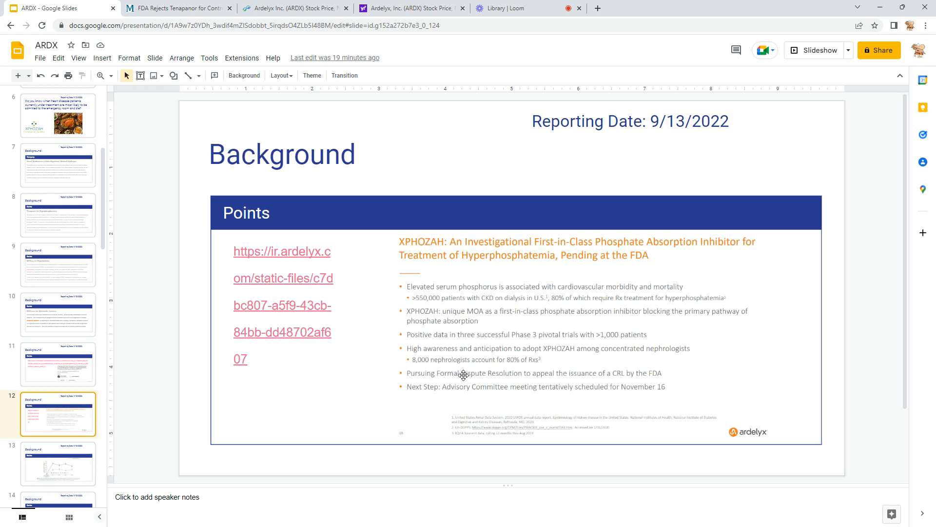
mouse_move(70, 455)
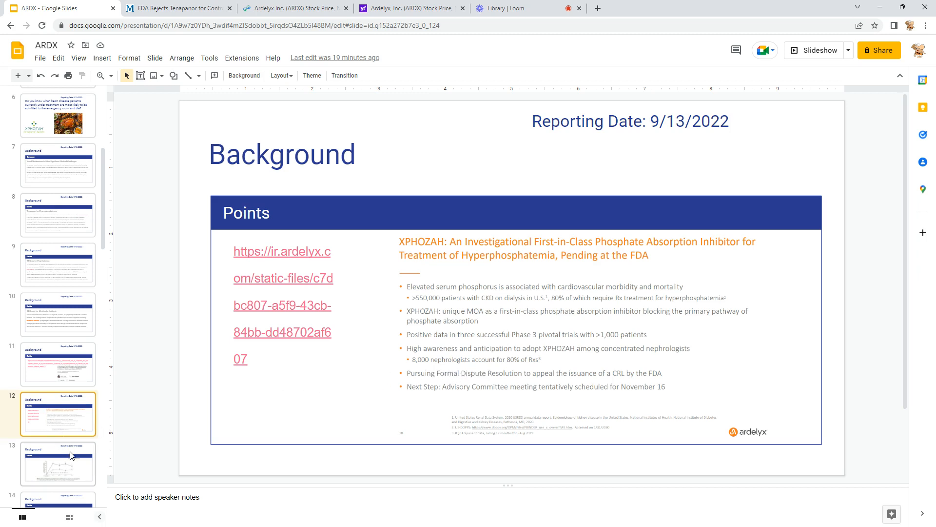
Open slide 13, the Figure 4 chart of patients reaching serum phosphorus below 5.5 mg/dl.
left_click(59, 463)
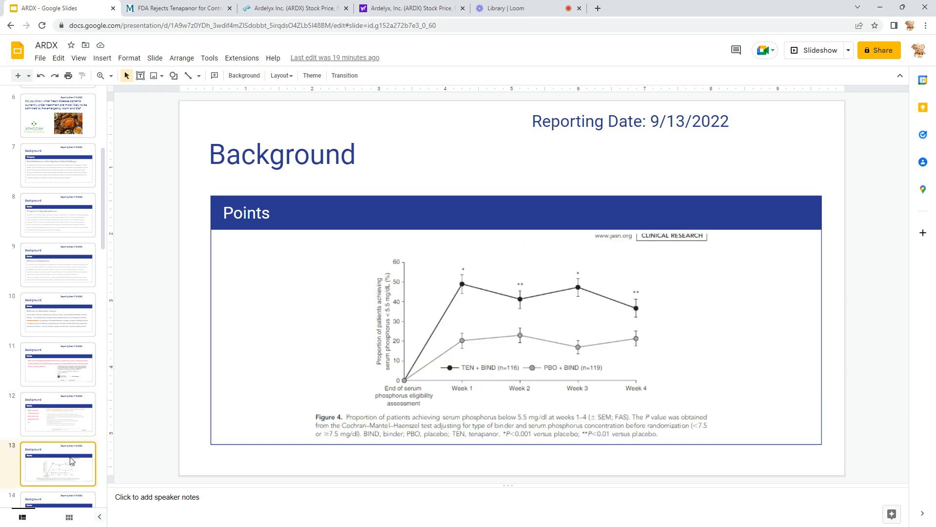
mouse_move(281, 357)
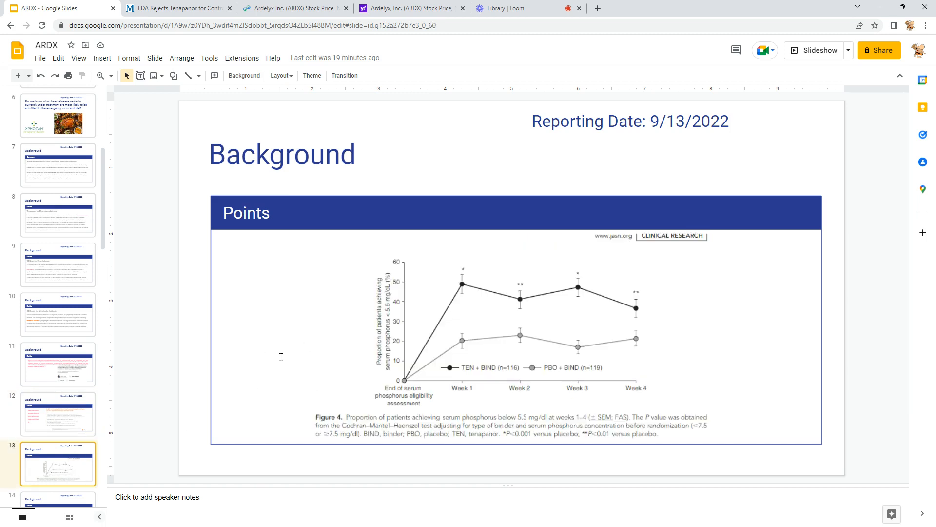
mouse_move(412, 362)
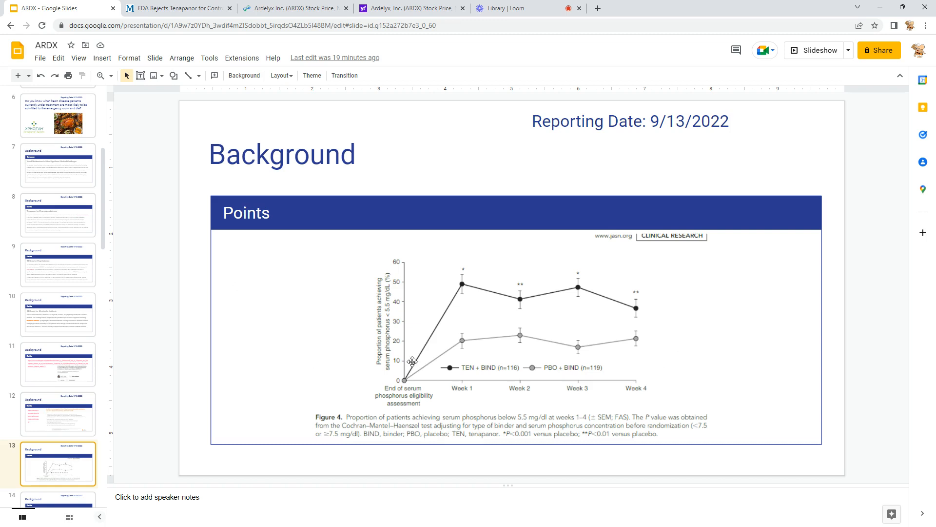
mouse_move(627, 332)
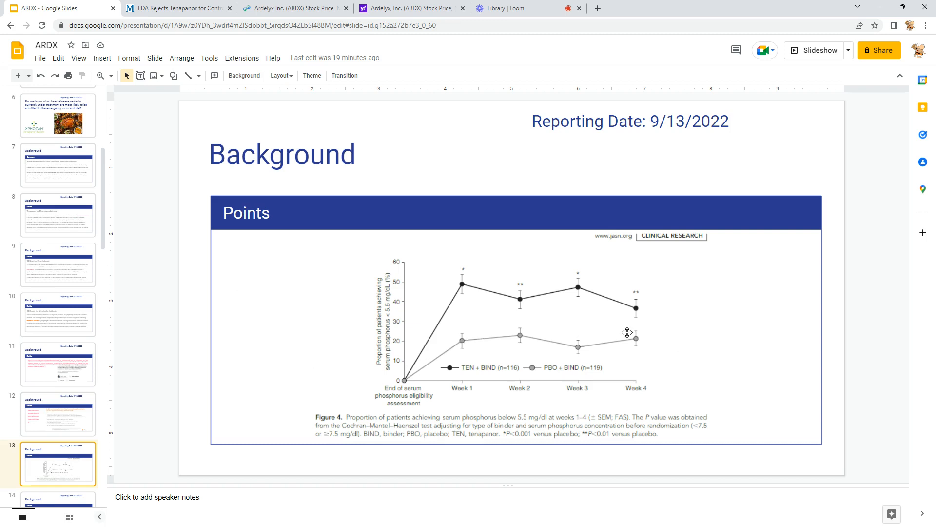
mouse_move(611, 309)
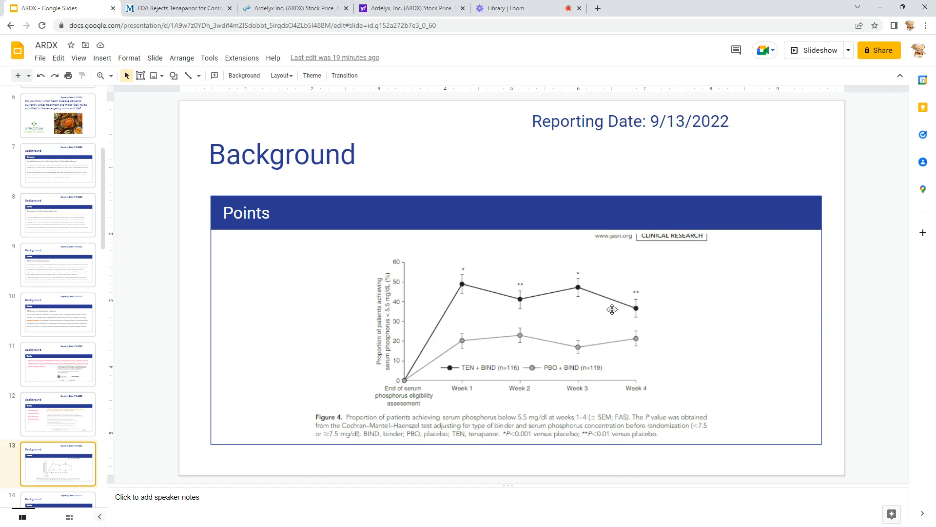
mouse_move(394, 375)
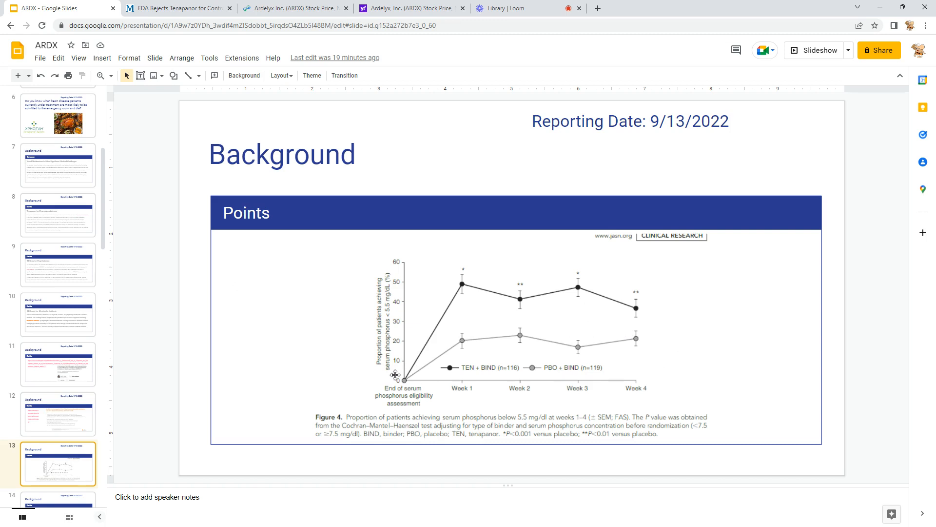
mouse_move(394, 344)
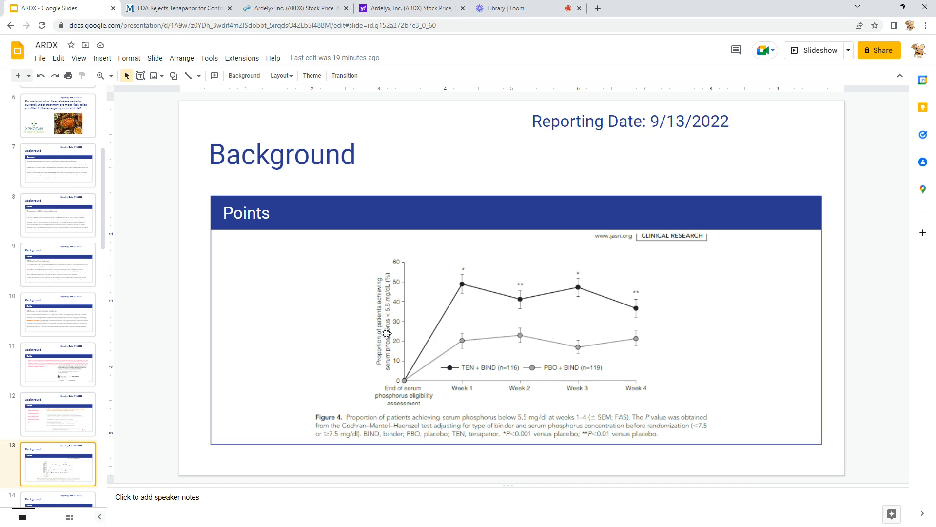
mouse_move(381, 386)
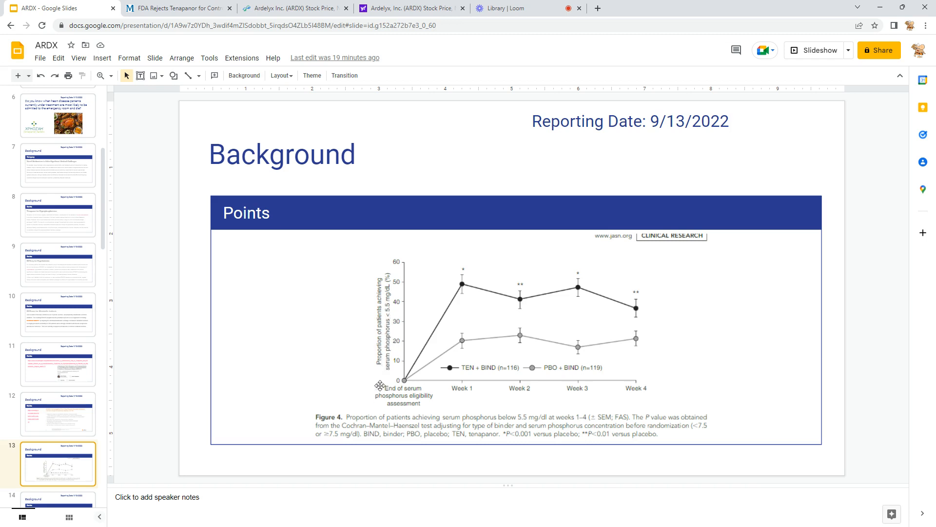
mouse_move(536, 299)
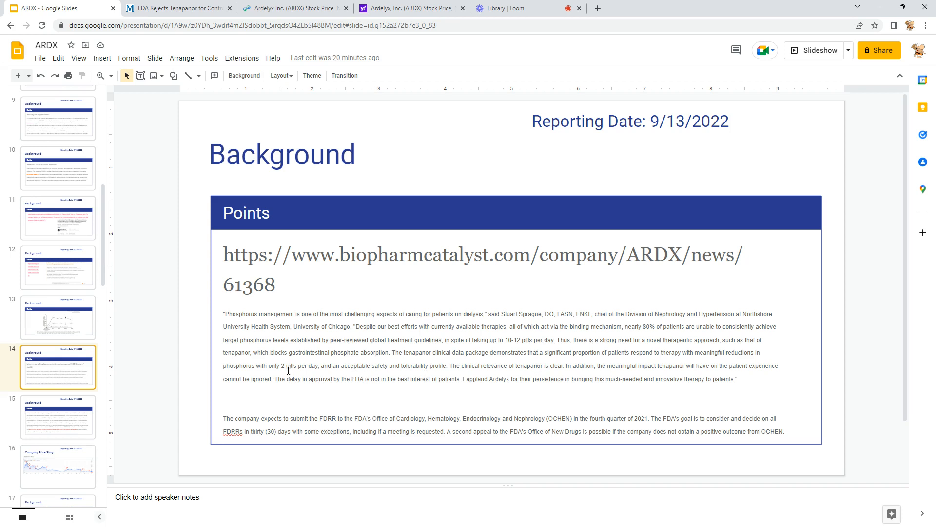
mouse_move(345, 369)
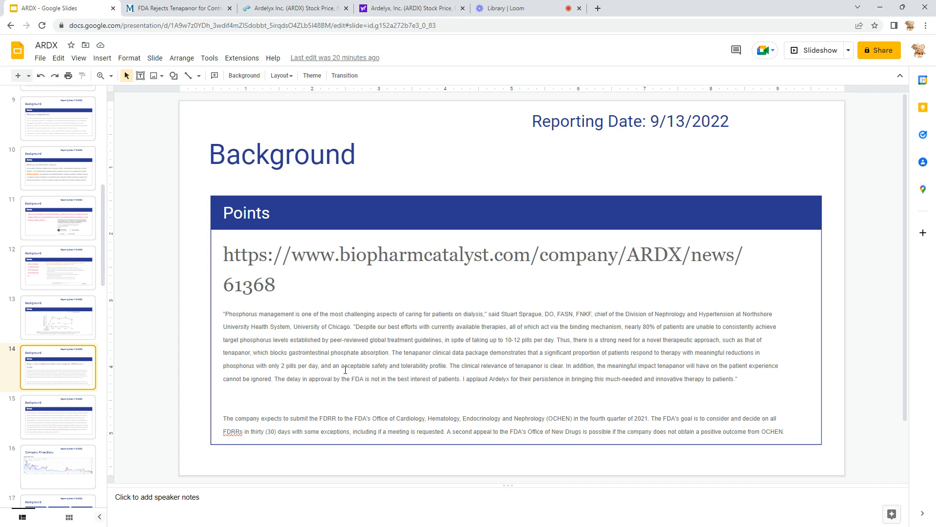
mouse_move(565, 397)
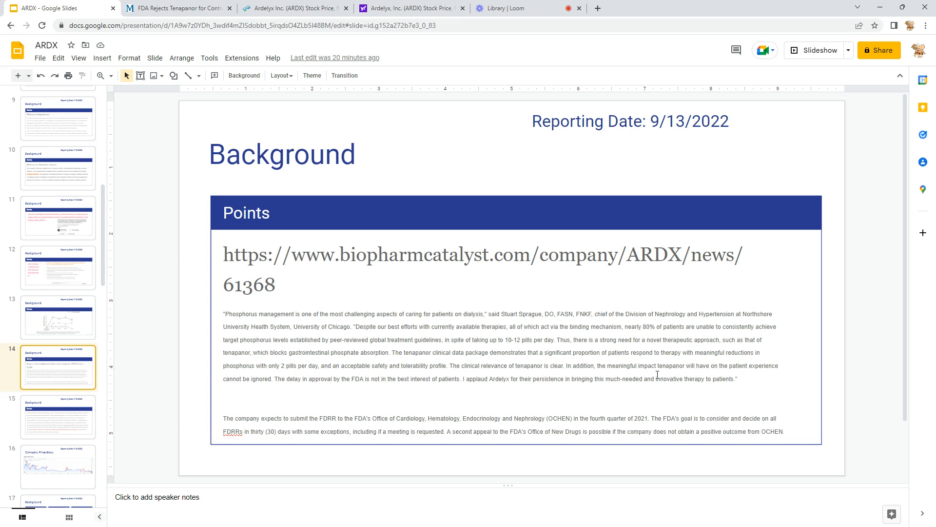
mouse_move(487, 380)
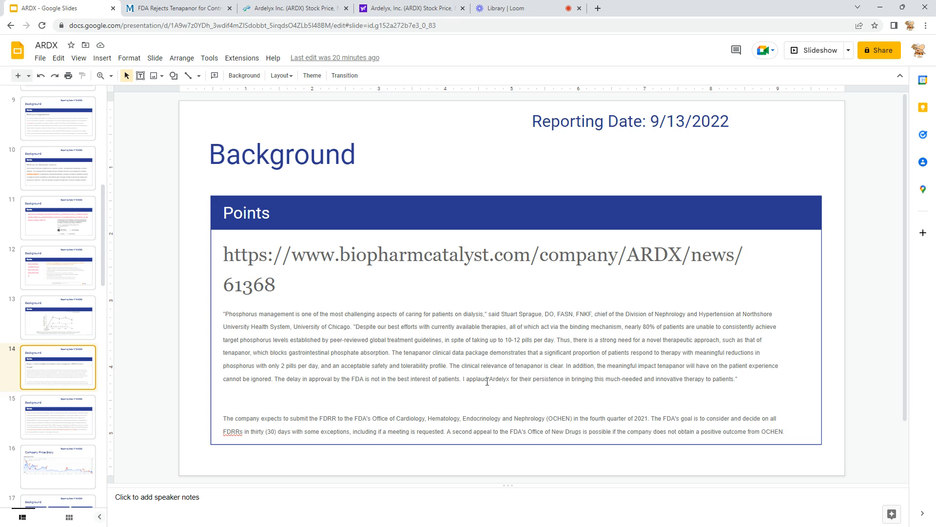
mouse_move(515, 378)
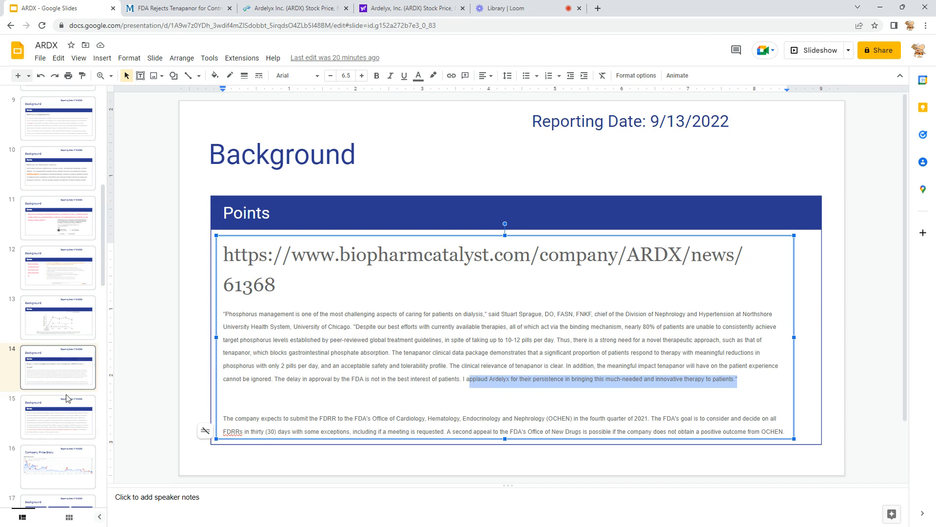
Open slide 15 on Ardelyx's kidney-disease pipeline and its Japan, China and Canada partners.
left_click(58, 416)
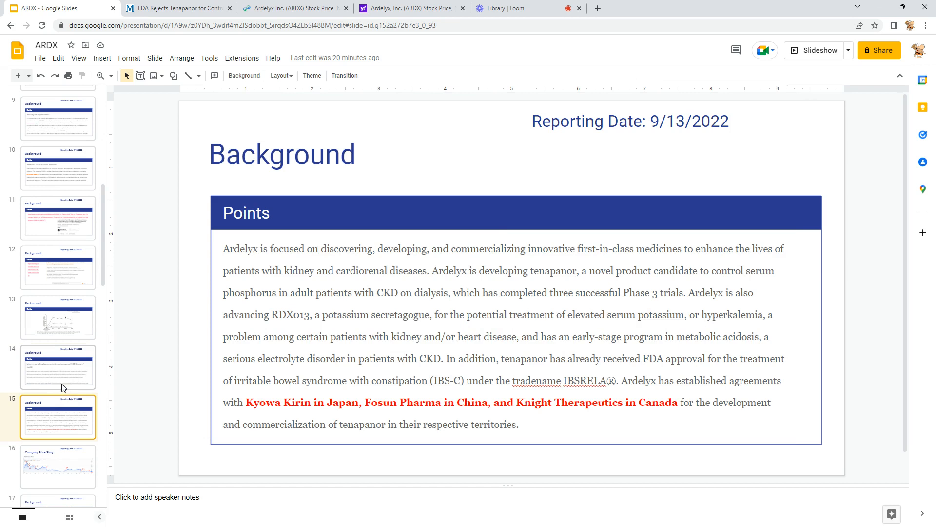
mouse_move(256, 402)
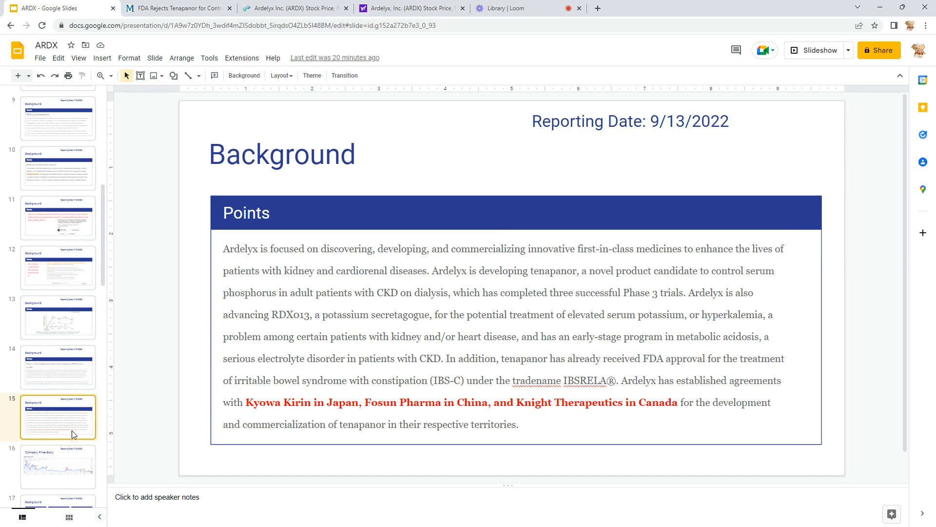
mouse_move(10, 370)
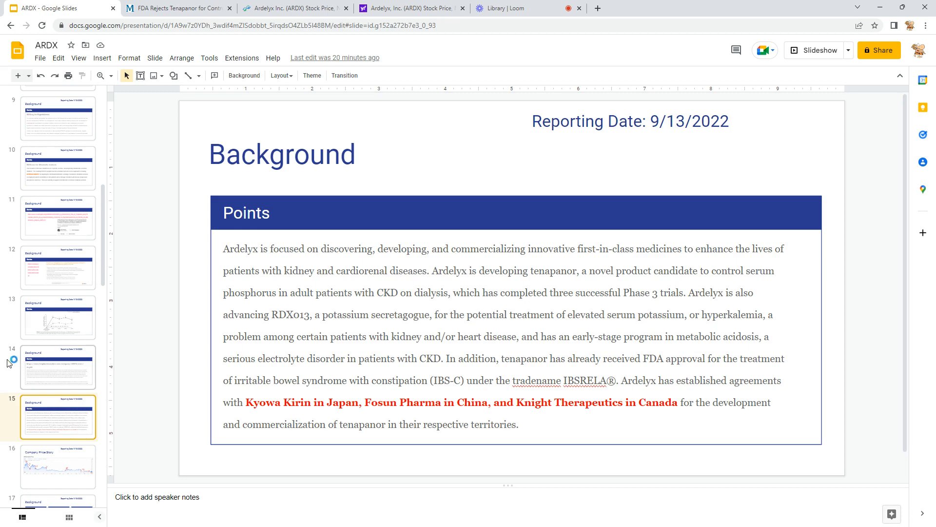
mouse_move(35, 467)
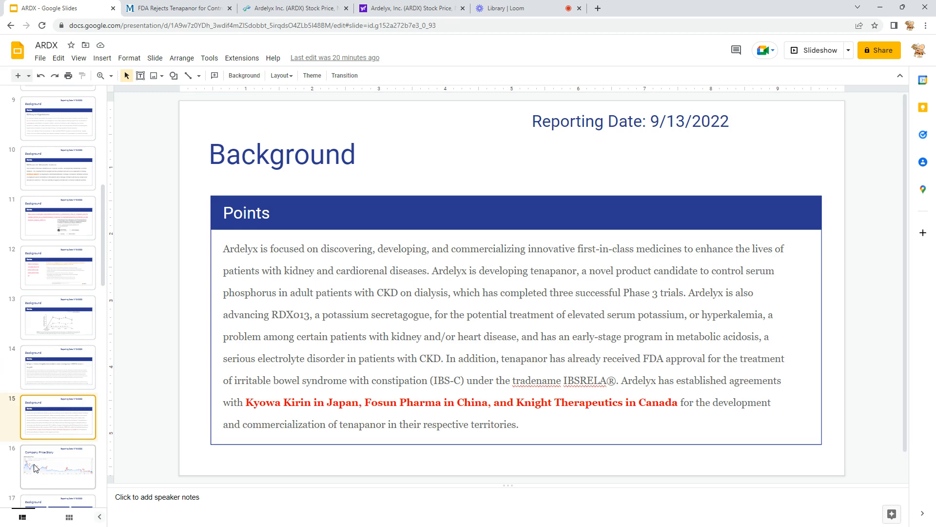
Open slide 16, the Company Price Story with the annotated ARDX stock chart.
left_click(58, 466)
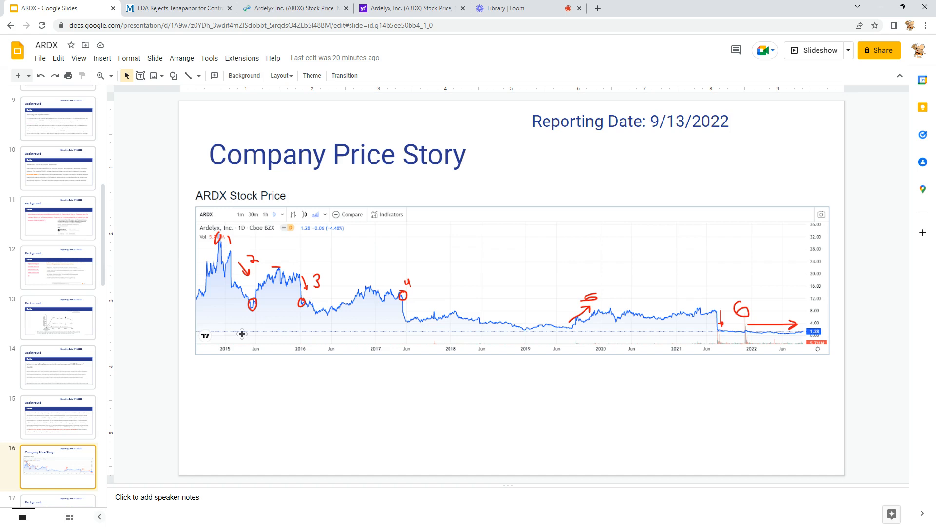
mouse_move(220, 295)
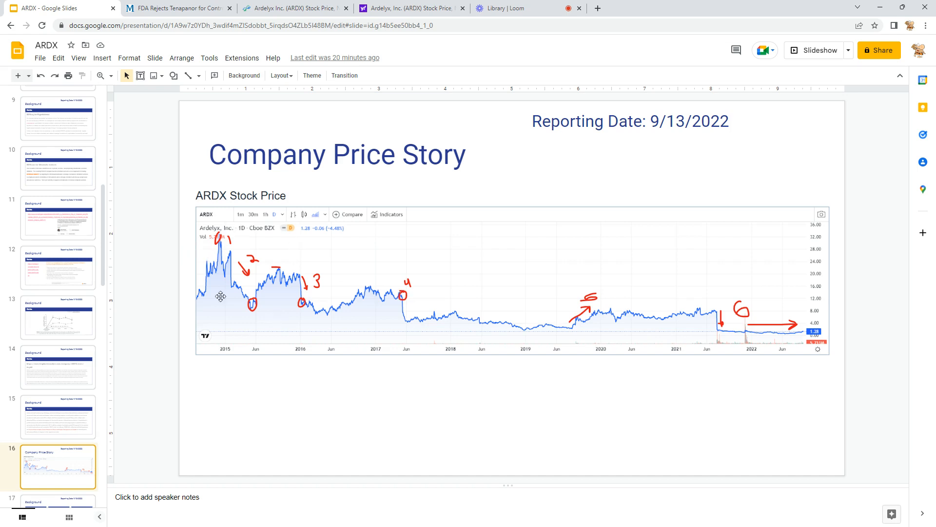
mouse_move(266, 290)
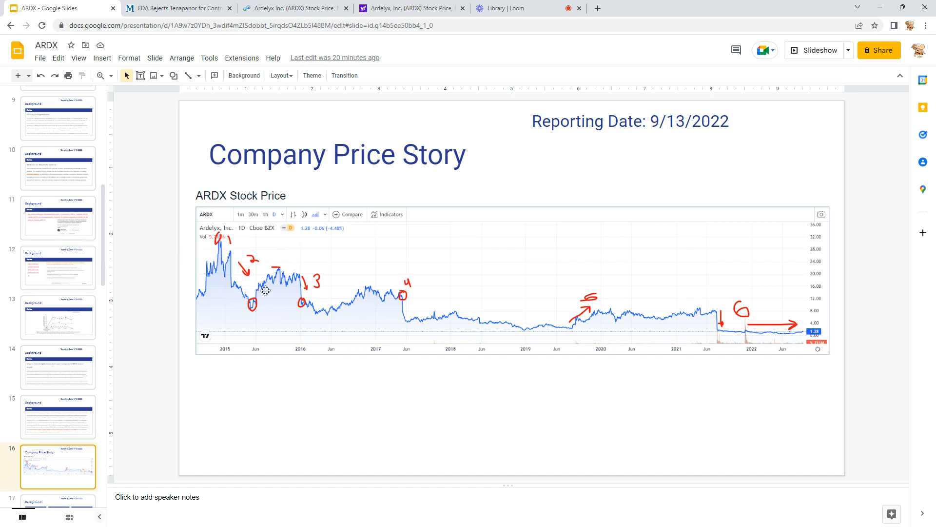
mouse_move(253, 305)
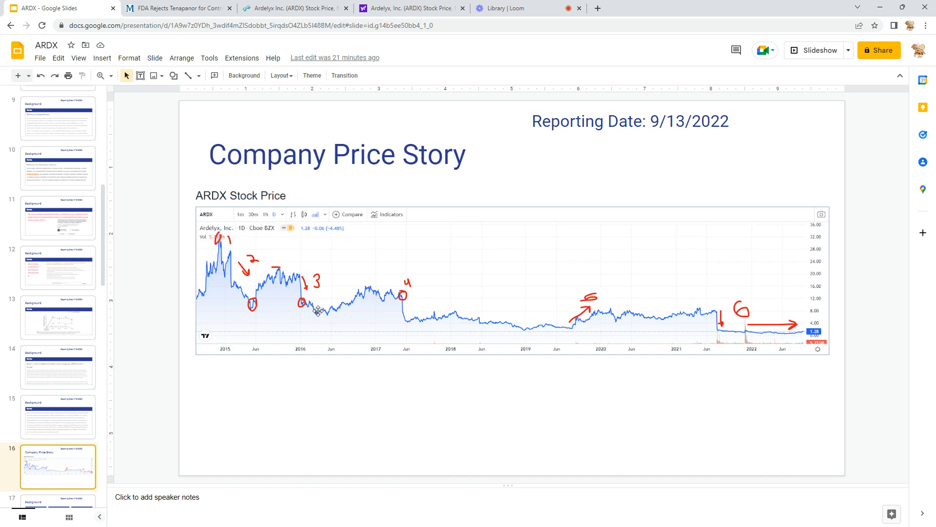
mouse_move(367, 291)
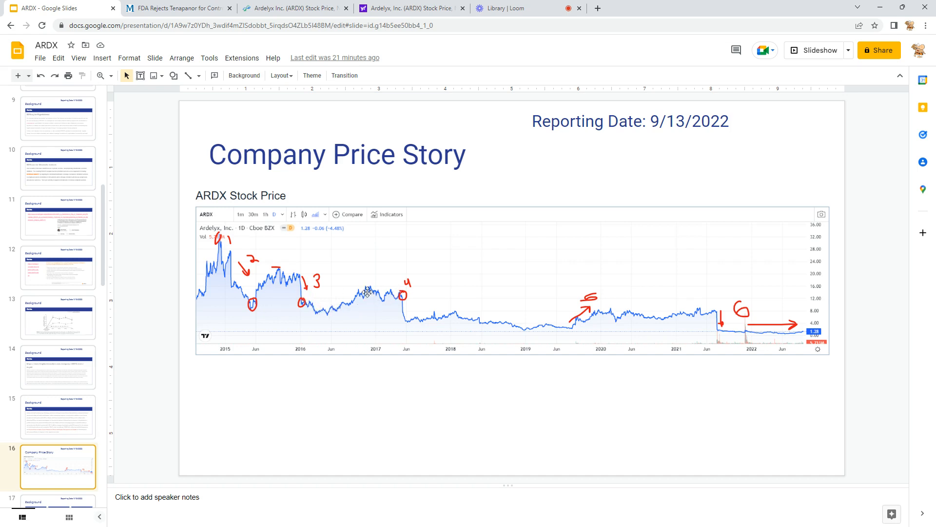
mouse_move(395, 295)
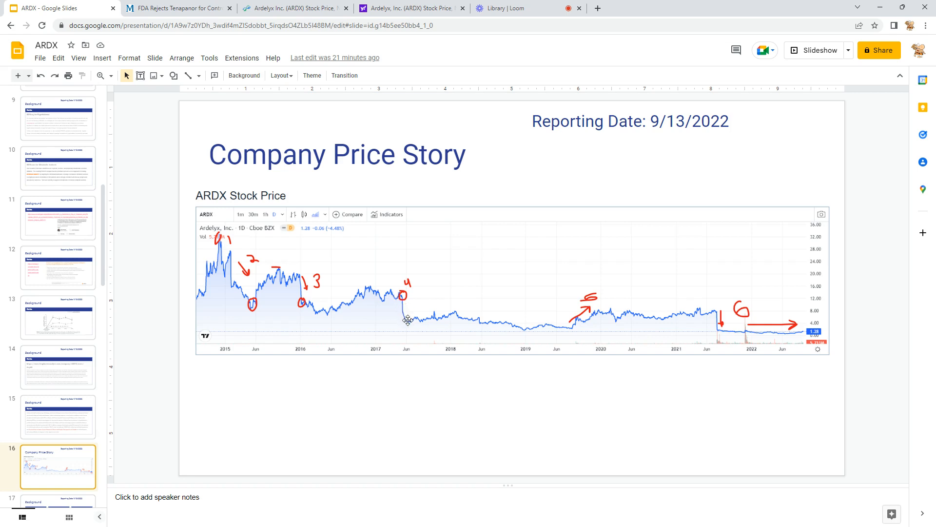
mouse_move(409, 324)
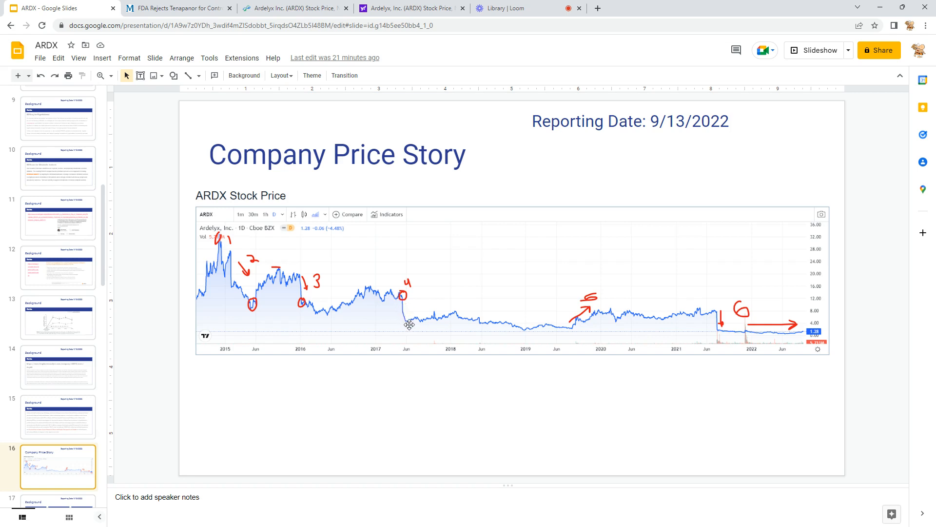
mouse_move(415, 310)
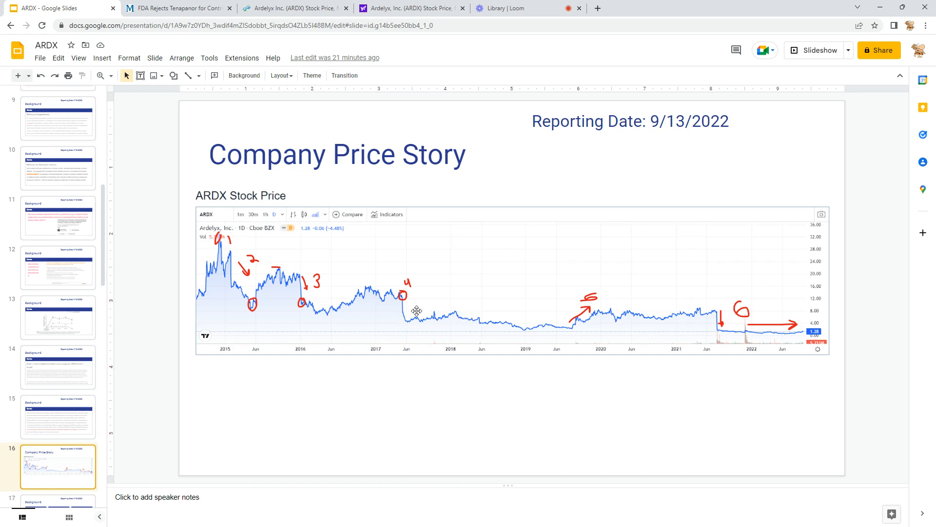
mouse_move(604, 313)
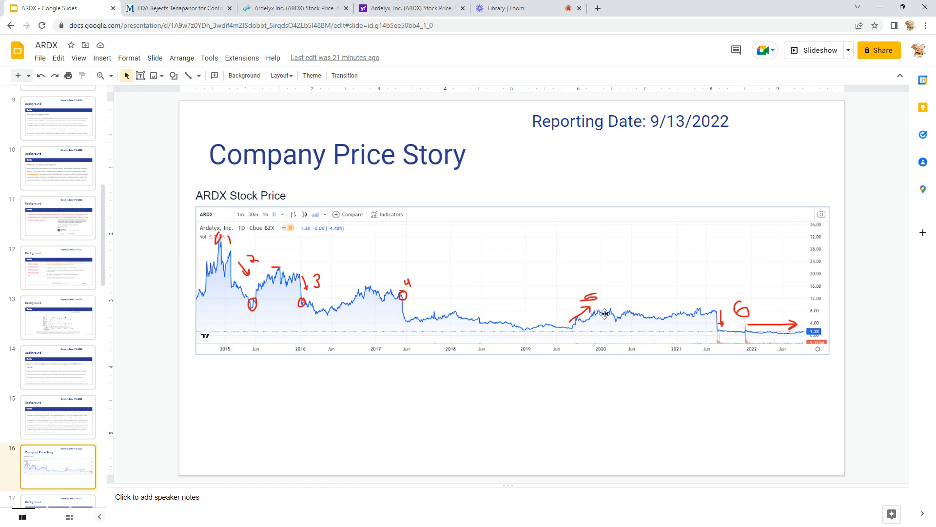
mouse_move(720, 335)
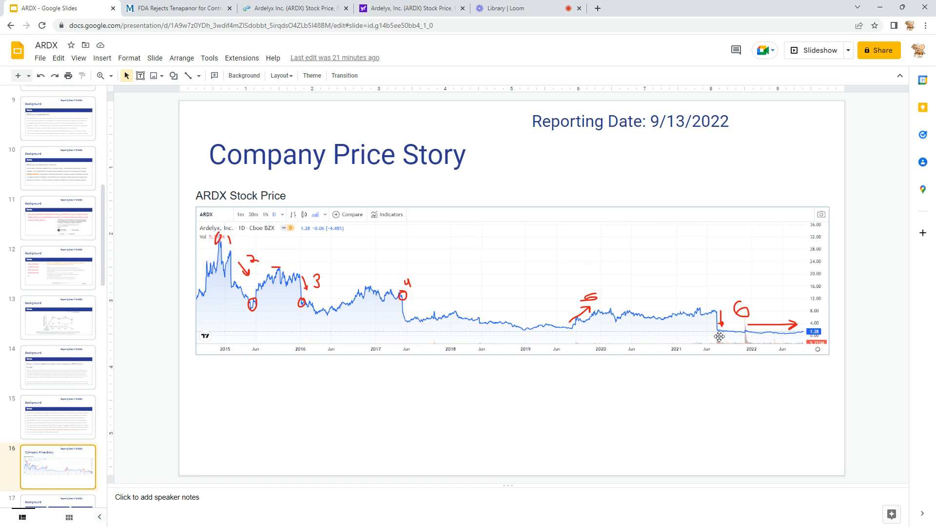
mouse_move(719, 326)
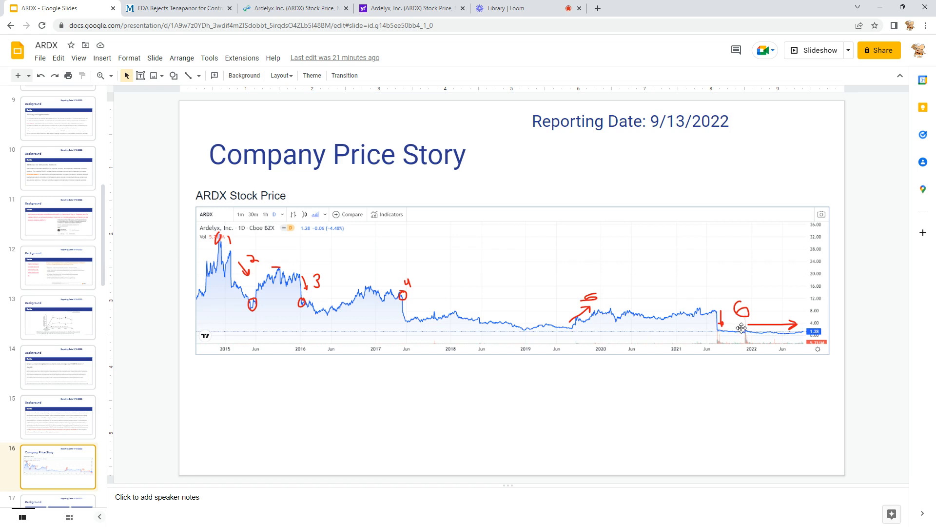
mouse_move(223, 309)
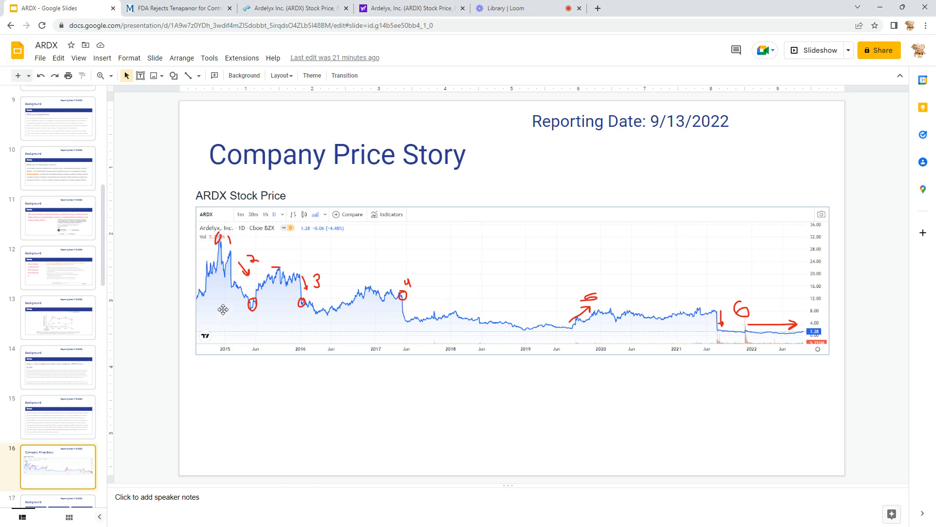
mouse_move(341, 334)
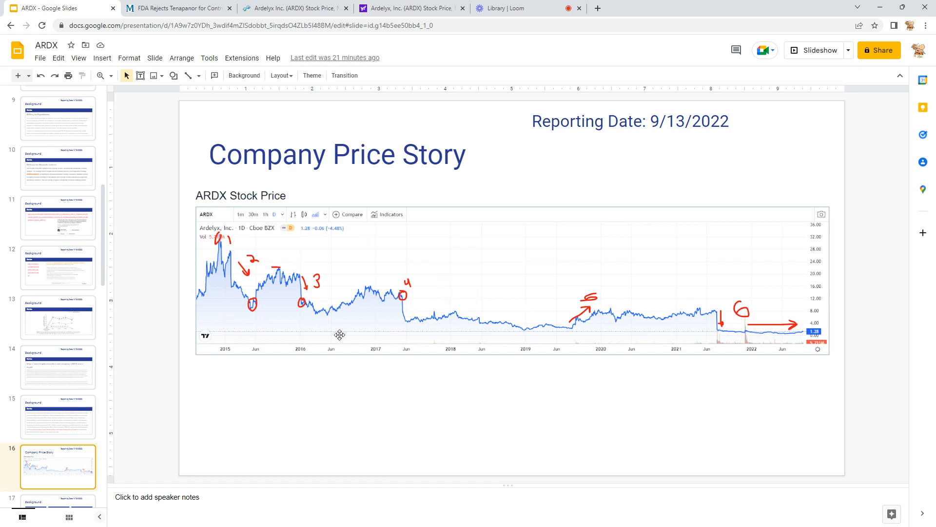
mouse_move(422, 316)
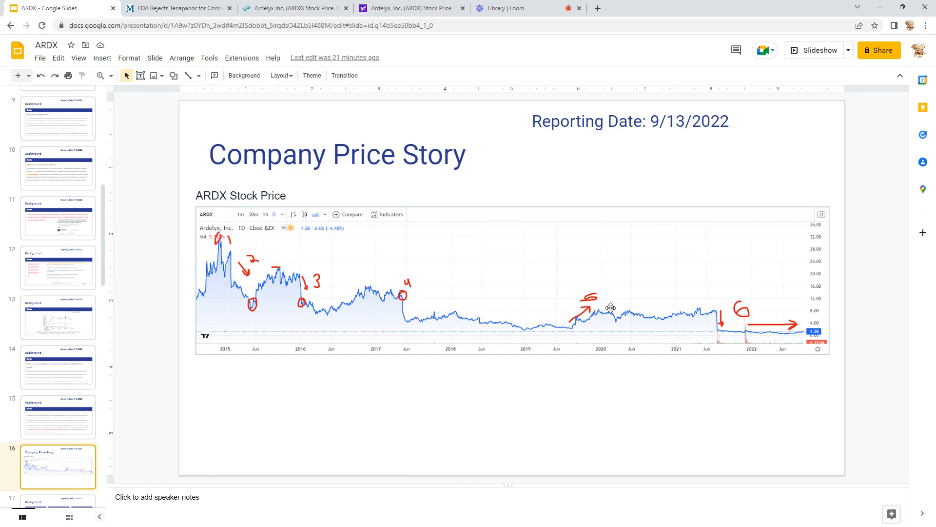
mouse_move(706, 310)
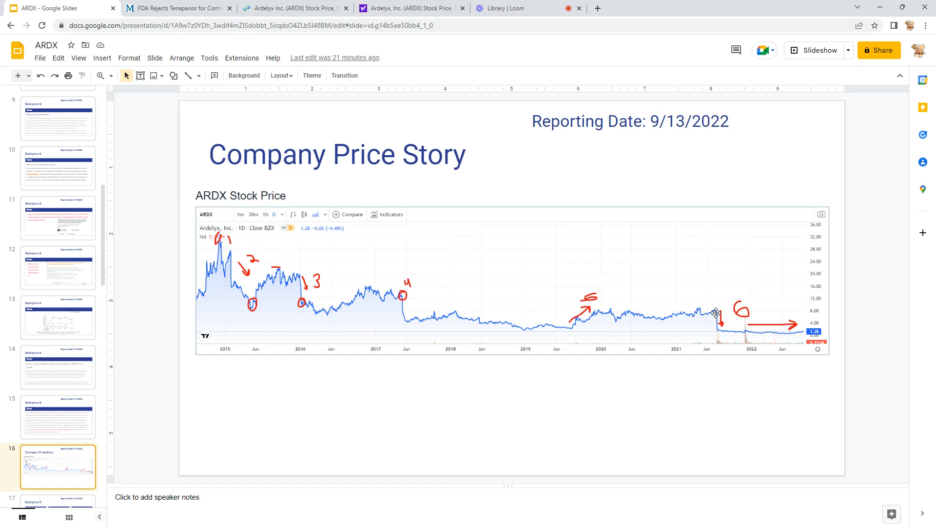
mouse_move(721, 325)
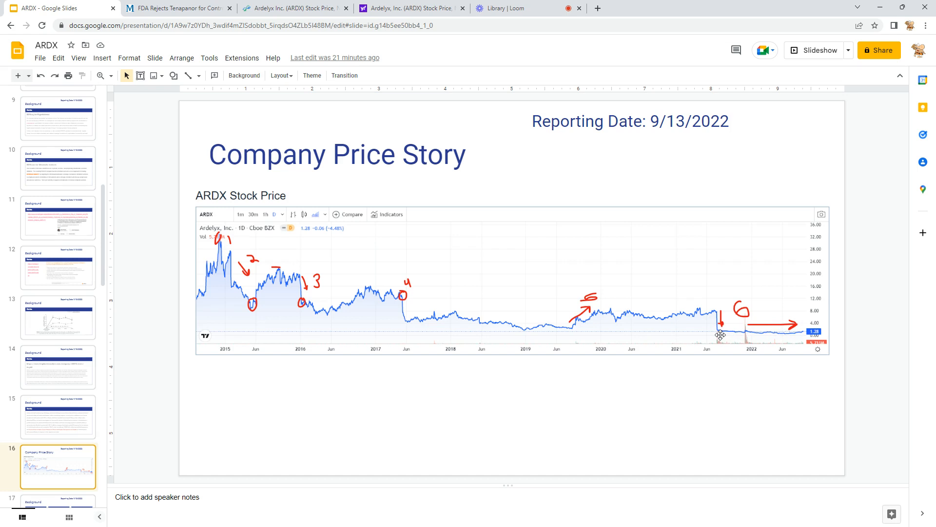
mouse_move(609, 314)
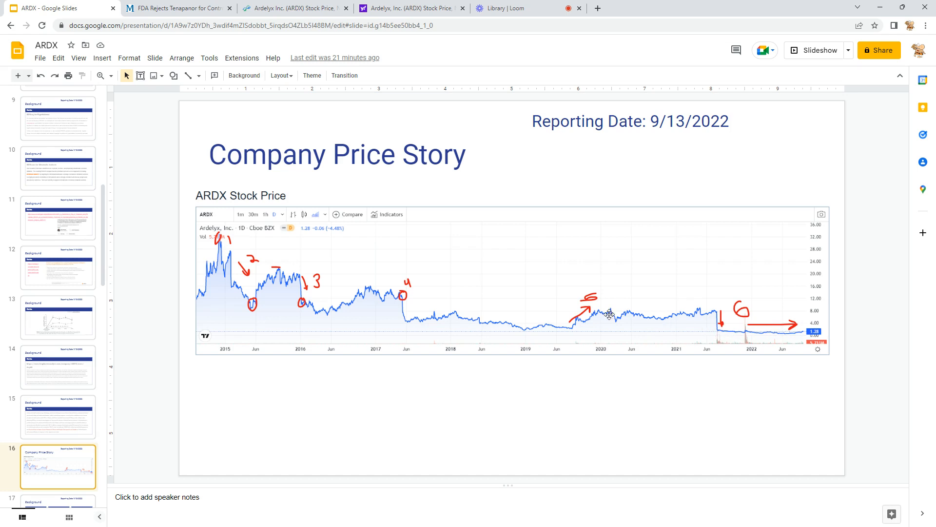
mouse_move(646, 304)
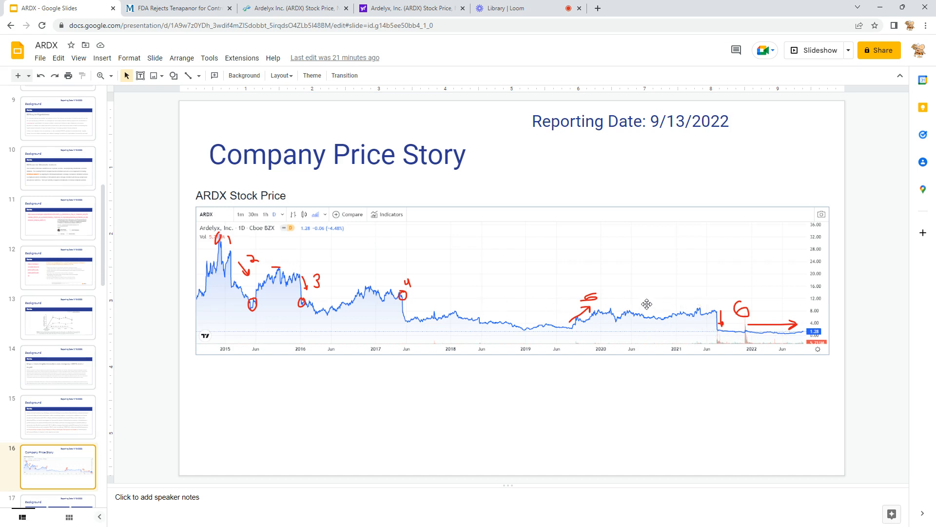
mouse_move(713, 312)
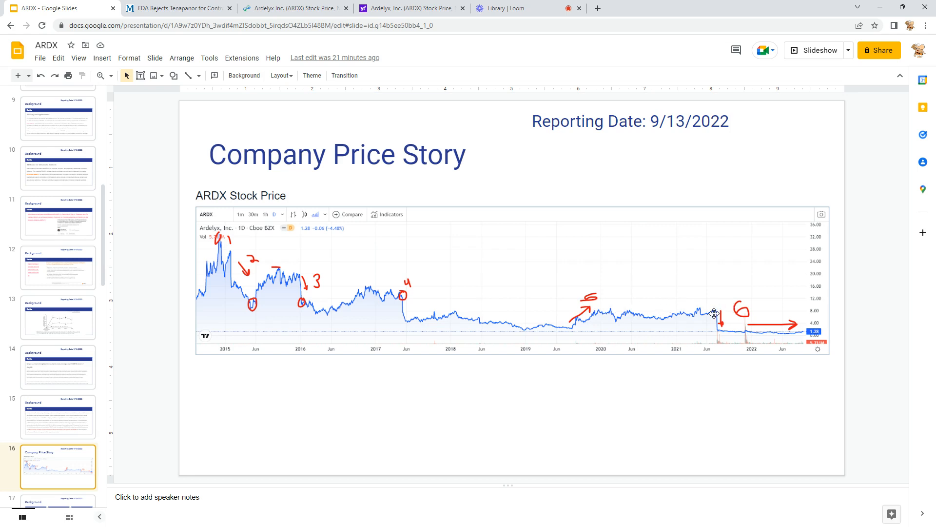
mouse_move(729, 320)
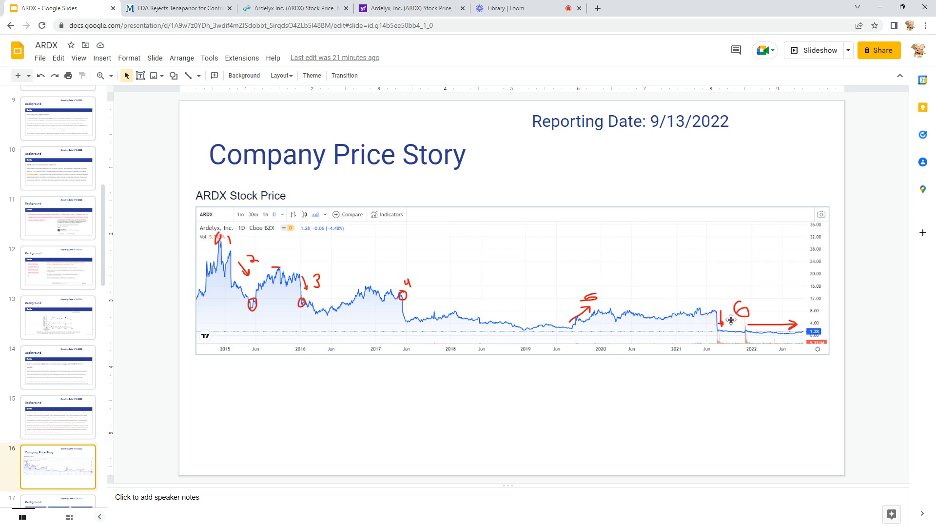
mouse_move(794, 331)
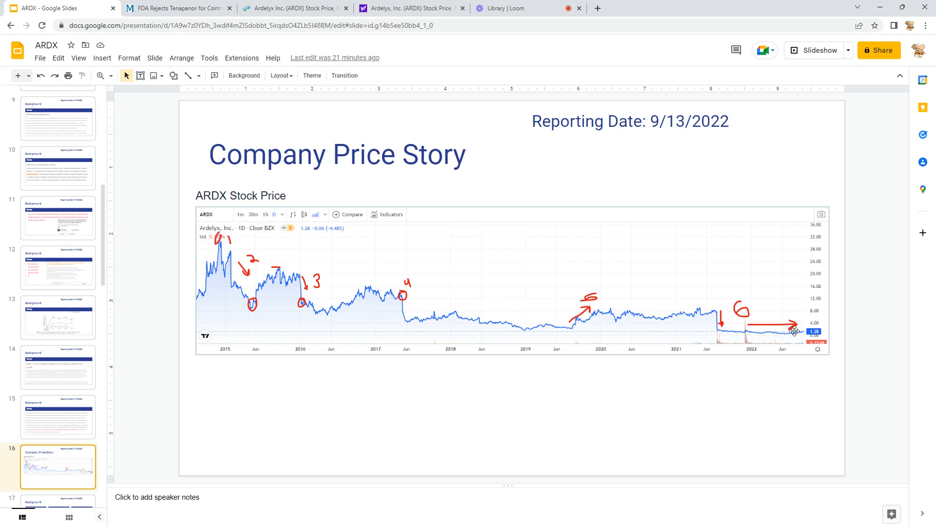
mouse_move(715, 336)
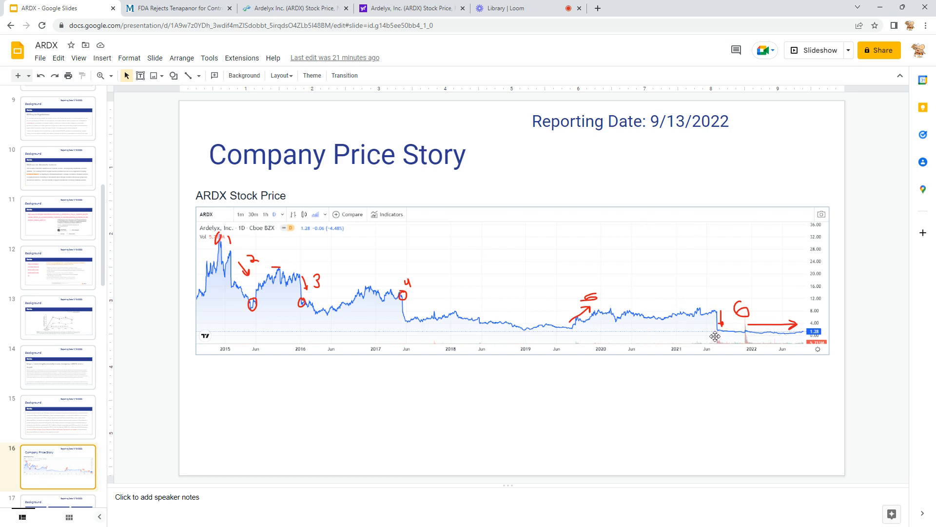
mouse_move(688, 321)
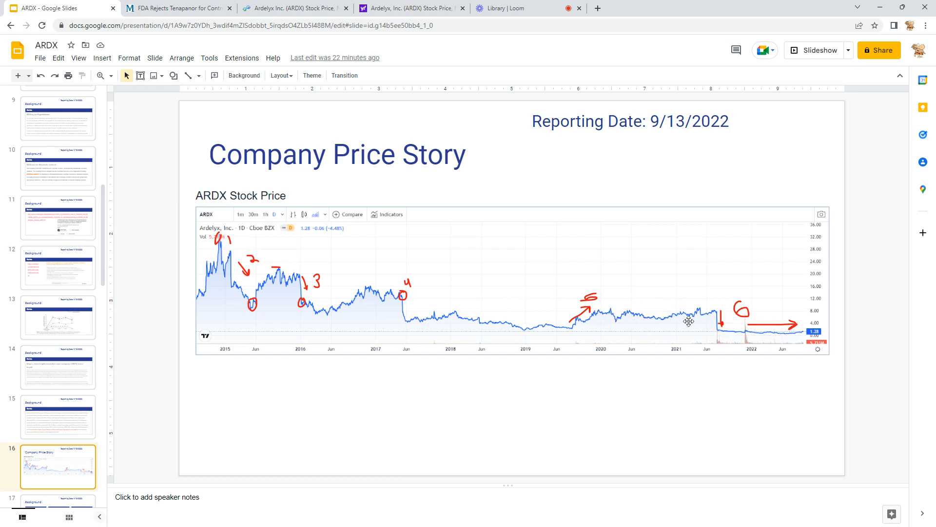
mouse_move(677, 266)
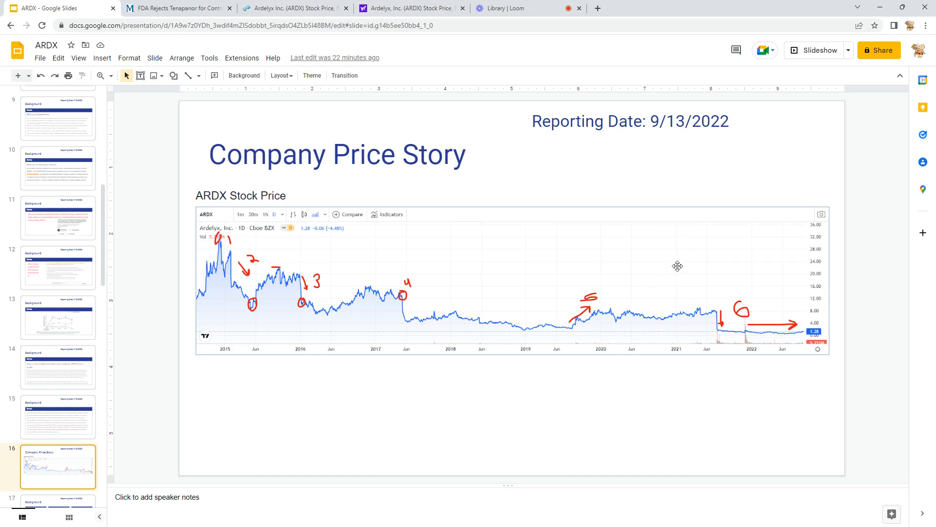
mouse_move(667, 311)
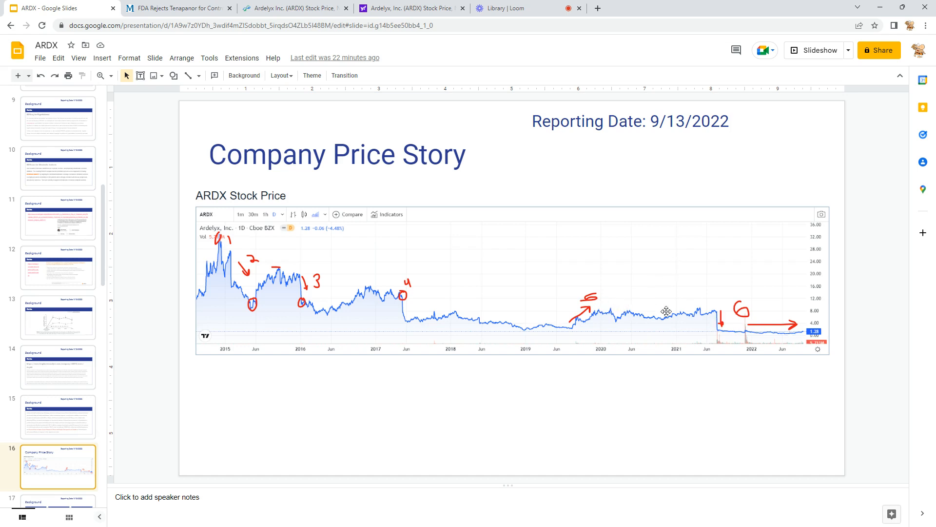
mouse_move(282, 335)
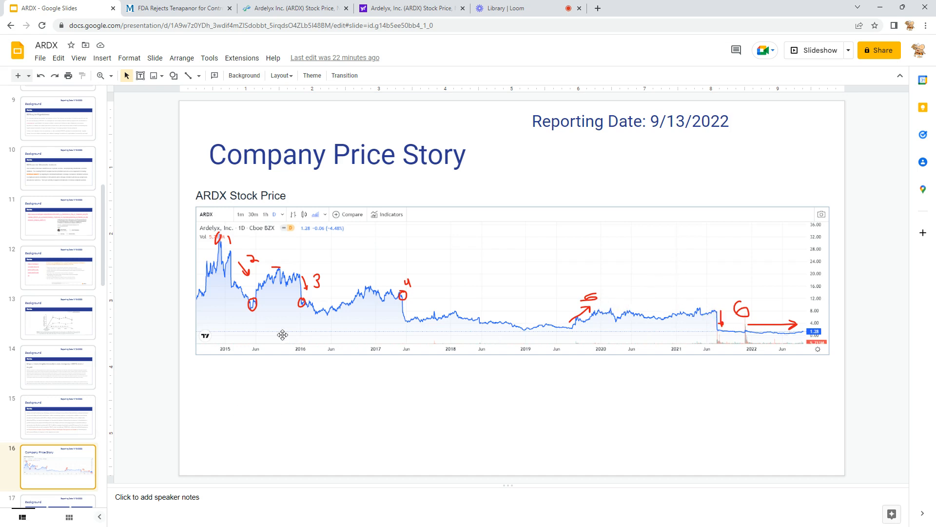
mouse_move(407, 284)
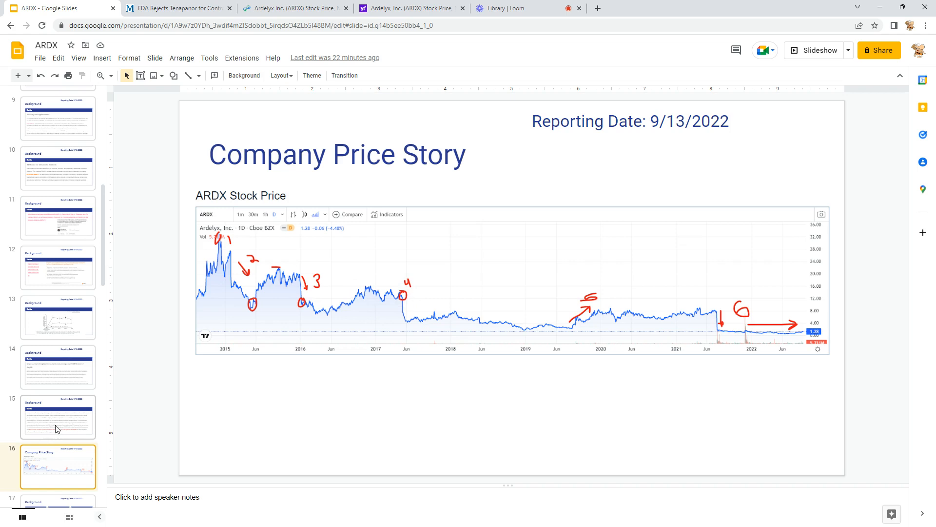
left_click(58, 272)
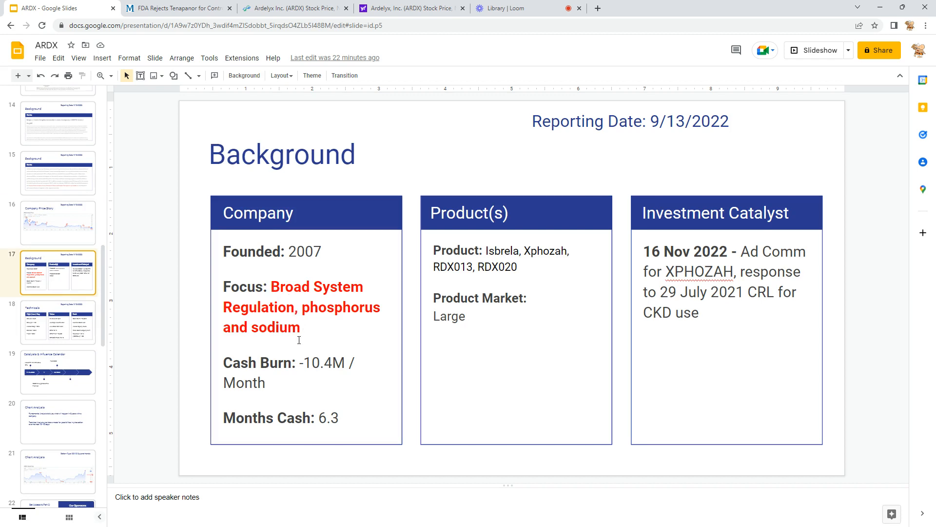
mouse_move(315, 367)
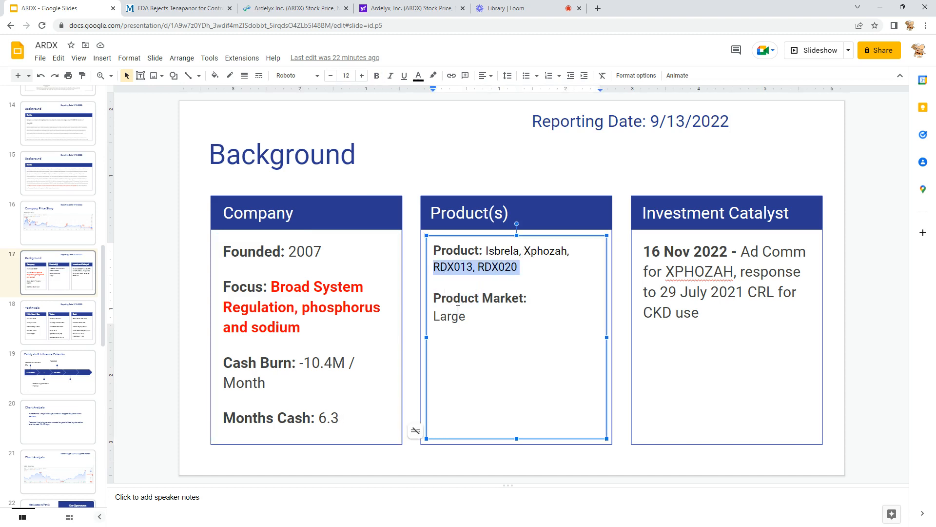
Highlight 'Large' in the product market details, then open slide 18, Technicals.
double_click(449, 316)
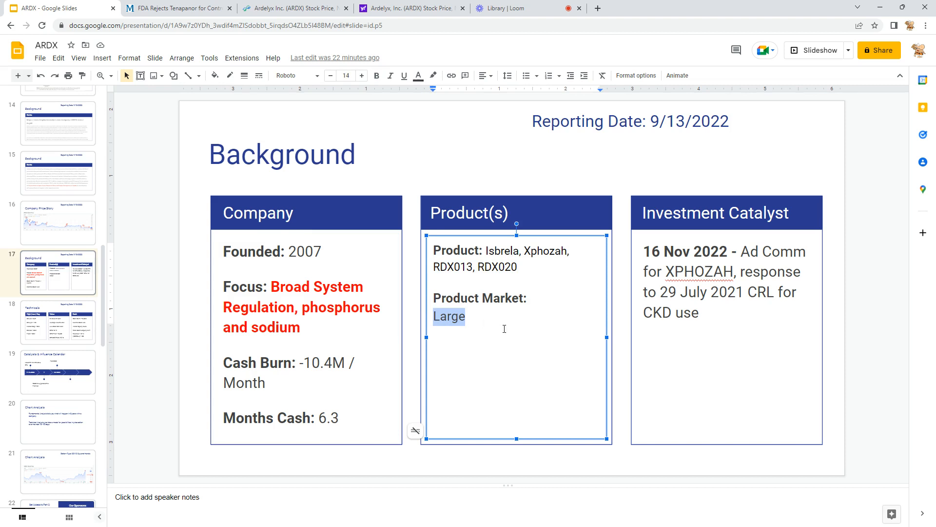
mouse_move(648, 253)
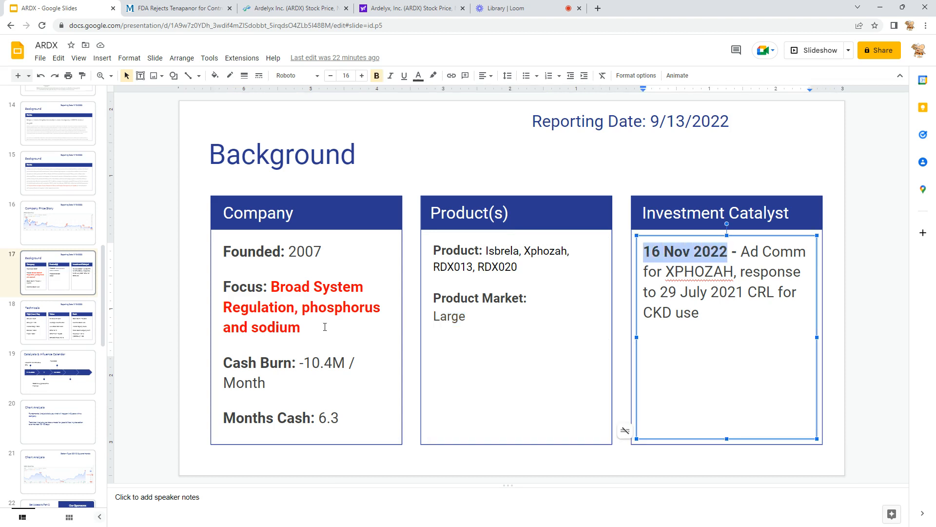
left_click(58, 322)
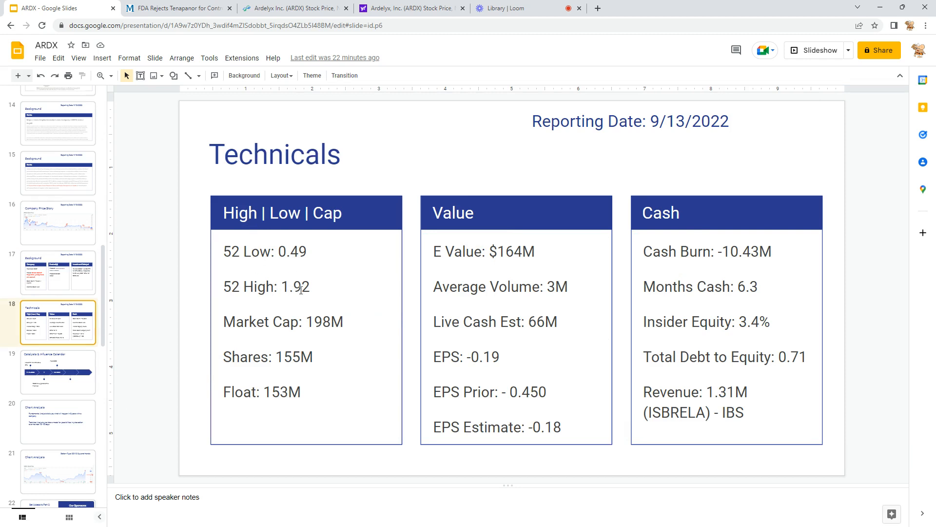
Point out the Technicals figures: 52-week high 1.92, 155M shares, average volume, cash and value.
double_click(295, 286)
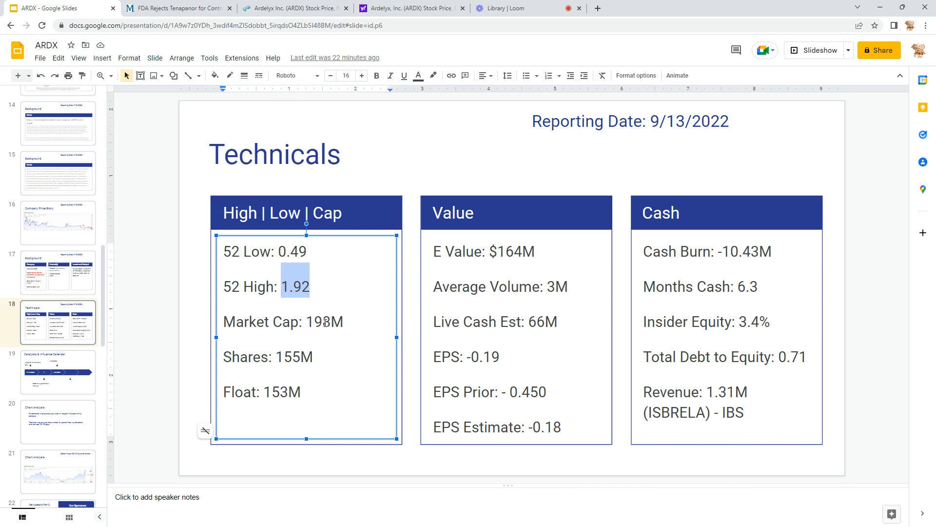
left_click(321, 357)
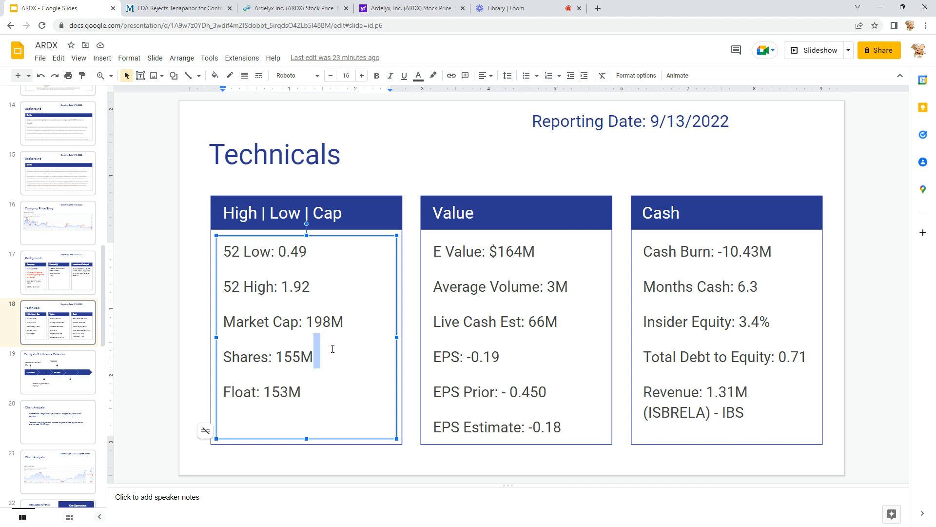
mouse_move(306, 367)
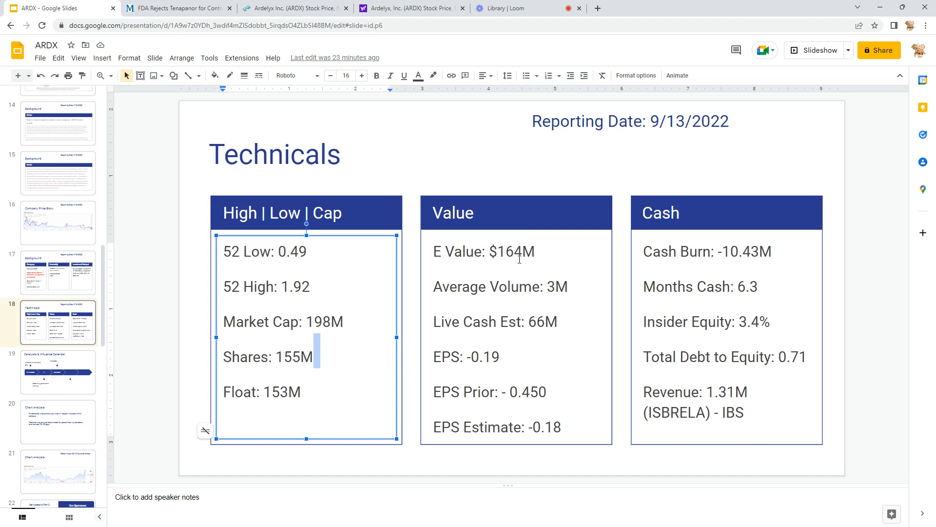
left_click(558, 287)
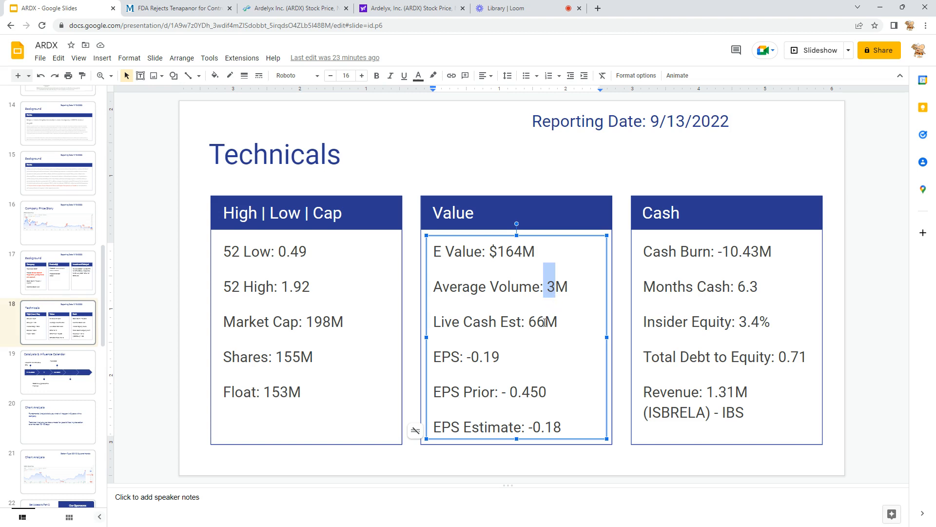
left_click(543, 322)
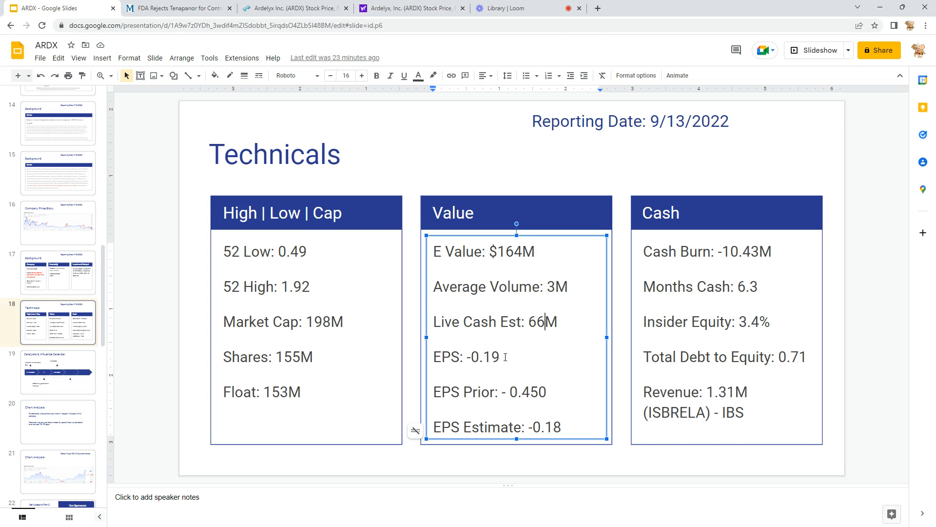
mouse_move(745, 291)
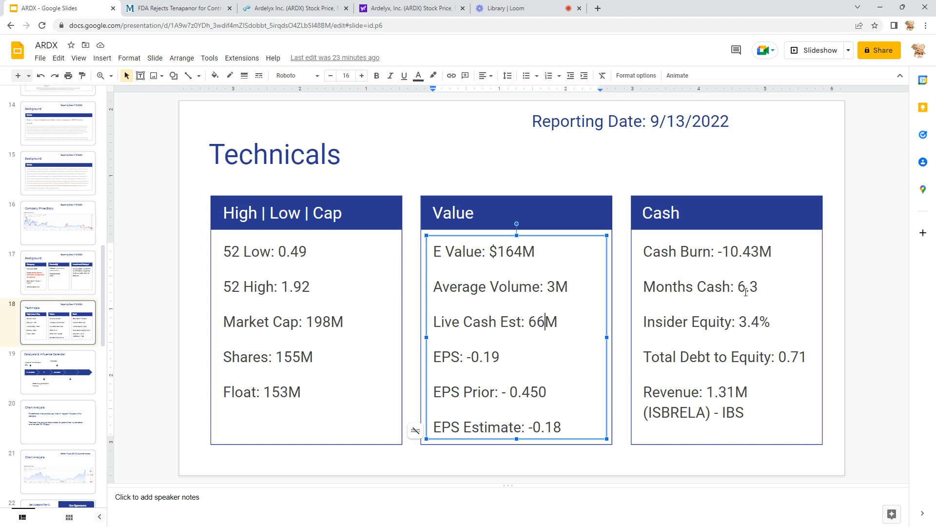
left_click(747, 321)
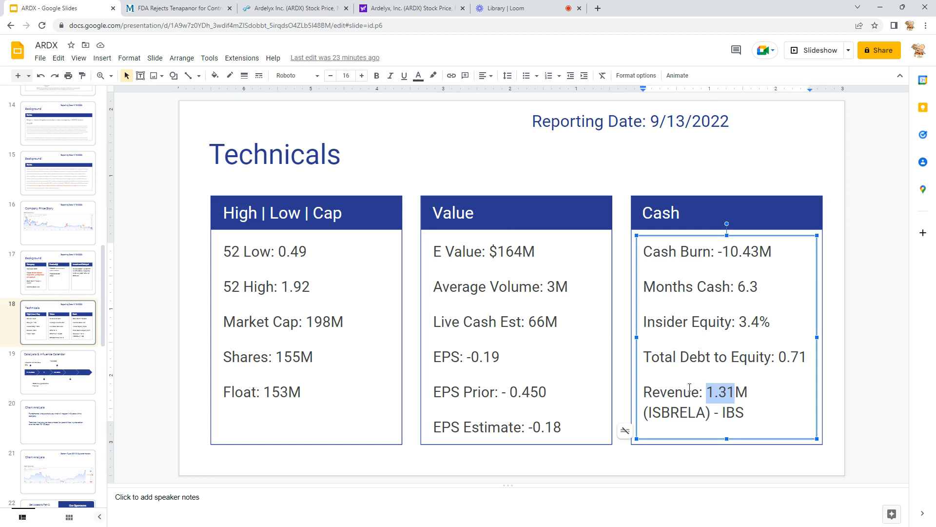
mouse_move(644, 403)
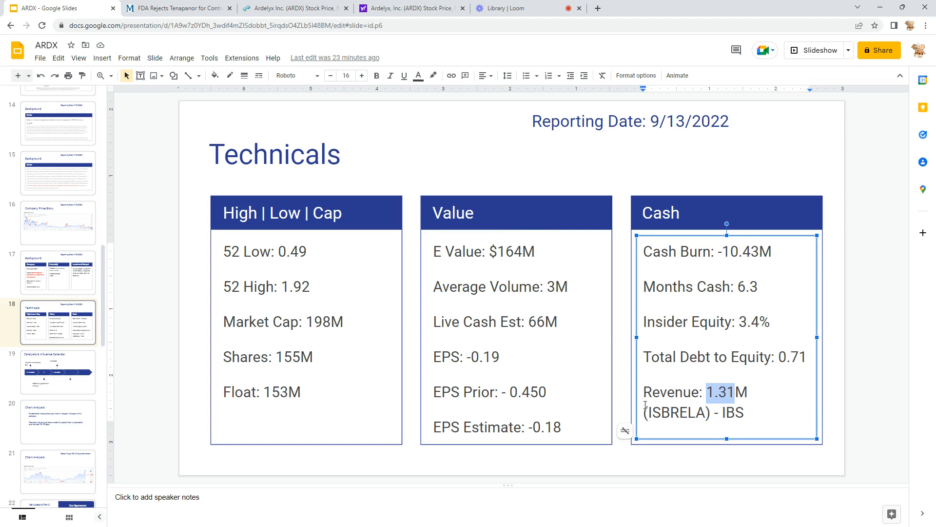
mouse_move(727, 161)
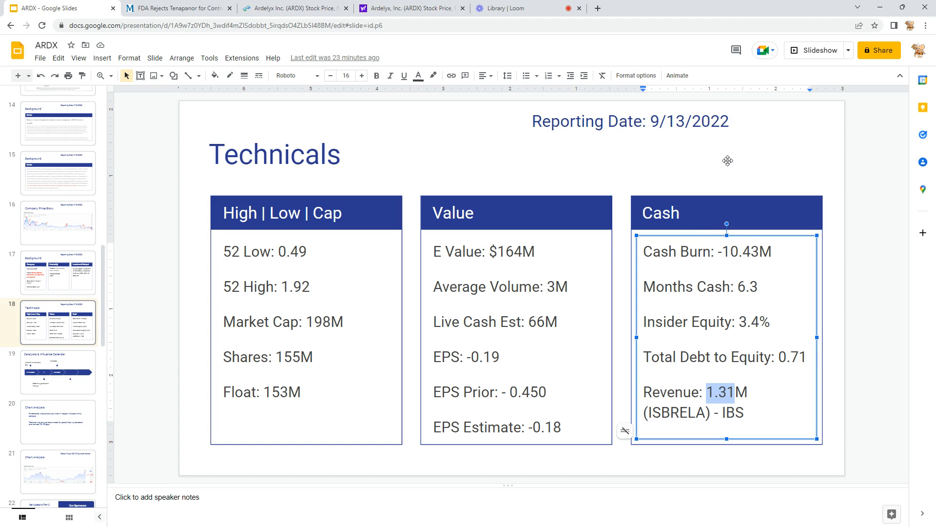
mouse_move(220, 370)
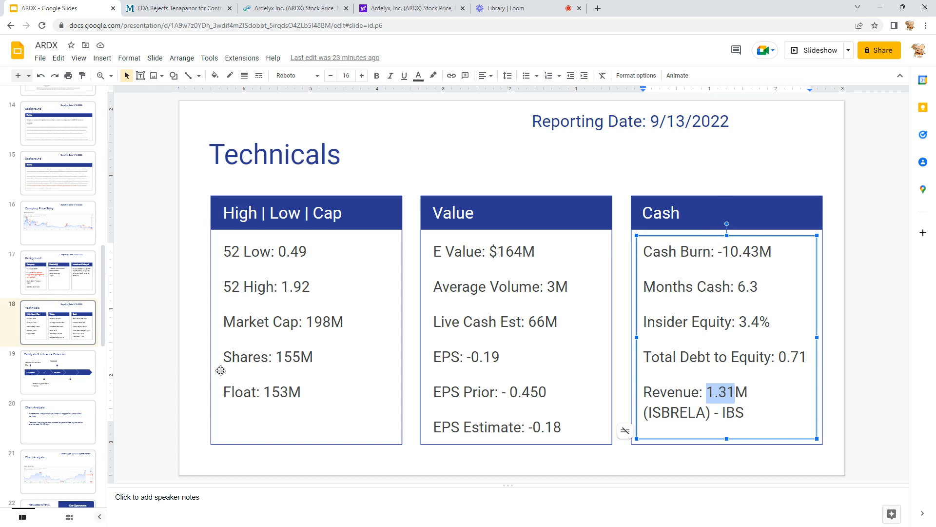
Pass through the Catalysts & Influence Calendar and its No Cash label to Chart Analysis.
left_click(58, 370)
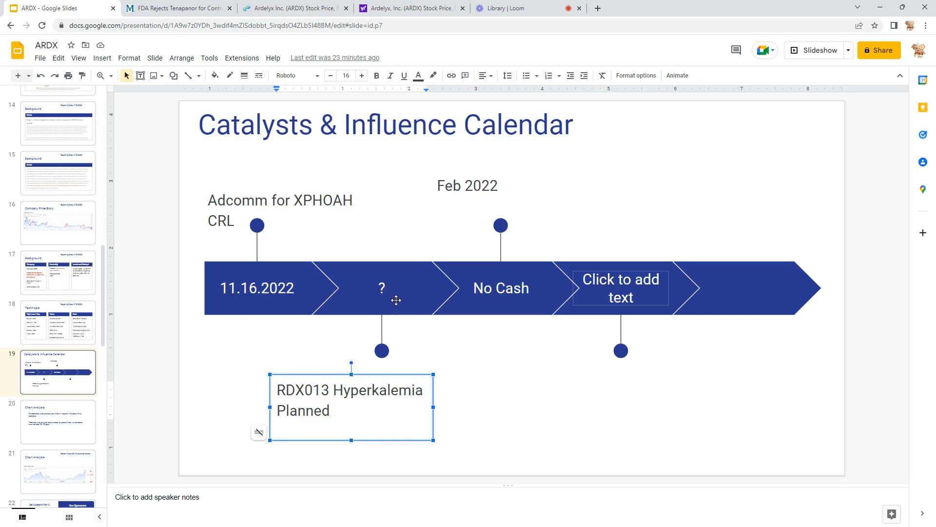
left_click(500, 287)
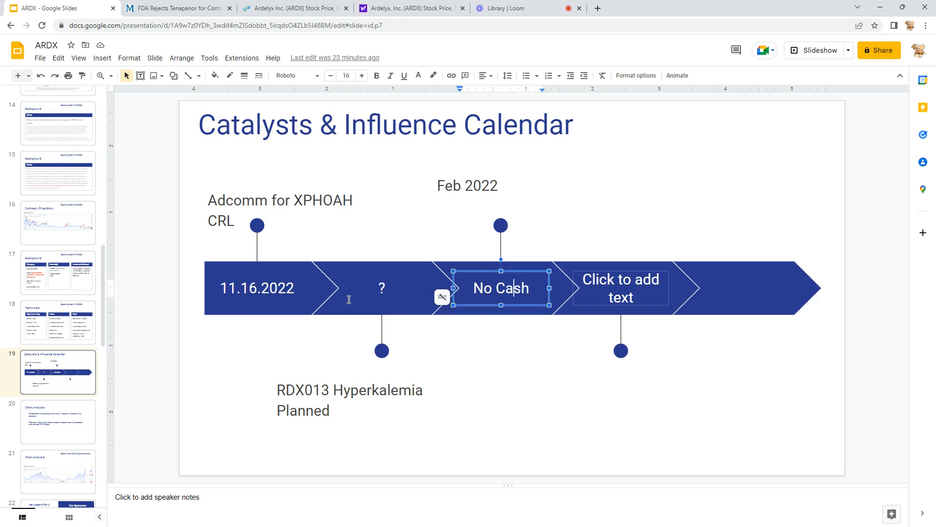
left_click(58, 421)
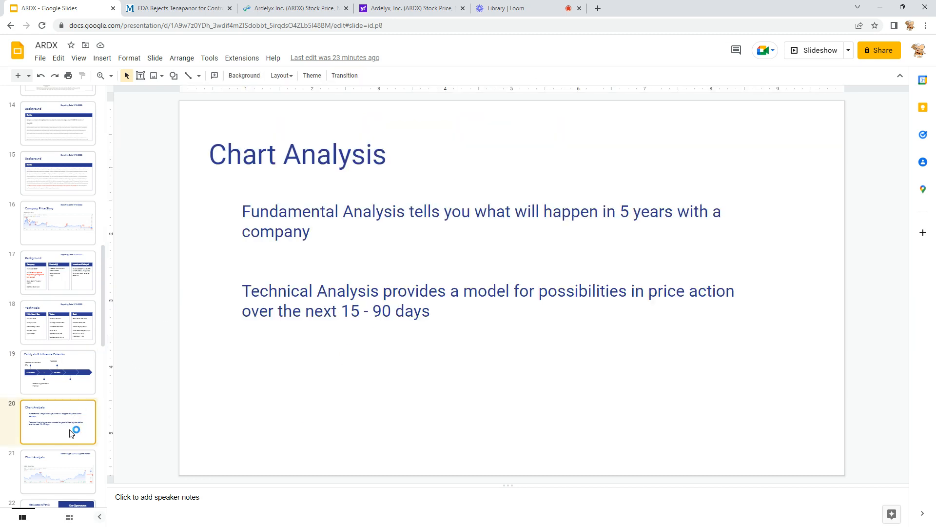
View the slide 21 ARDX stock price chart, then open the slide 22 sponsorship pitch.
left_click(58, 471)
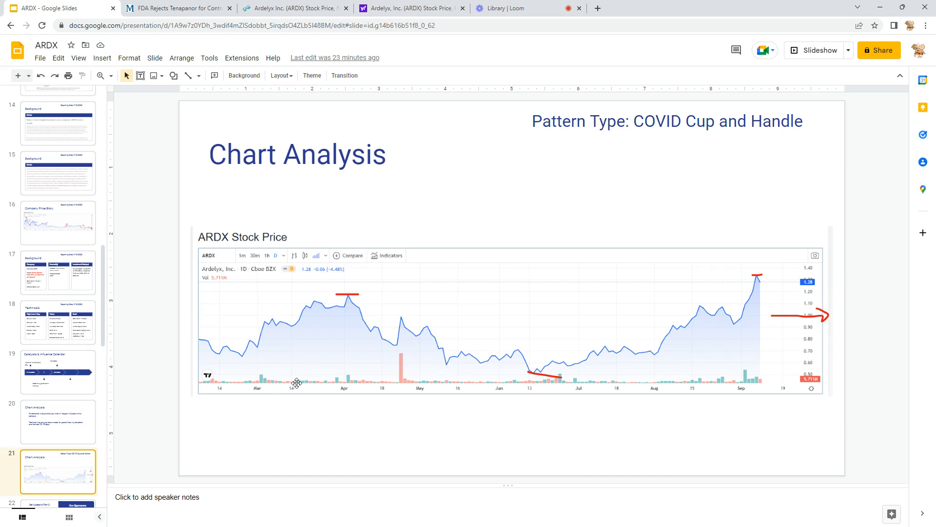
mouse_move(210, 338)
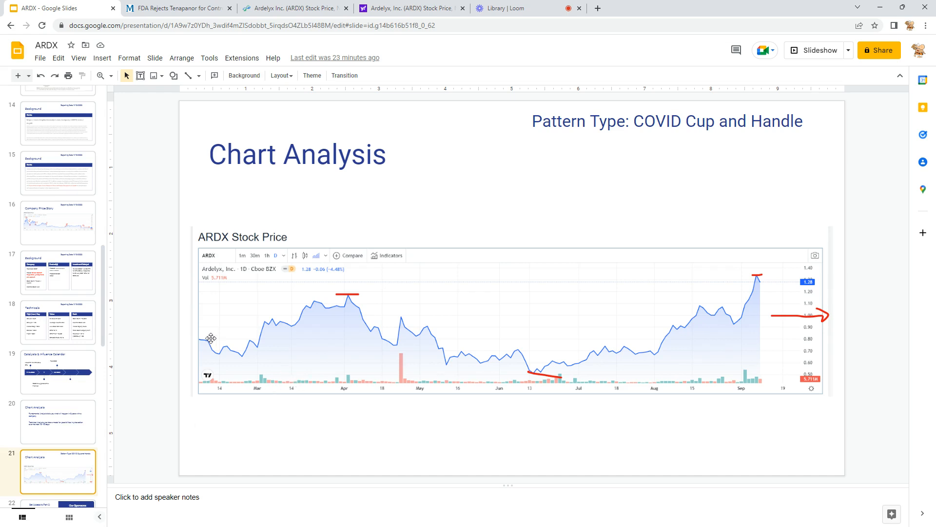
mouse_move(695, 132)
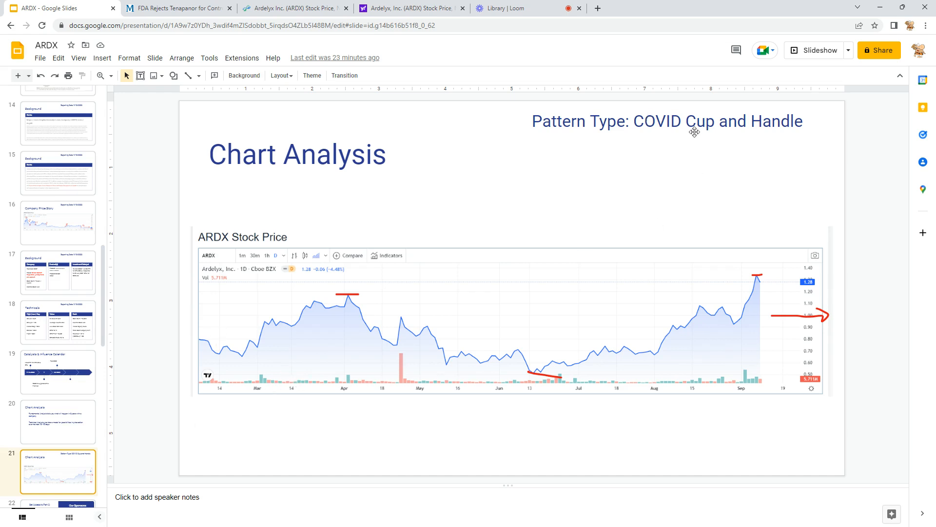
mouse_move(349, 361)
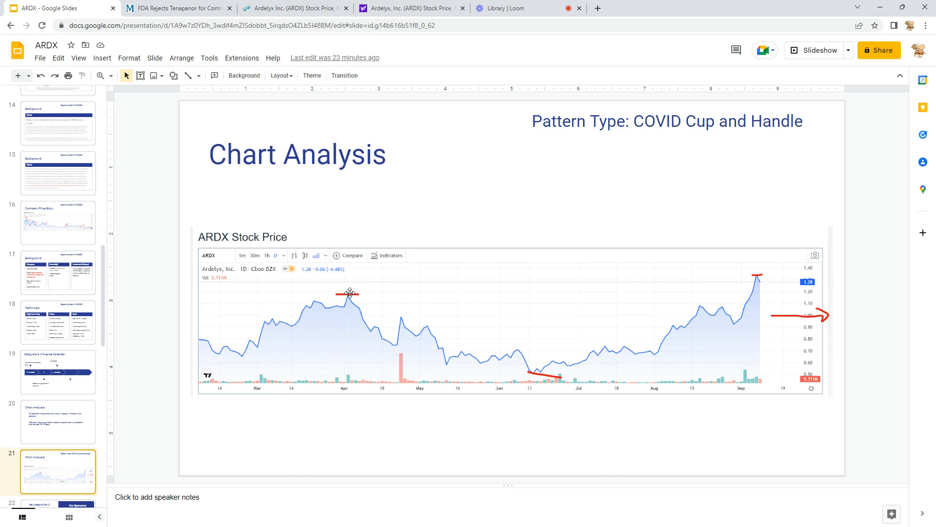
mouse_move(484, 378)
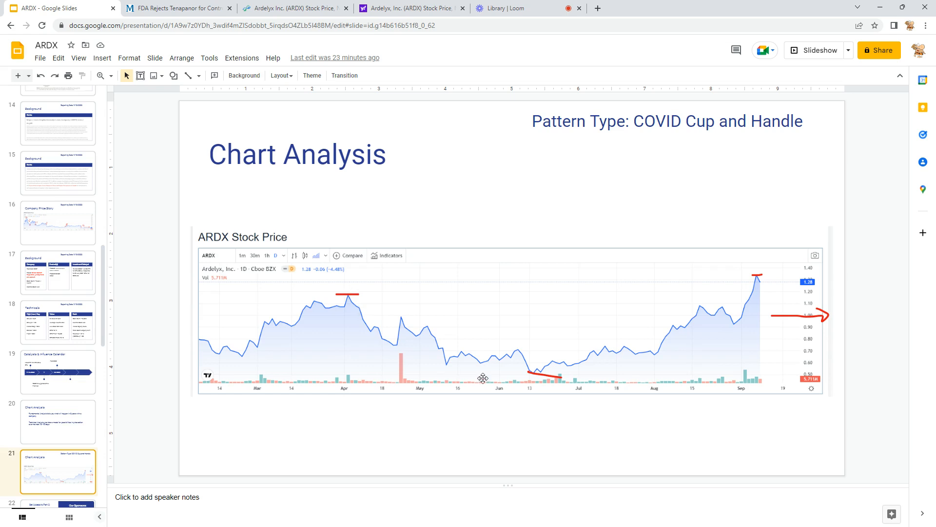
mouse_move(763, 285)
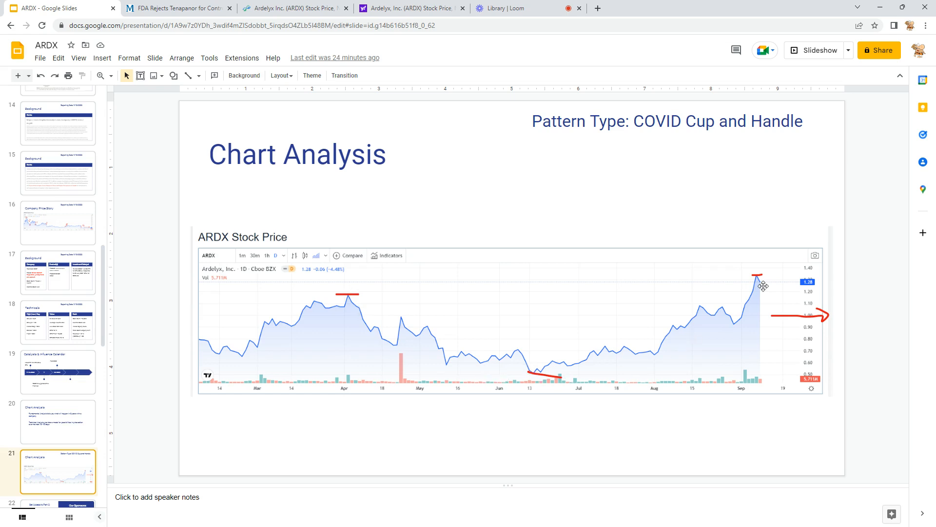
mouse_move(767, 284)
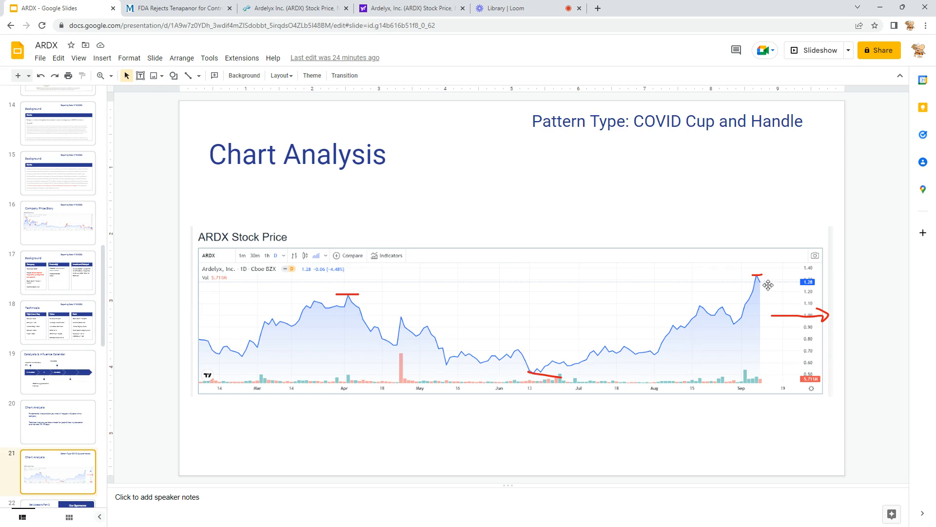
mouse_move(796, 287)
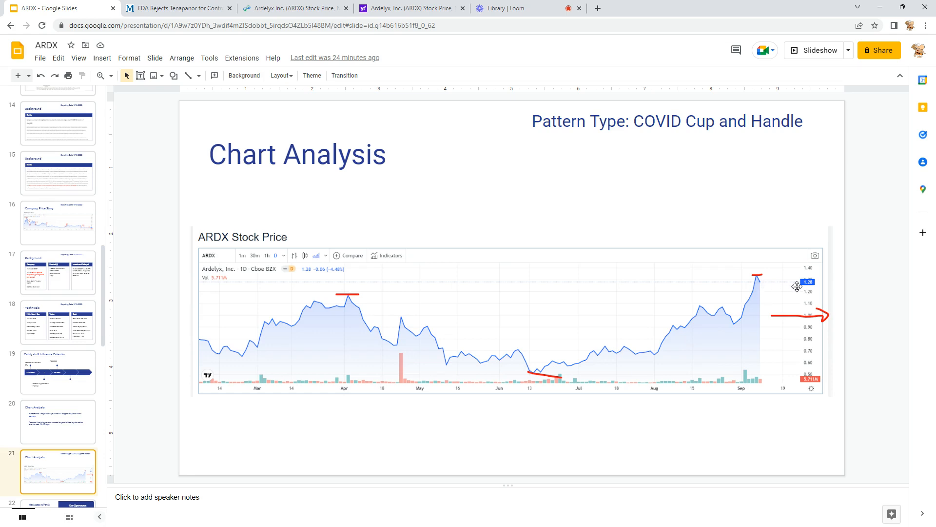
mouse_move(362, 356)
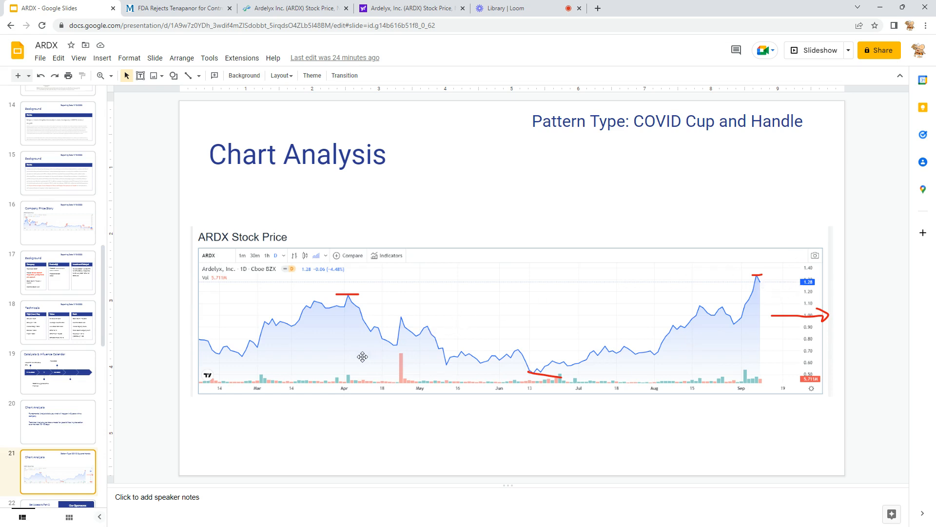
mouse_move(766, 311)
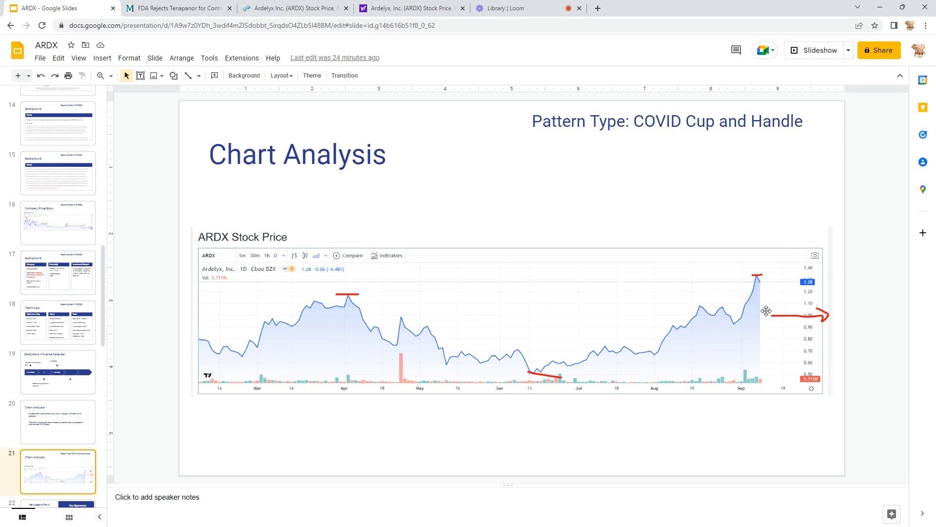
mouse_move(620, 338)
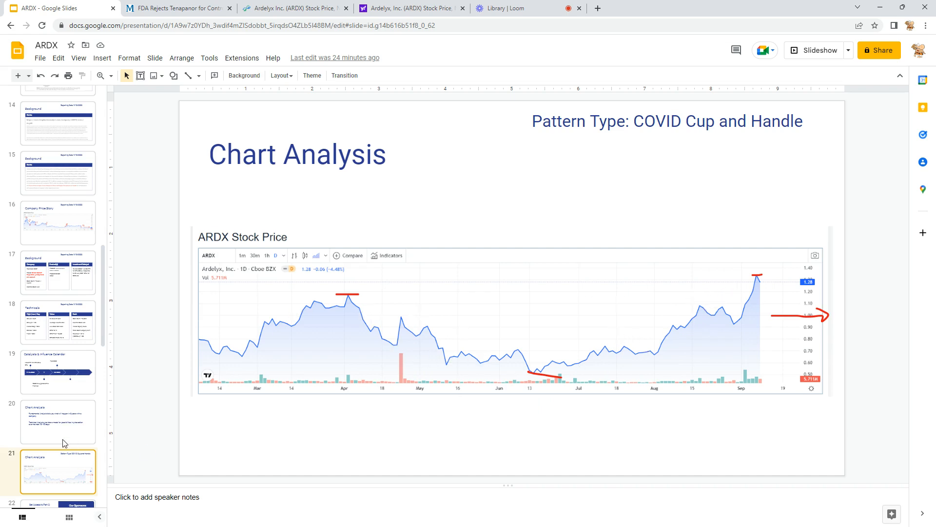
scroll("down", 3)
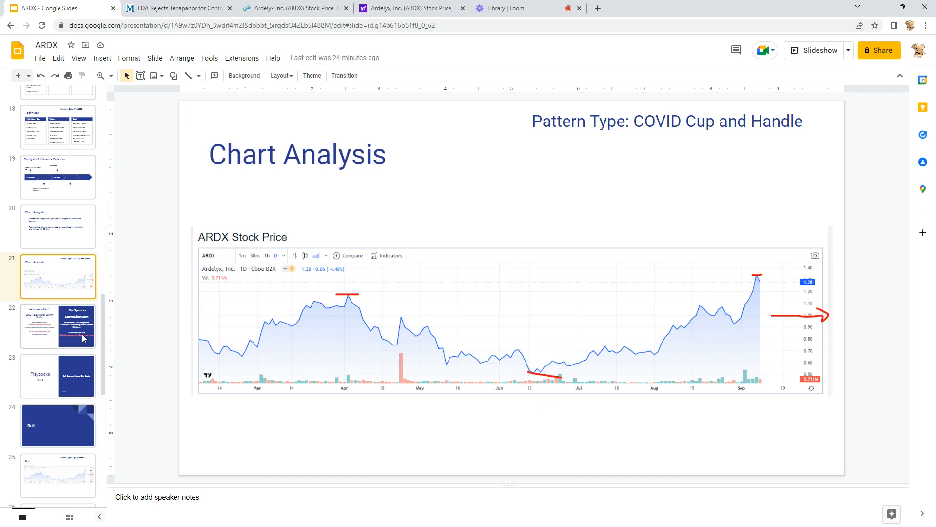
left_click(58, 325)
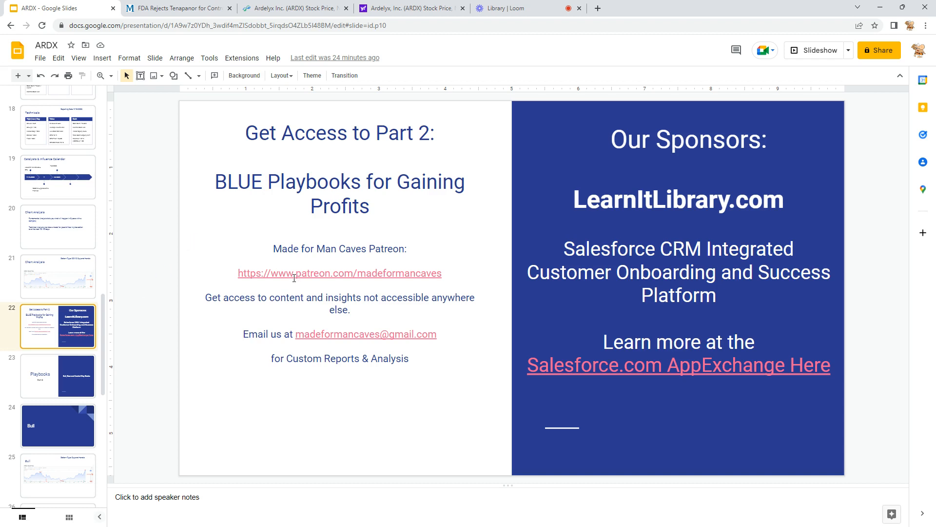
Select the Patreon and contact text, then open slide 25, the Bull cup-and-handle chart.
left_click(339, 273)
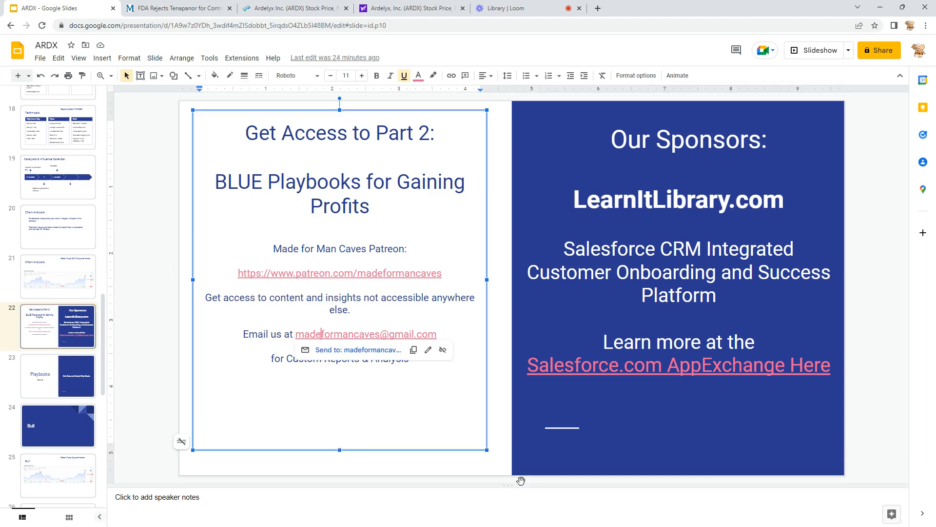
mouse_move(585, 200)
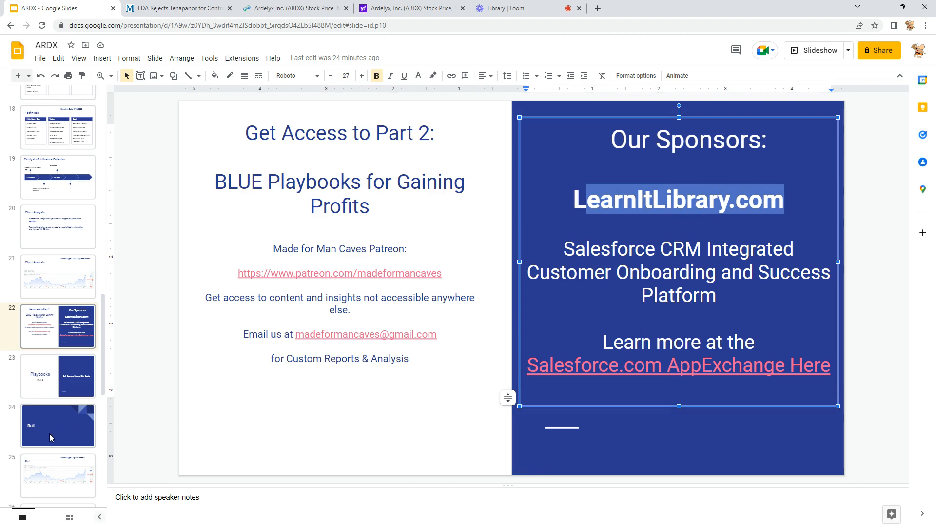
left_click(58, 471)
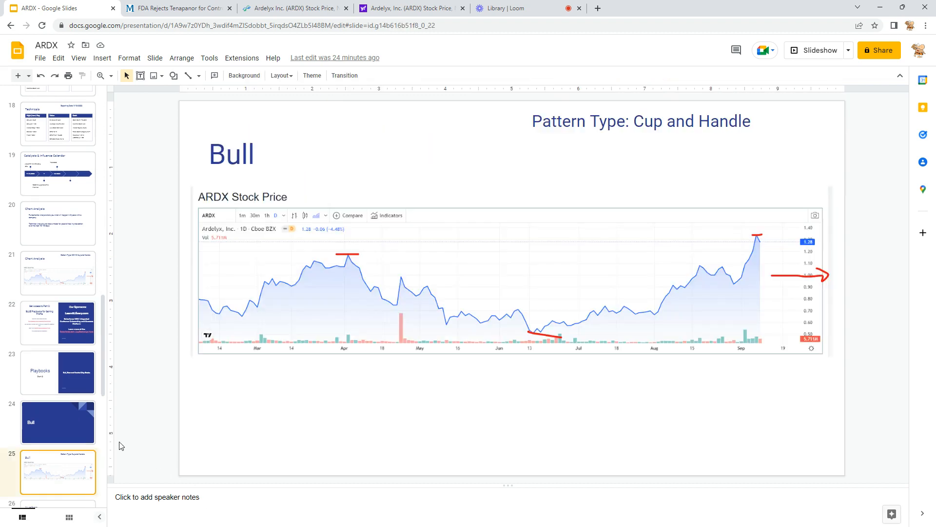
Open slide 26 'Numbers', glance back at the Bull chart, and return to Numbers.
left_click(58, 471)
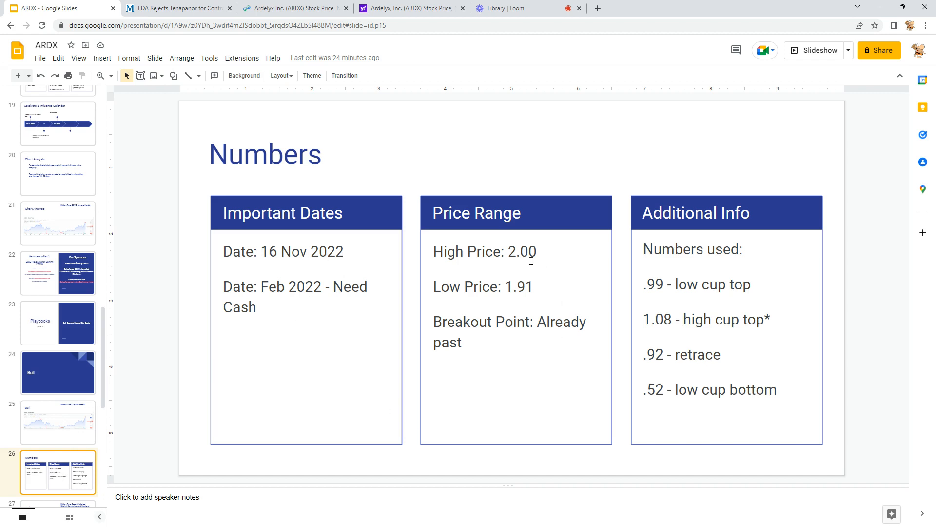
mouse_move(519, 268)
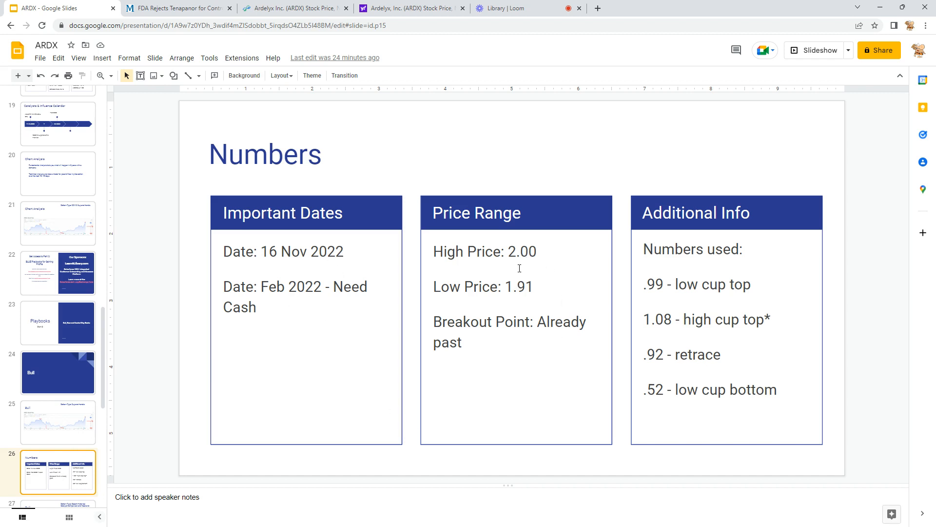
mouse_move(94, 425)
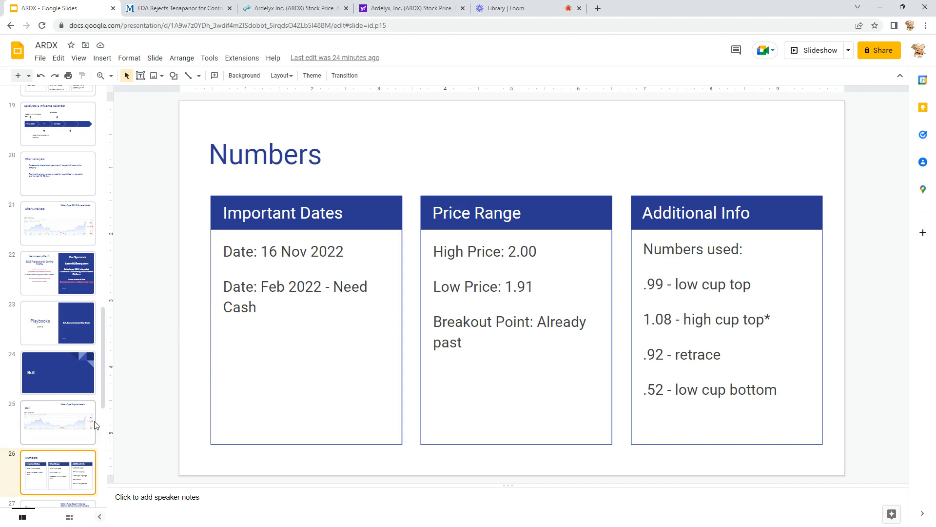
left_click(58, 422)
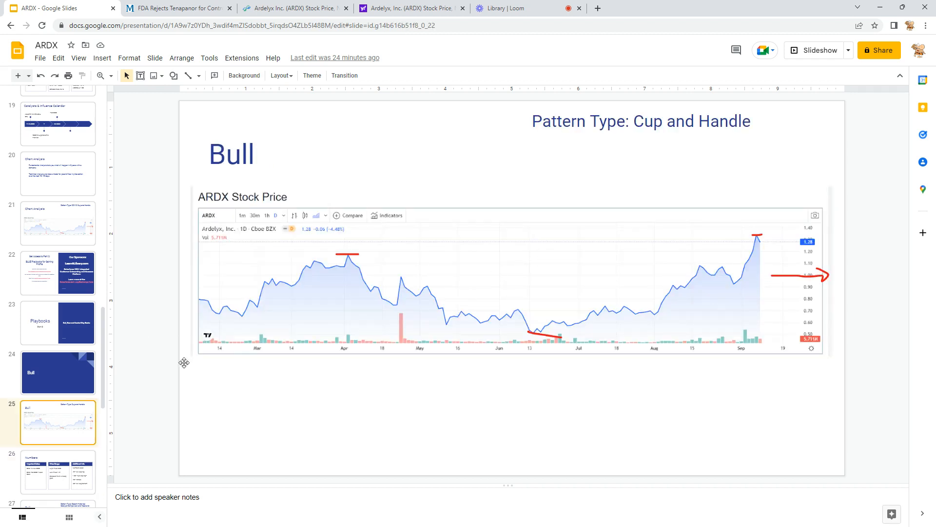
left_click(58, 472)
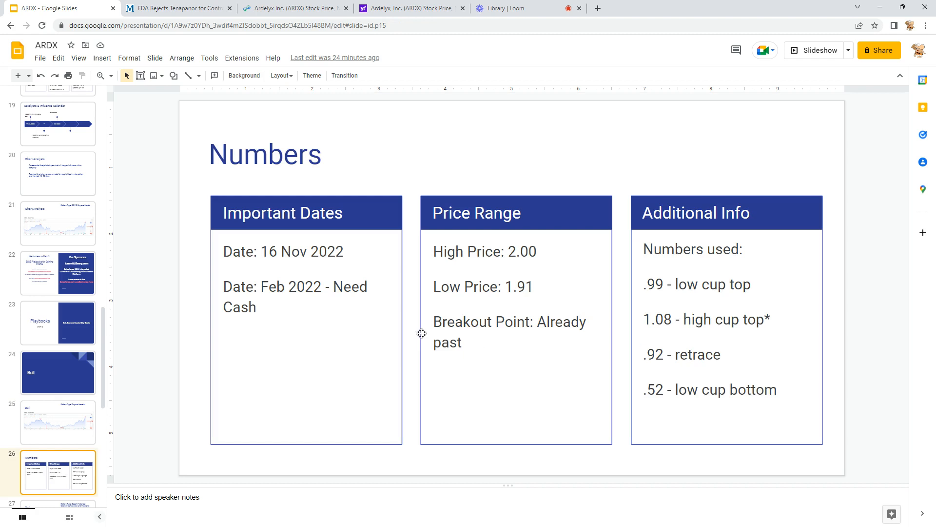
mouse_move(301, 462)
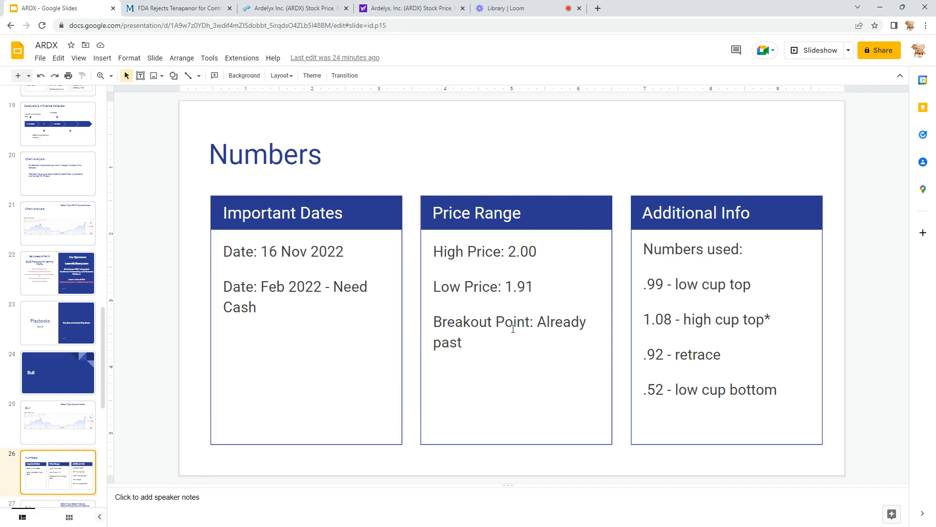
mouse_move(678, 336)
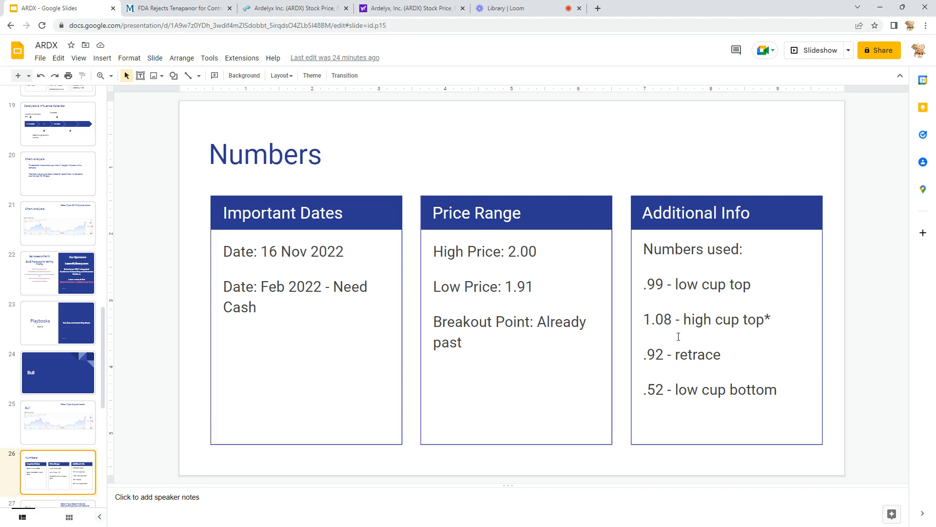
mouse_move(696, 353)
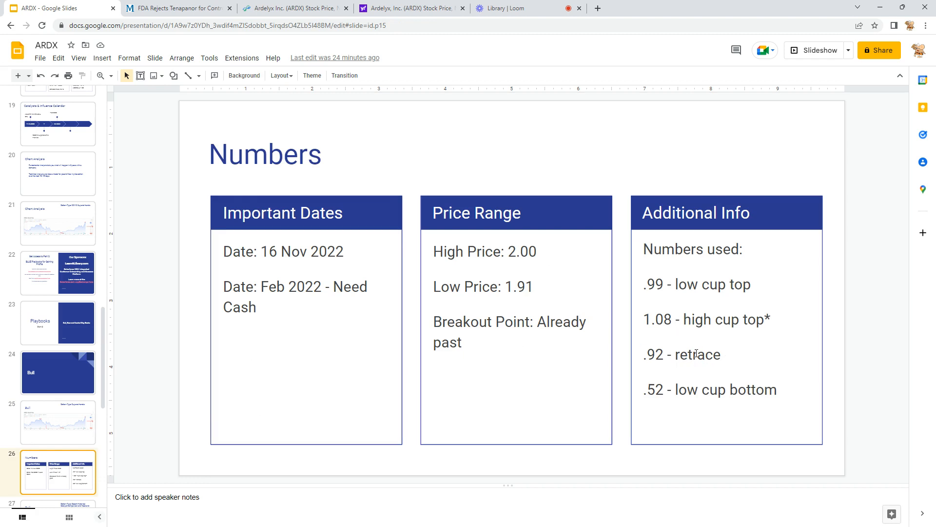
mouse_move(656, 400)
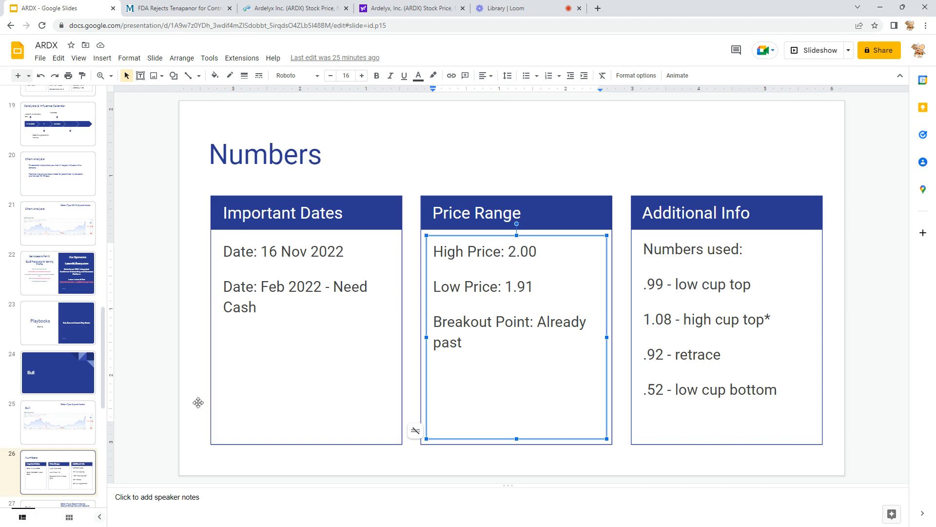
Open slide 27, the Bull chart comparing historical catalysts with head-and-shoulders indicators.
left_click(58, 470)
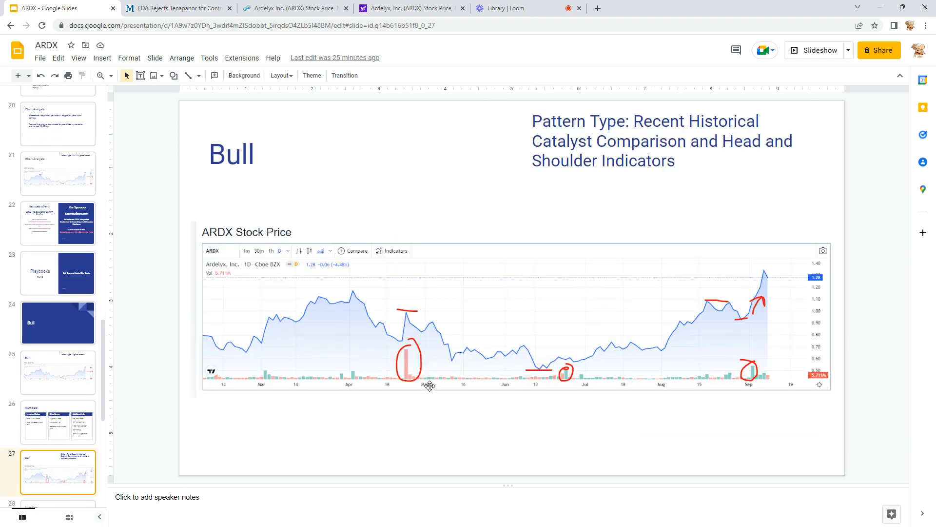
mouse_move(765, 312)
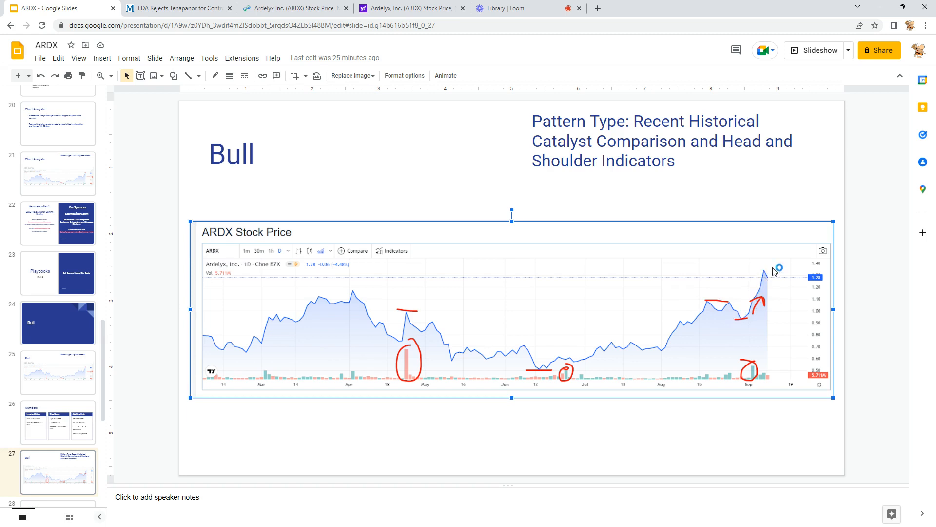
mouse_move(766, 288)
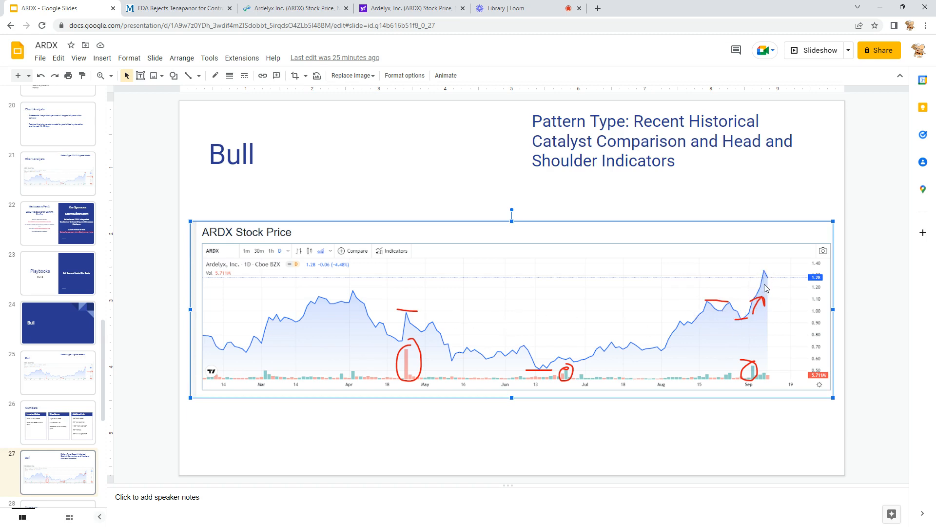
mouse_move(566, 261)
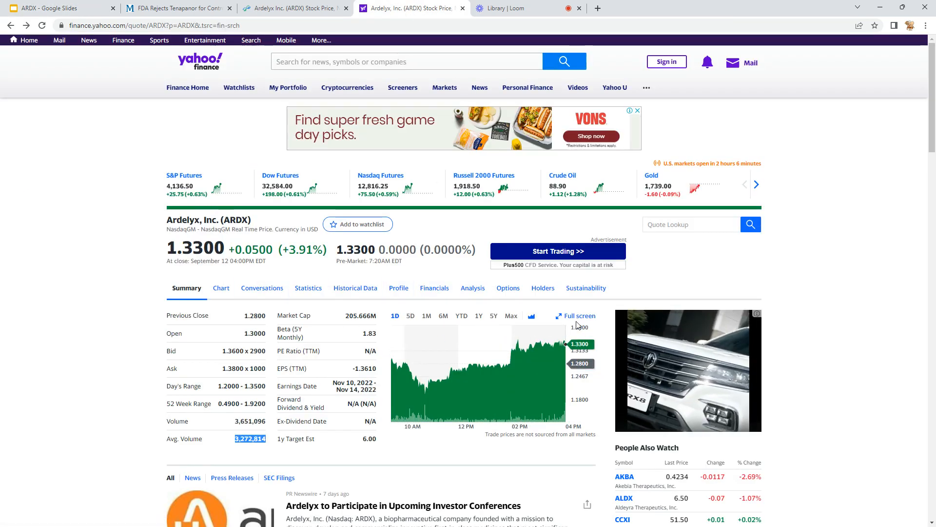
left_click(575, 315)
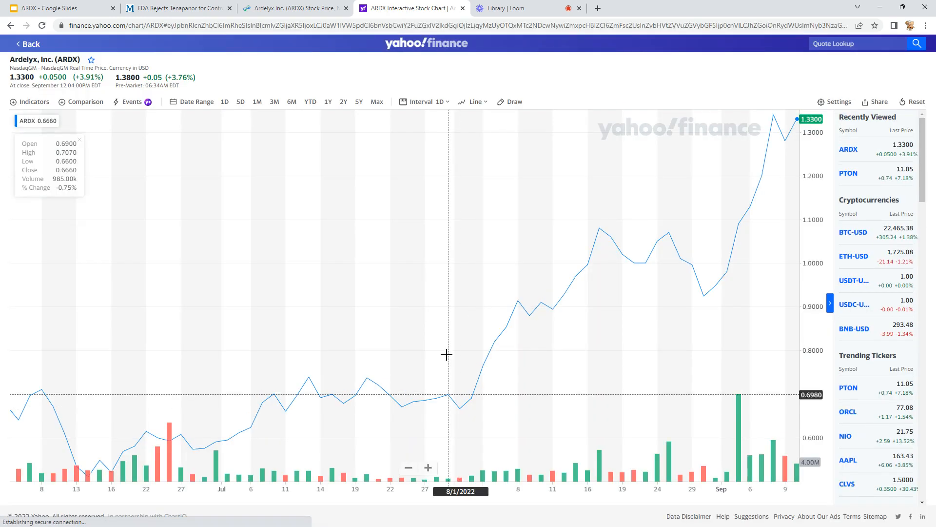
mouse_move(634, 253)
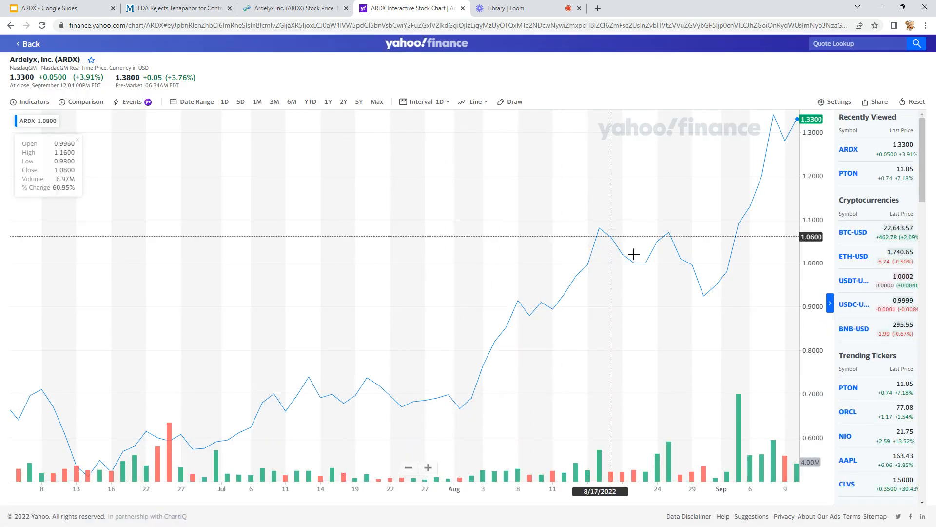
mouse_move(668, 228)
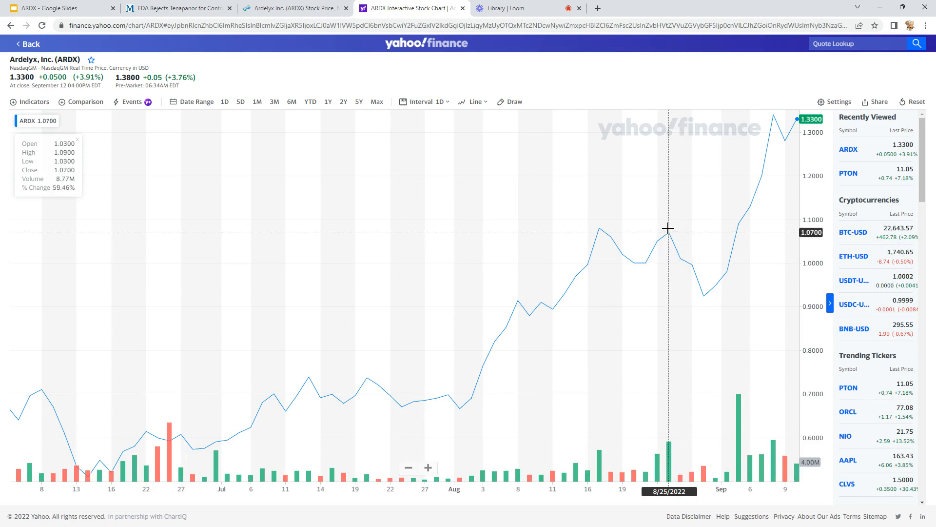
mouse_move(748, 230)
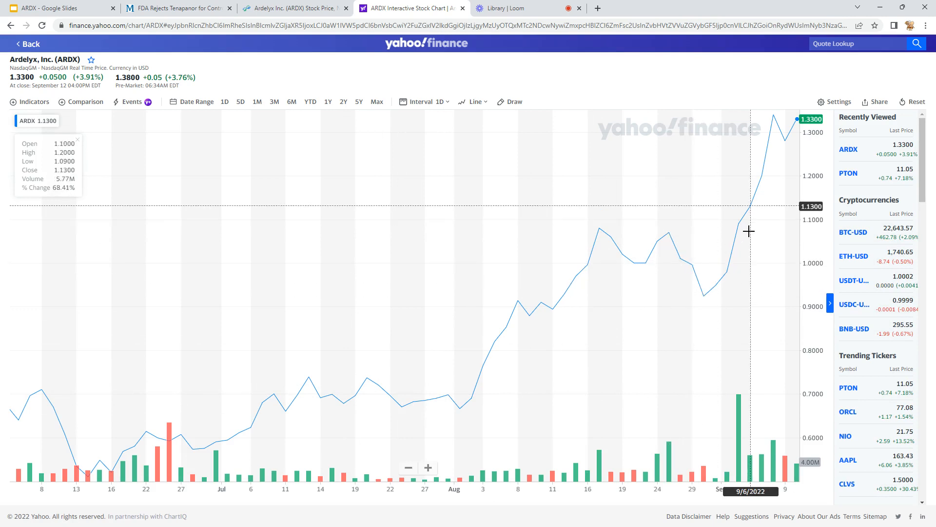
mouse_move(779, 144)
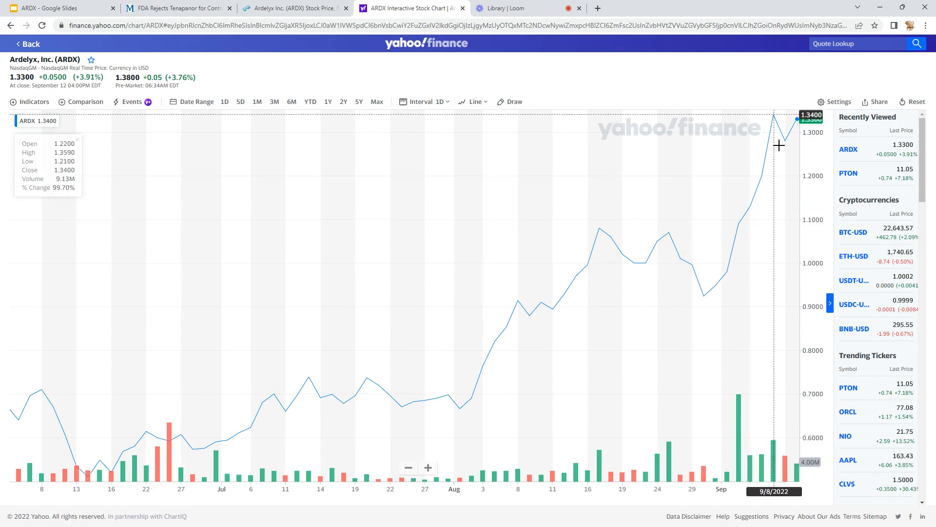
mouse_move(713, 288)
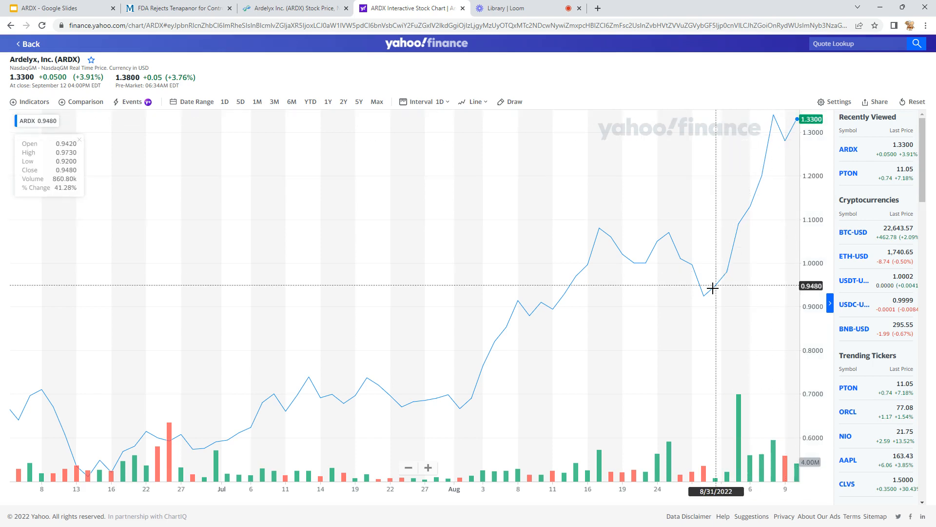
mouse_move(233, 393)
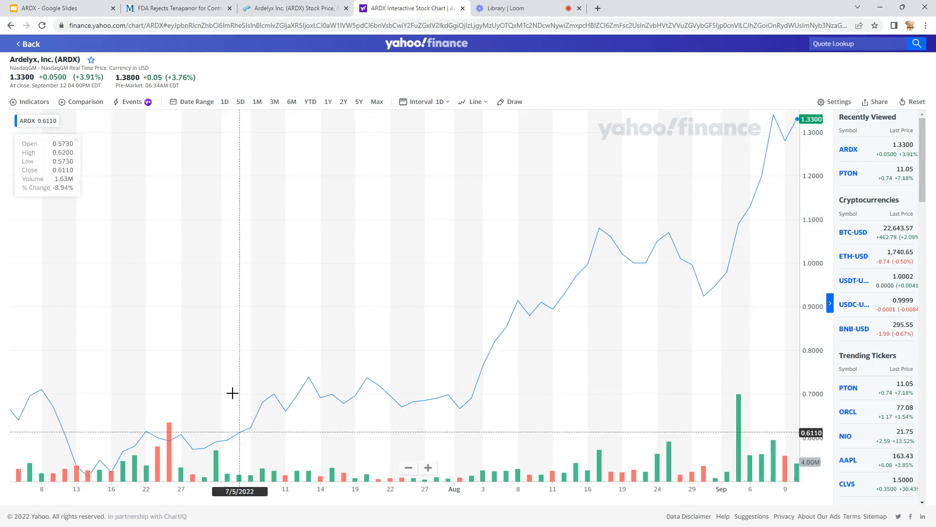
mouse_move(114, 471)
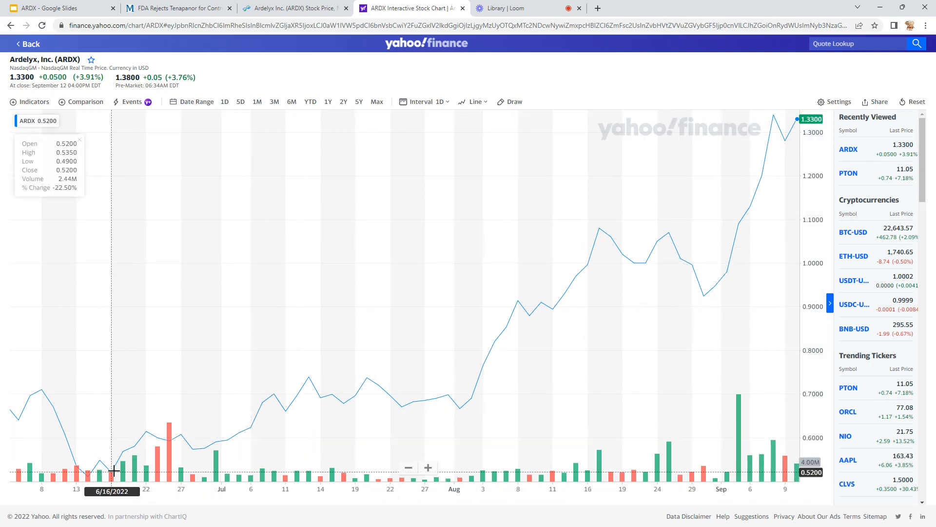
mouse_move(158, 457)
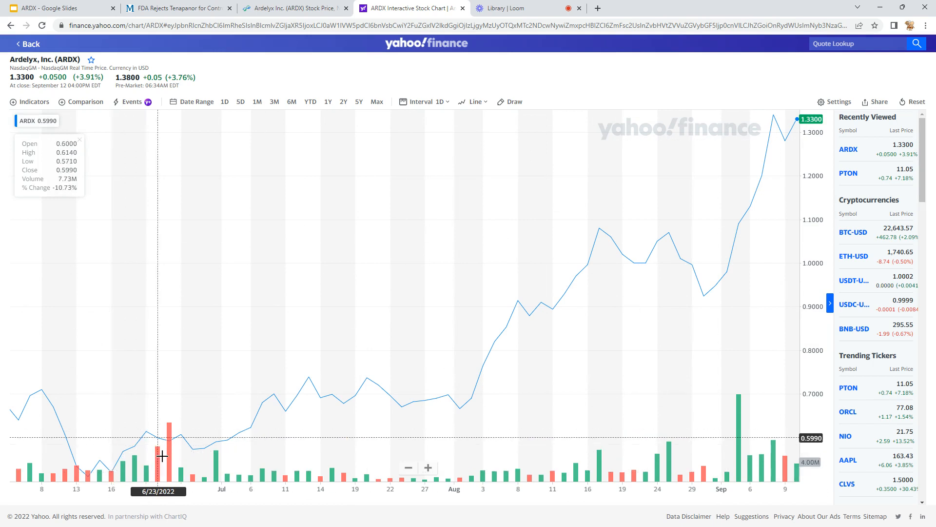
mouse_move(532, 351)
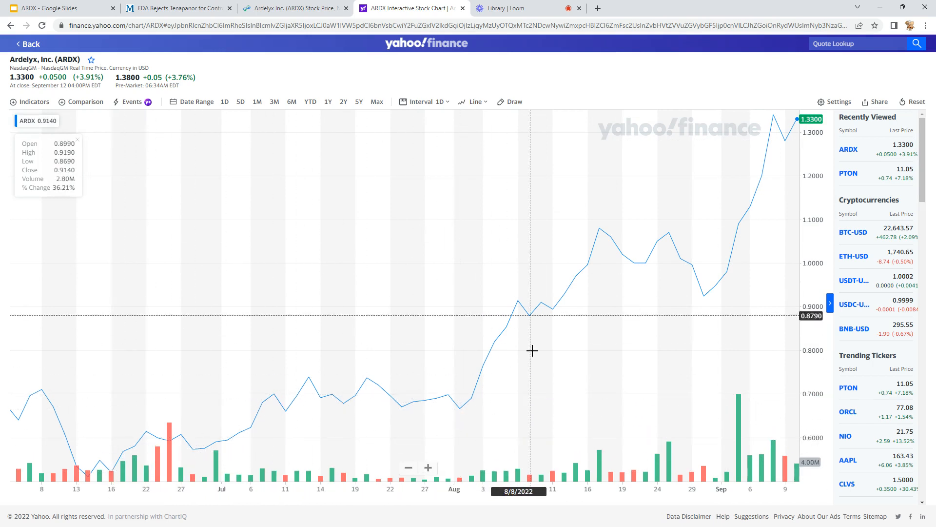
mouse_move(749, 210)
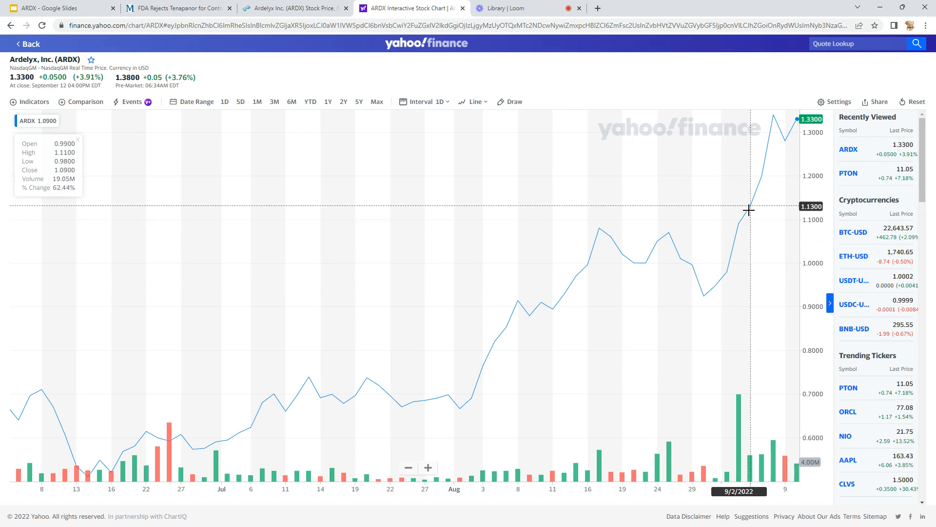
mouse_move(169, 465)
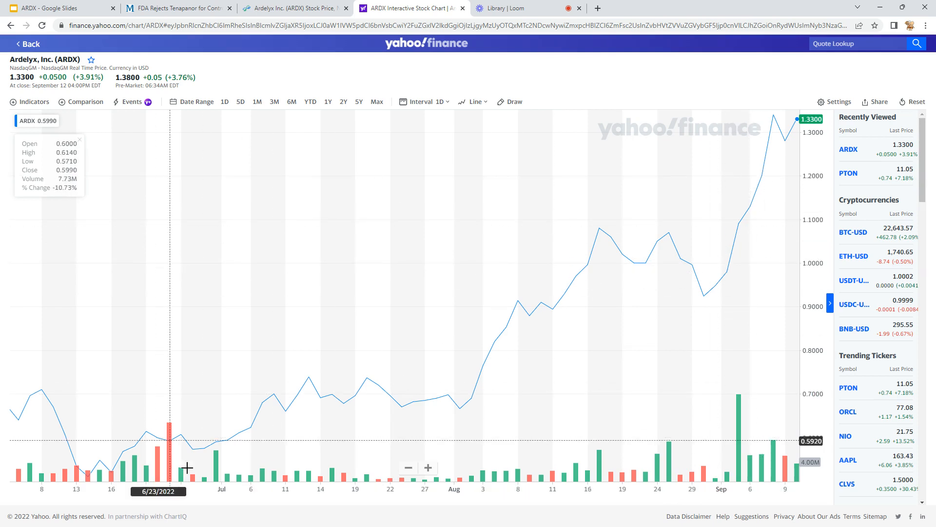
mouse_move(742, 258)
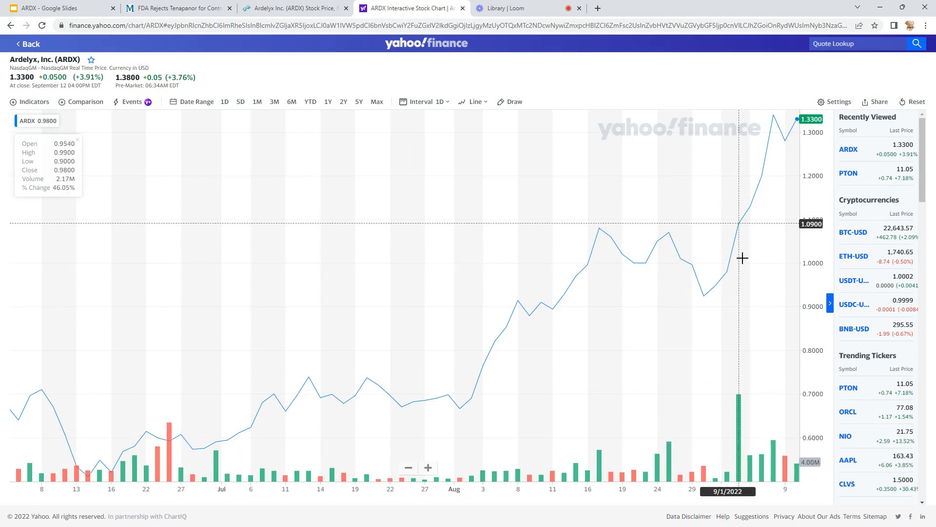
mouse_move(812, 257)
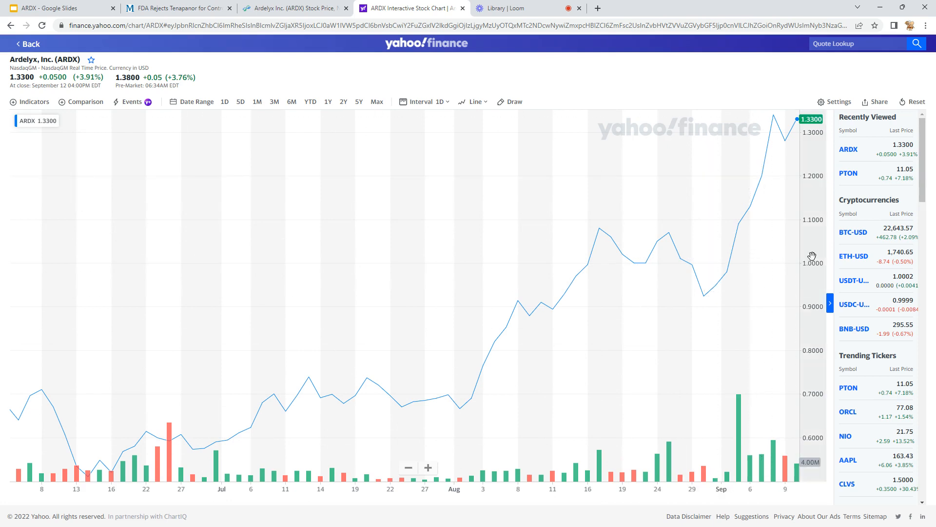
mouse_move(674, 304)
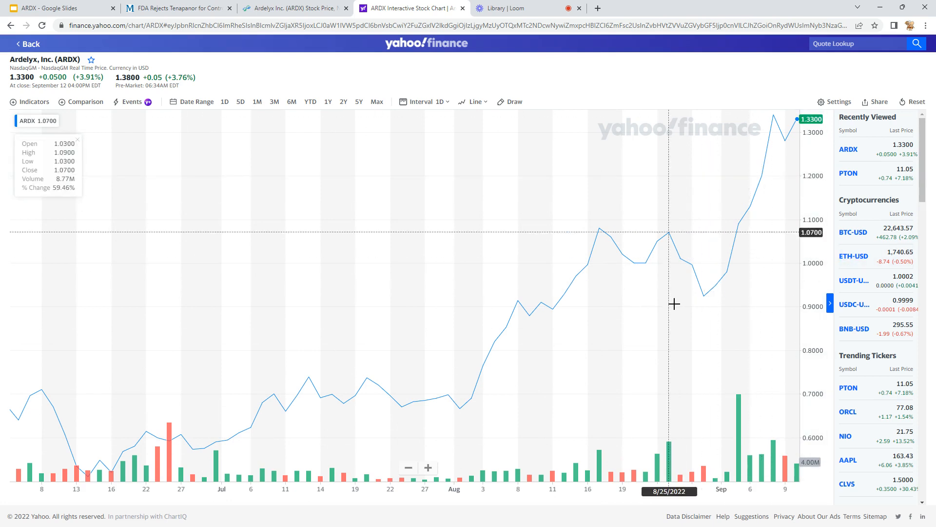
mouse_move(705, 239)
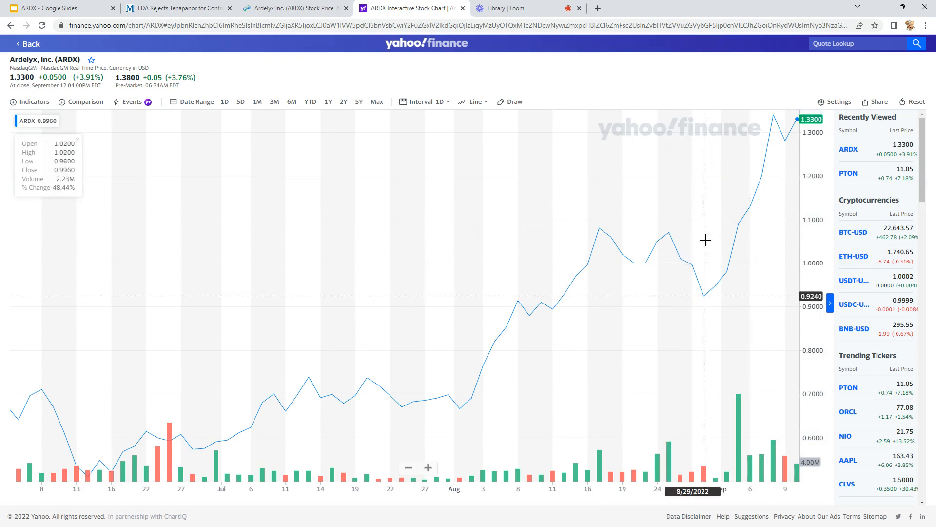
mouse_move(380, 394)
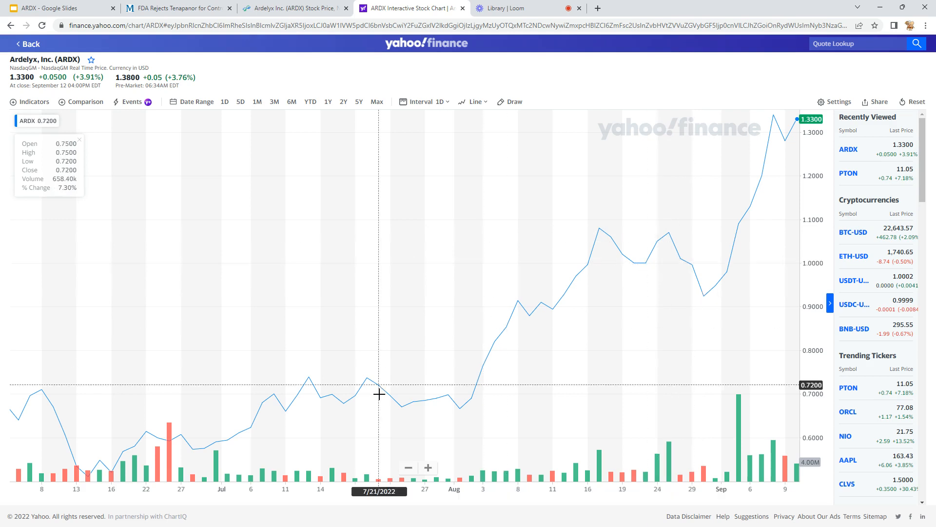
mouse_move(763, 231)
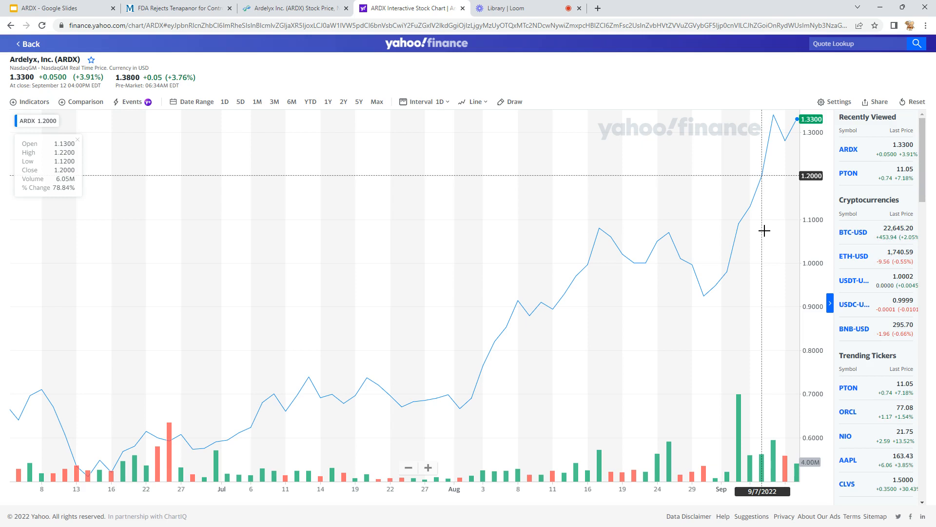
mouse_move(667, 257)
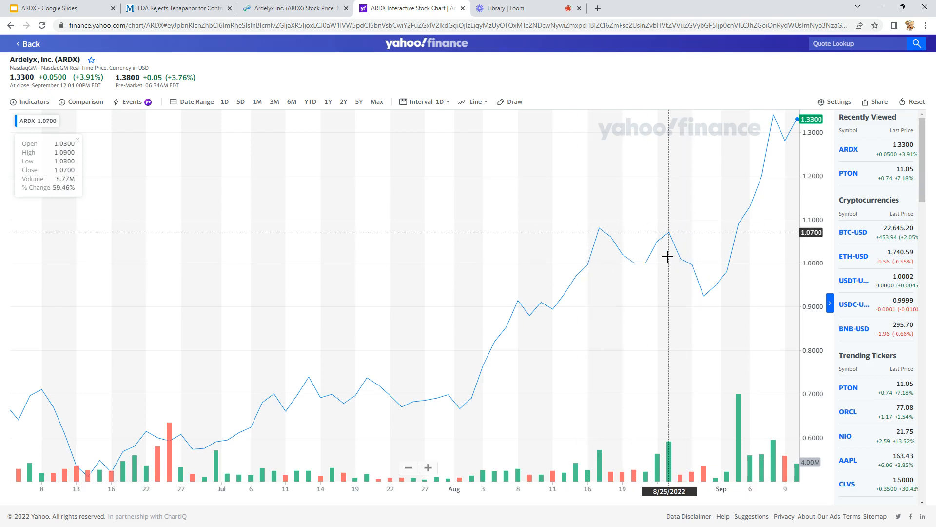
mouse_move(672, 263)
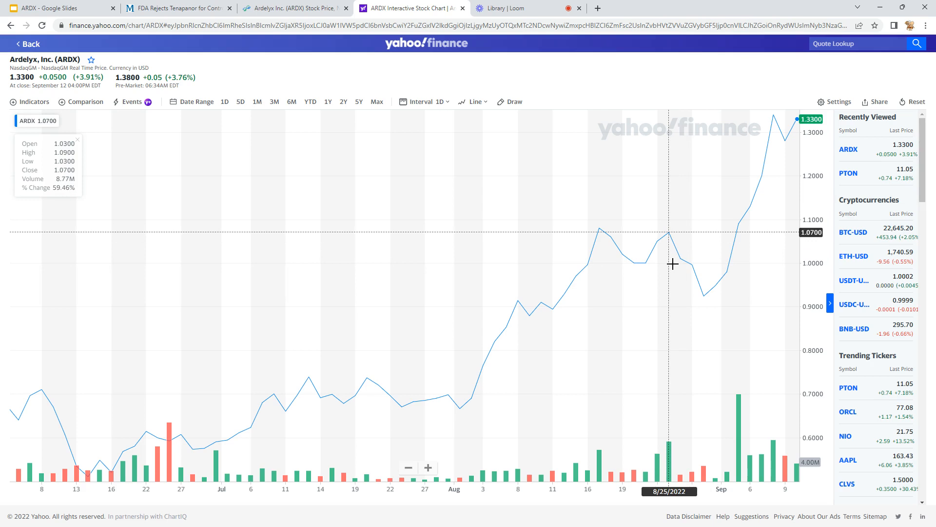
mouse_move(705, 301)
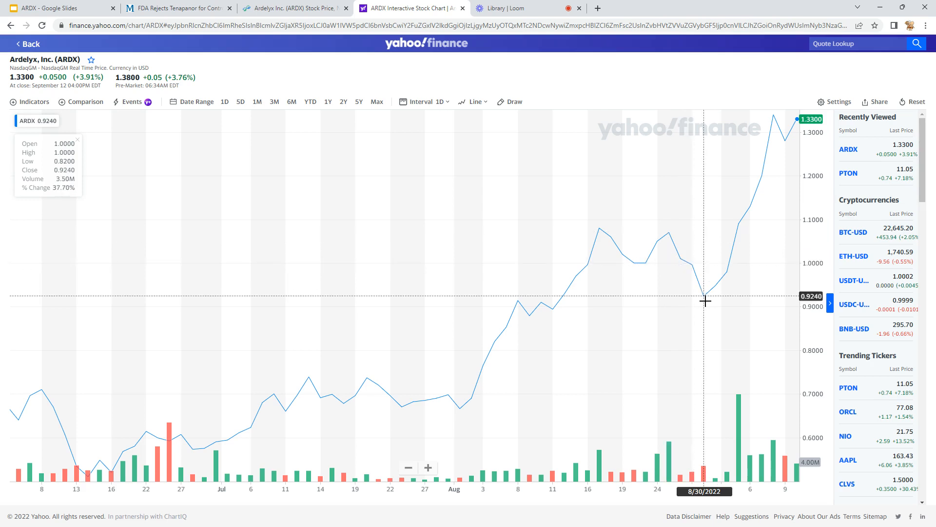
mouse_move(657, 256)
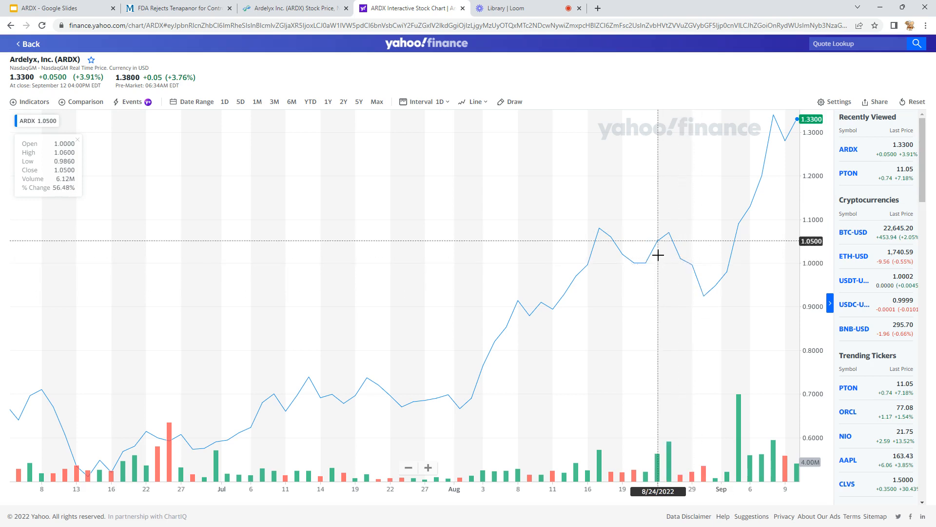
mouse_move(688, 264)
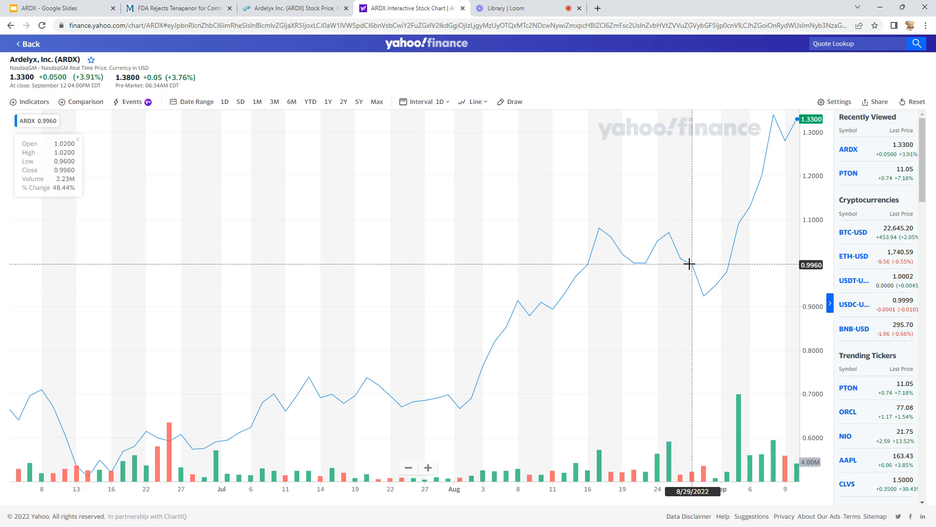
mouse_move(712, 293)
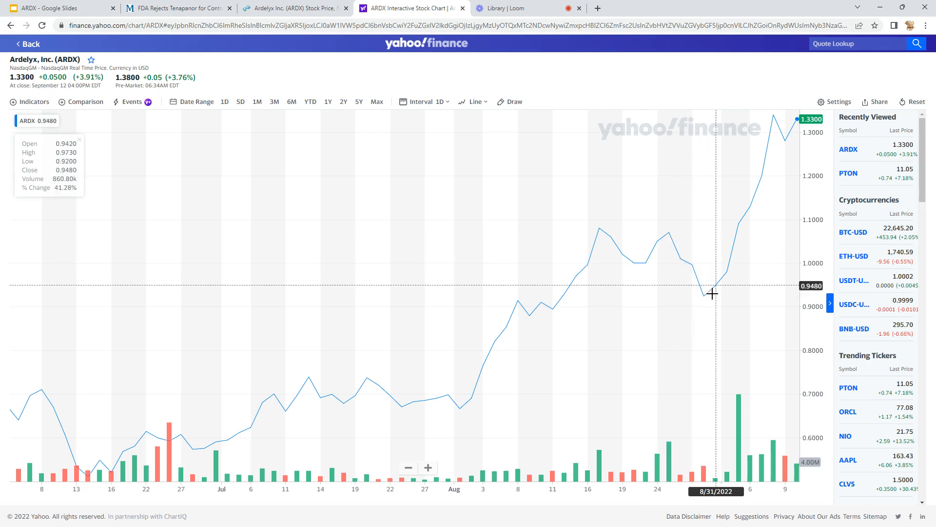
mouse_move(788, 169)
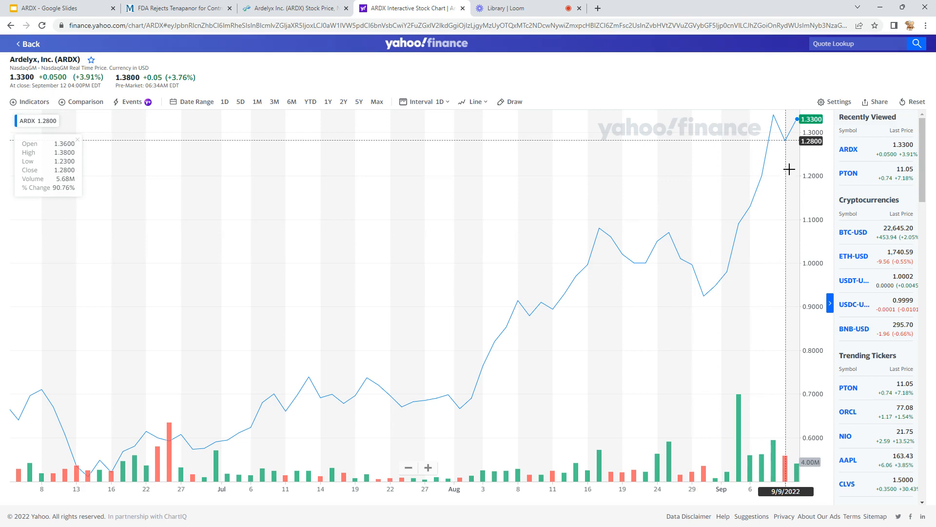
mouse_move(740, 416)
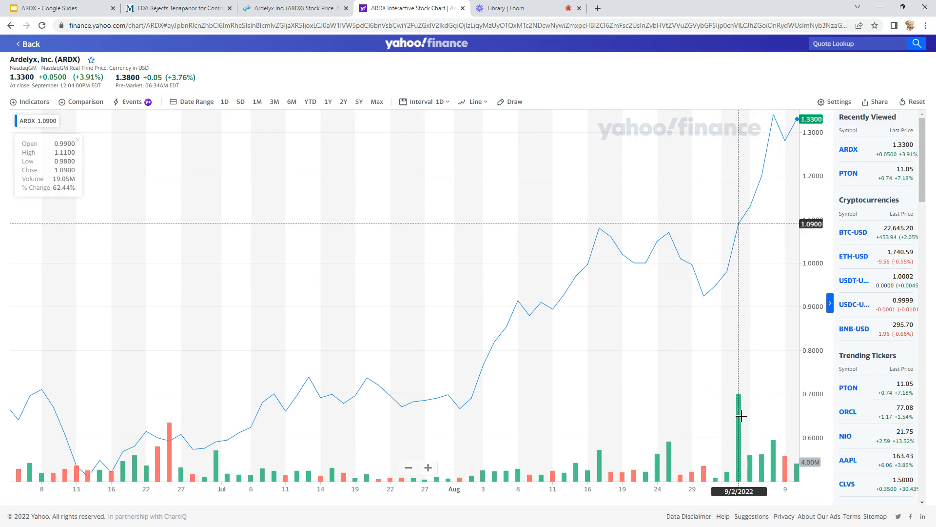
mouse_move(726, 469)
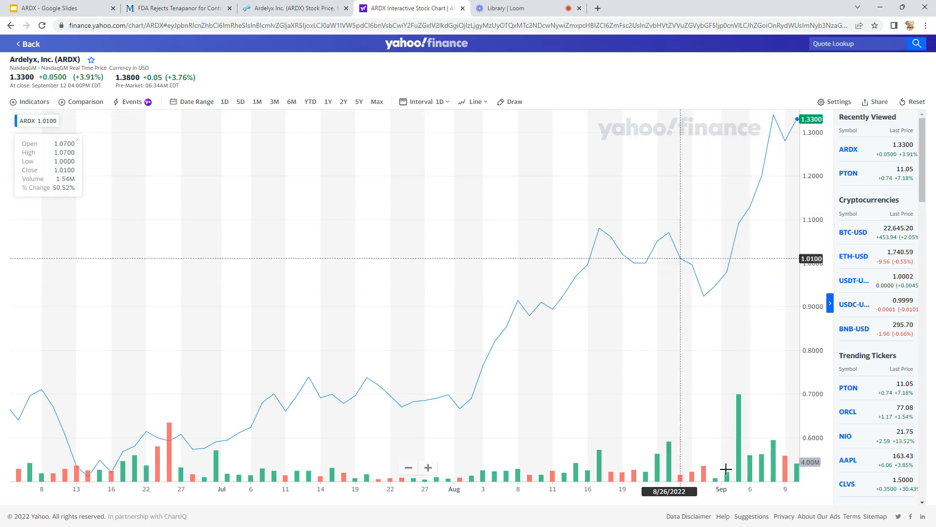
mouse_move(751, 459)
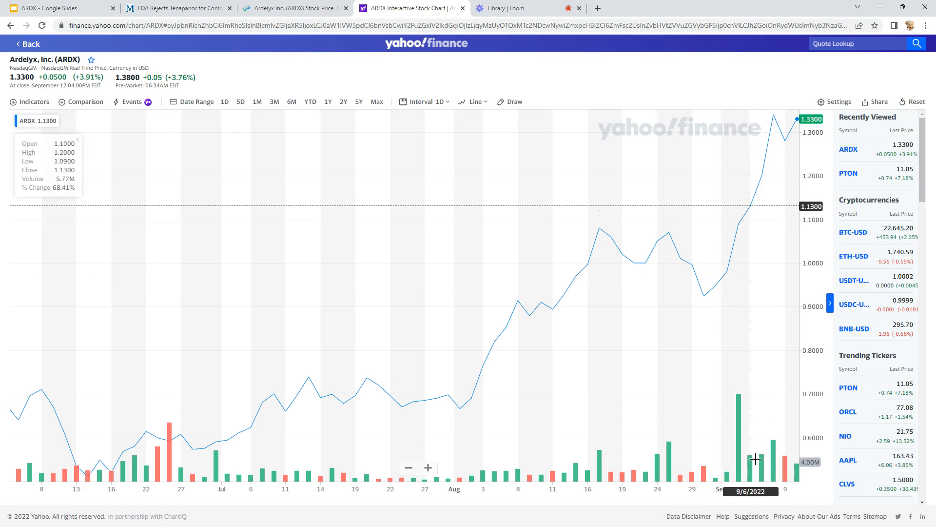
mouse_move(125, 461)
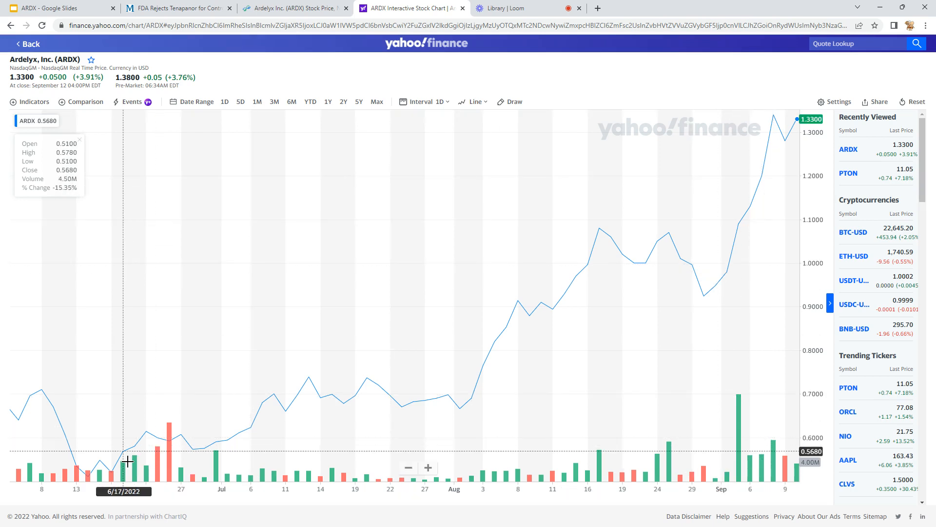
mouse_move(190, 342)
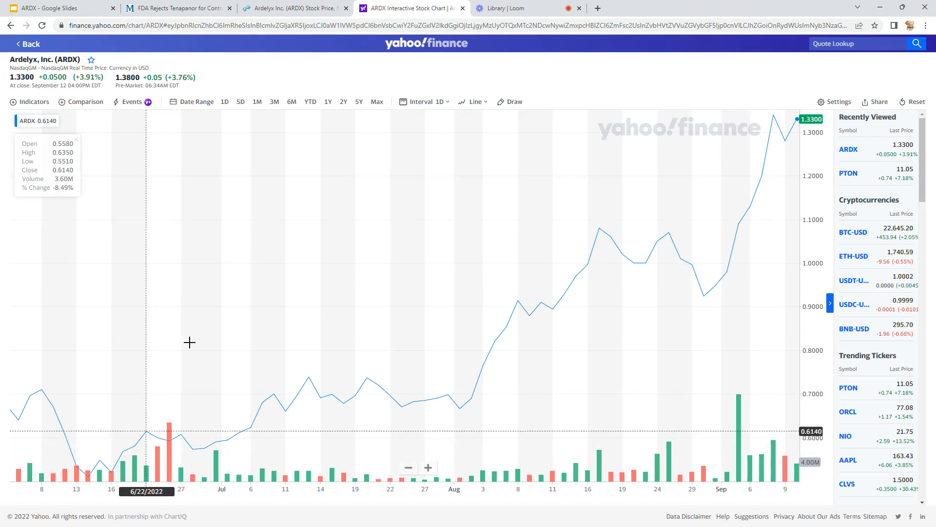
mouse_move(207, 226)
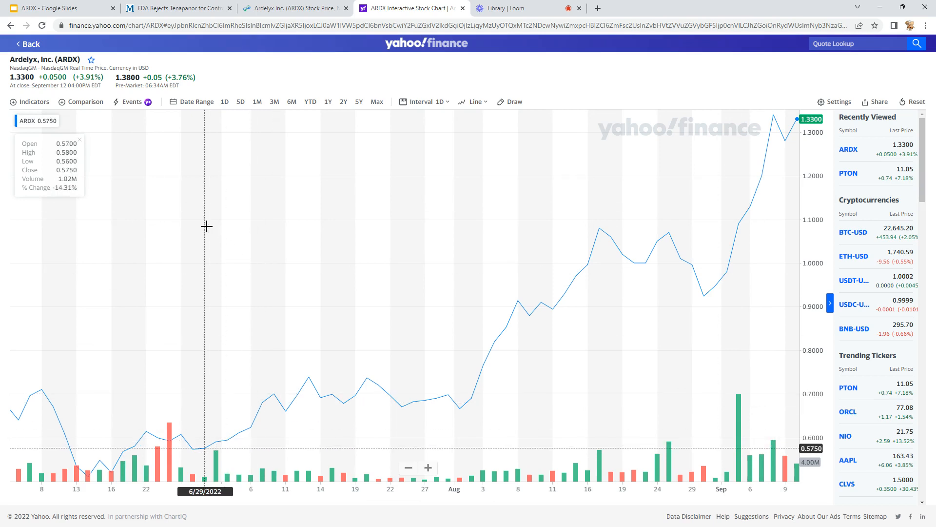
mouse_move(336, 241)
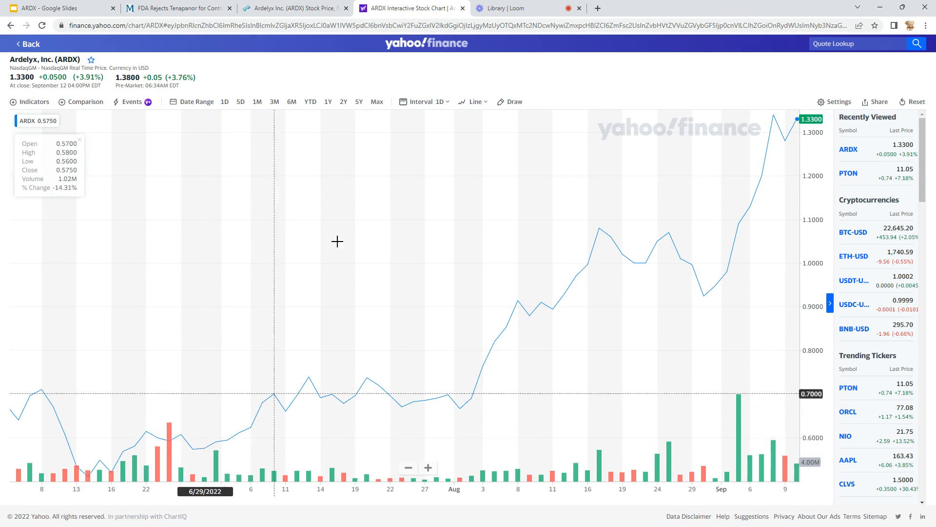
mouse_move(783, 154)
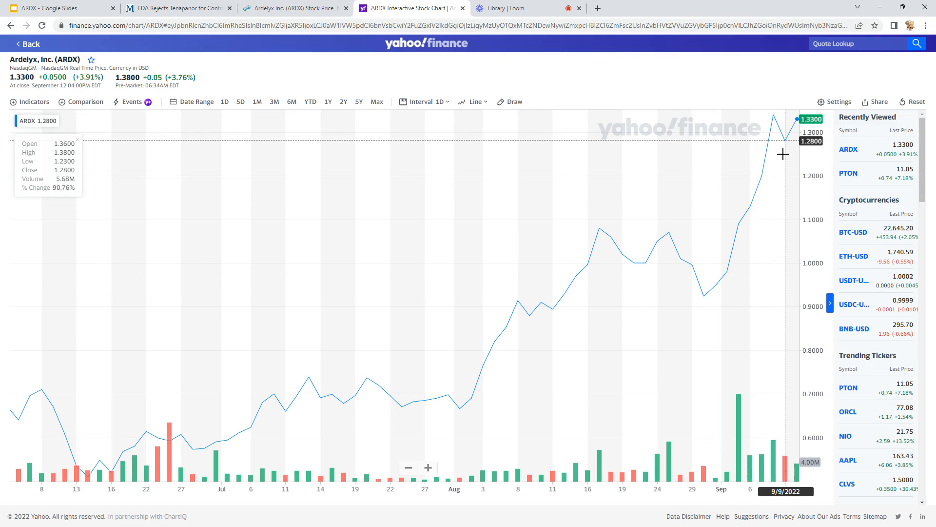
mouse_move(458, 381)
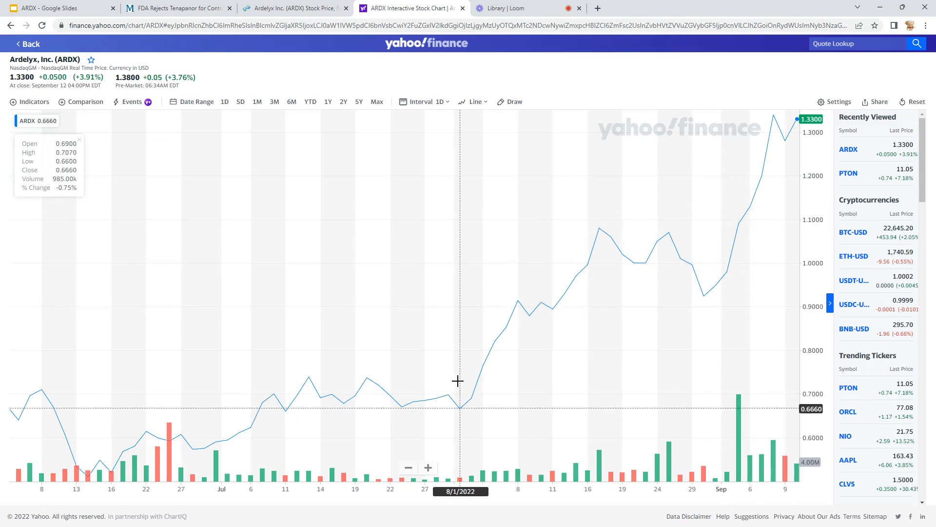
mouse_move(633, 369)
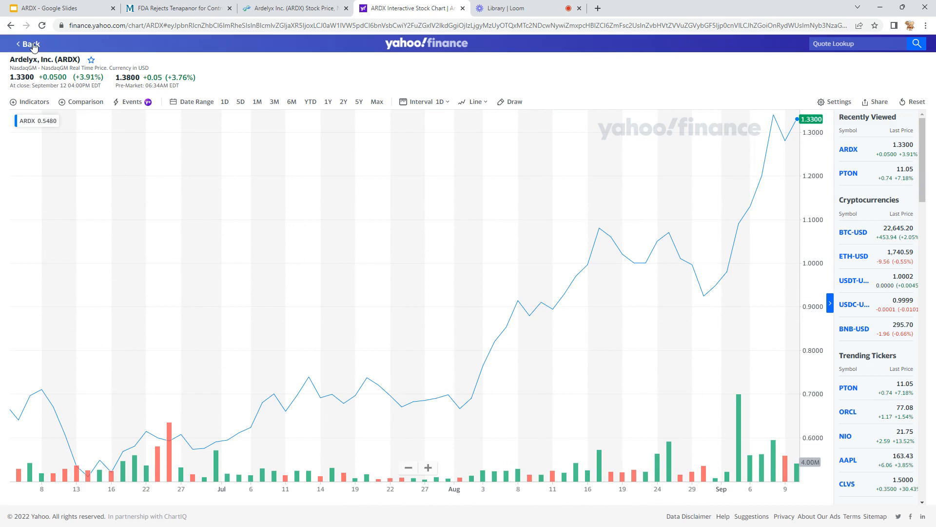
Return to the ARDX summary quote page and select the day's volume figure.
left_click(27, 44)
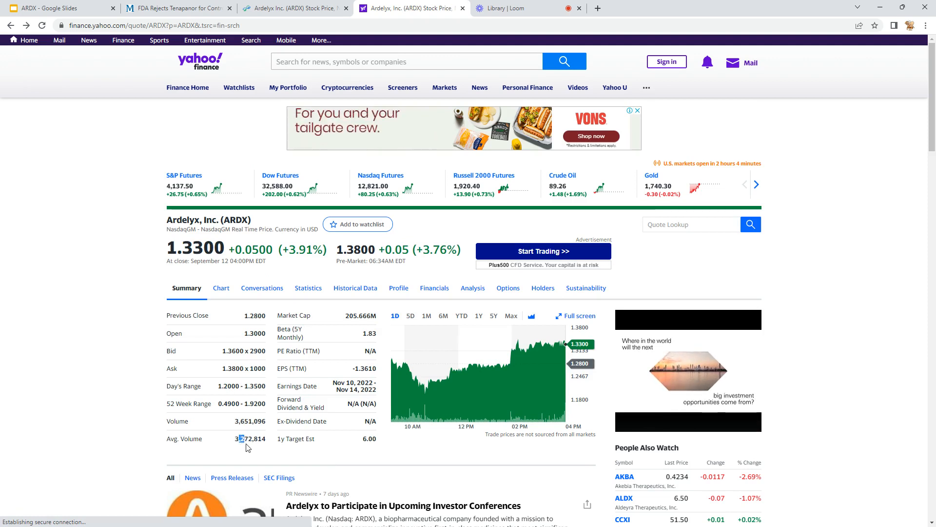
mouse_move(247, 446)
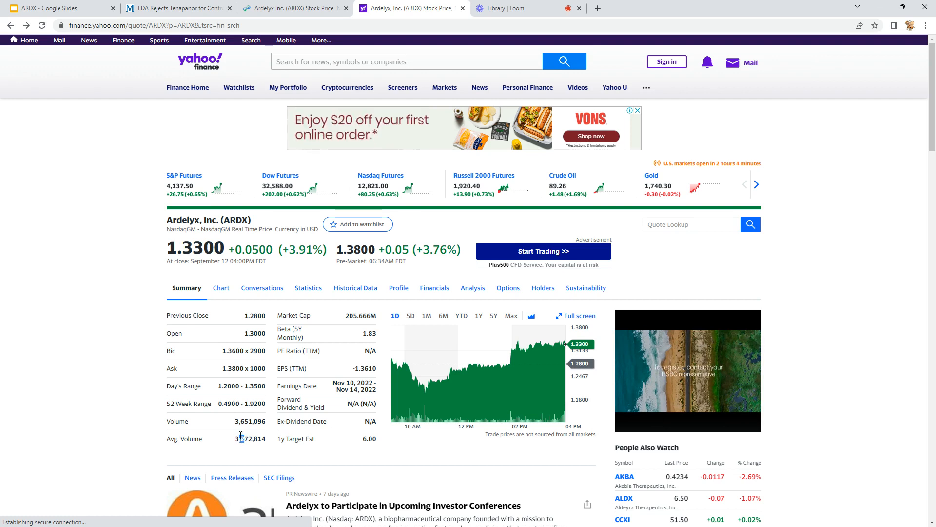
double_click(242, 421)
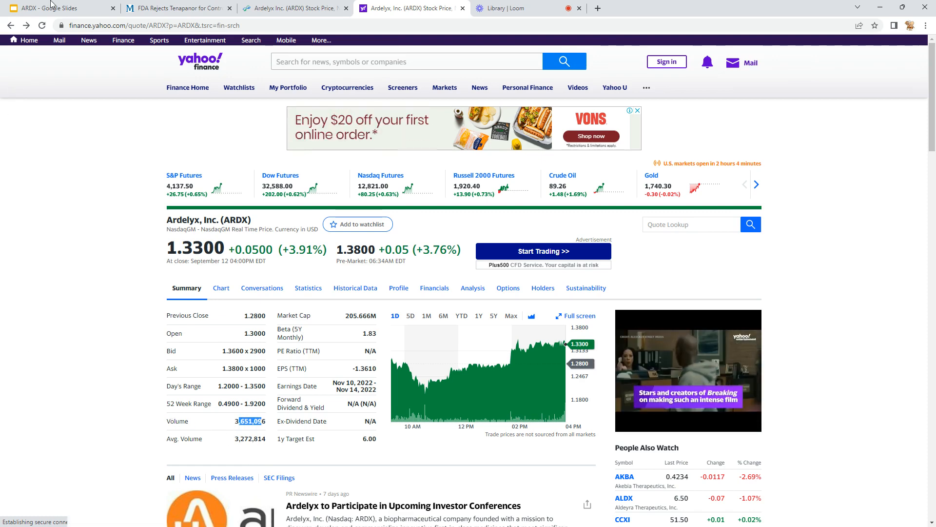
Return to the ARDX deck, select Additional Info on slide 28, then open slide 29 'Bull Summary'.
left_click(57, 7)
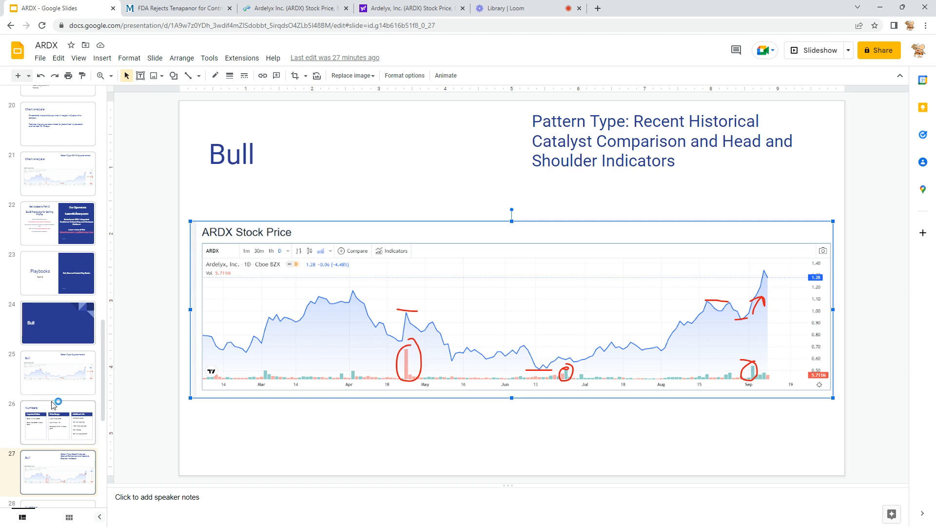
left_click(58, 421)
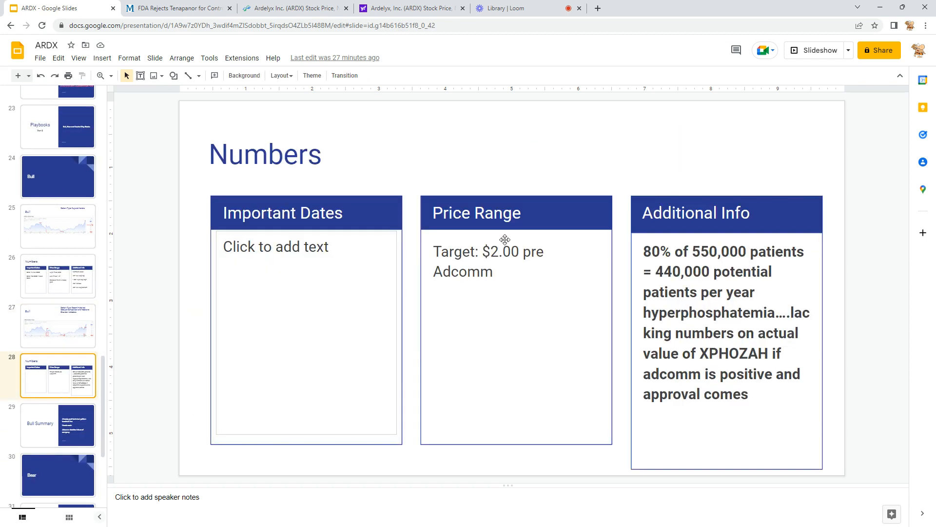
mouse_move(628, 285)
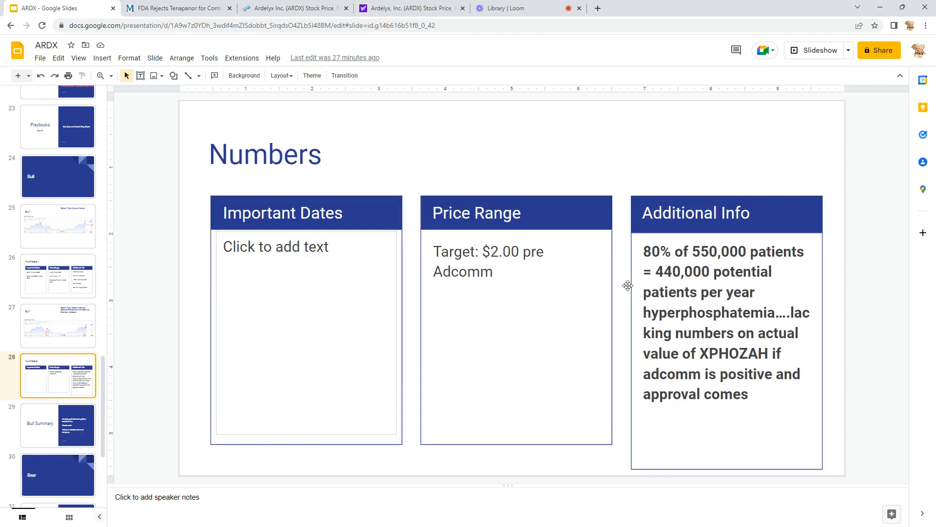
double_click(722, 322)
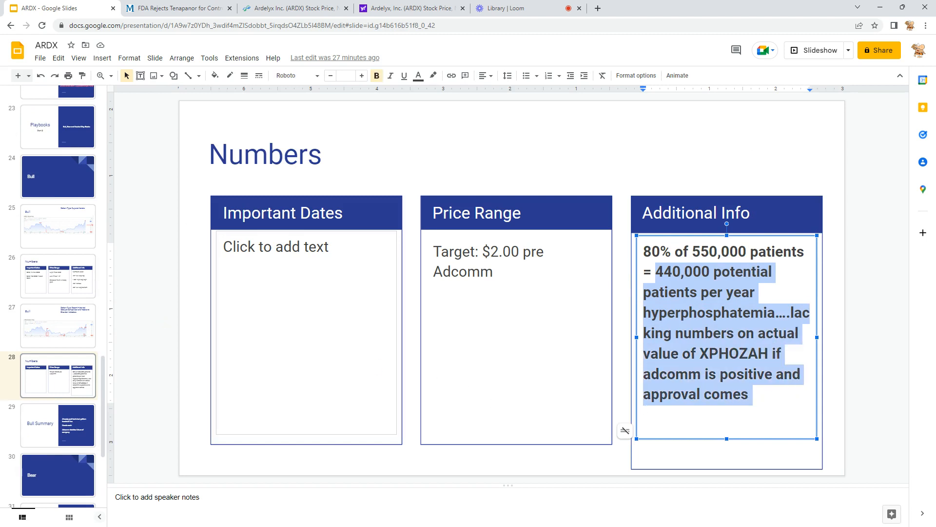
left_click(58, 425)
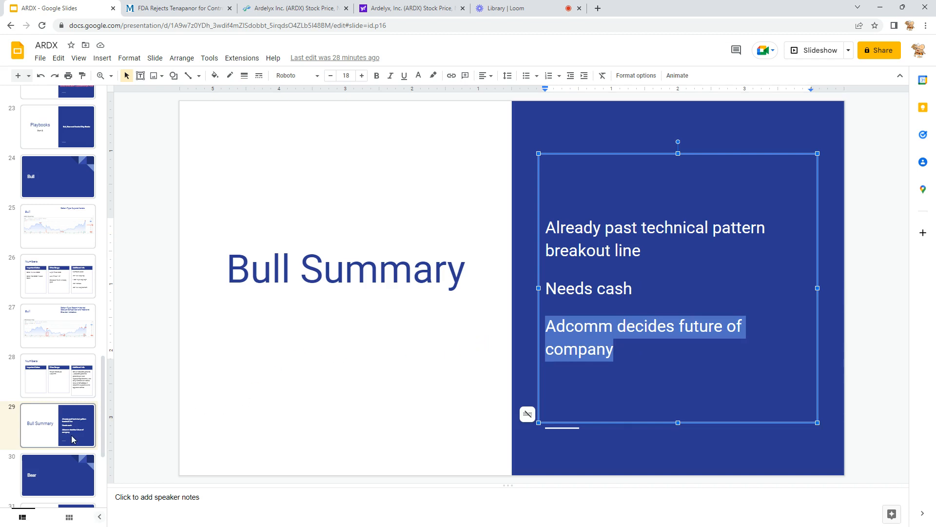
Open slide 31 'Bear Summary', then slide 33 'Neutral Summary'.
left_click(58, 378)
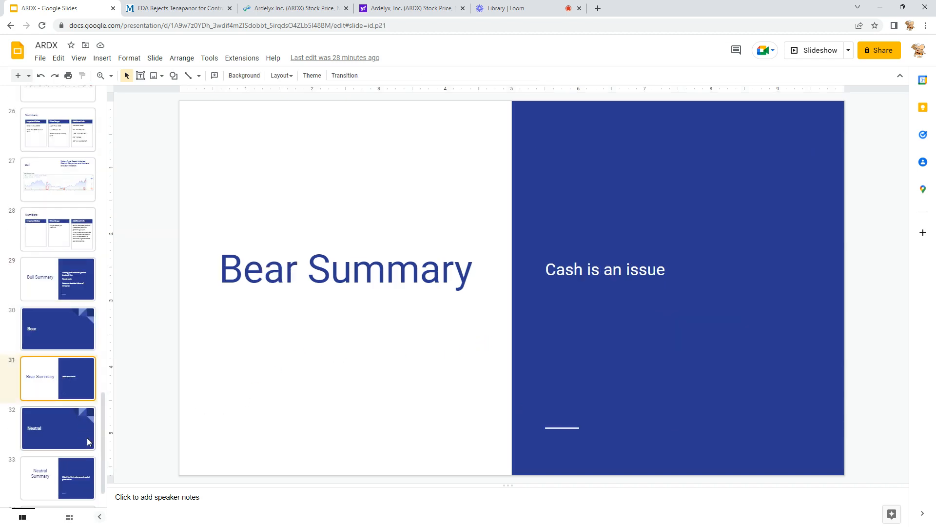
mouse_move(209, 327)
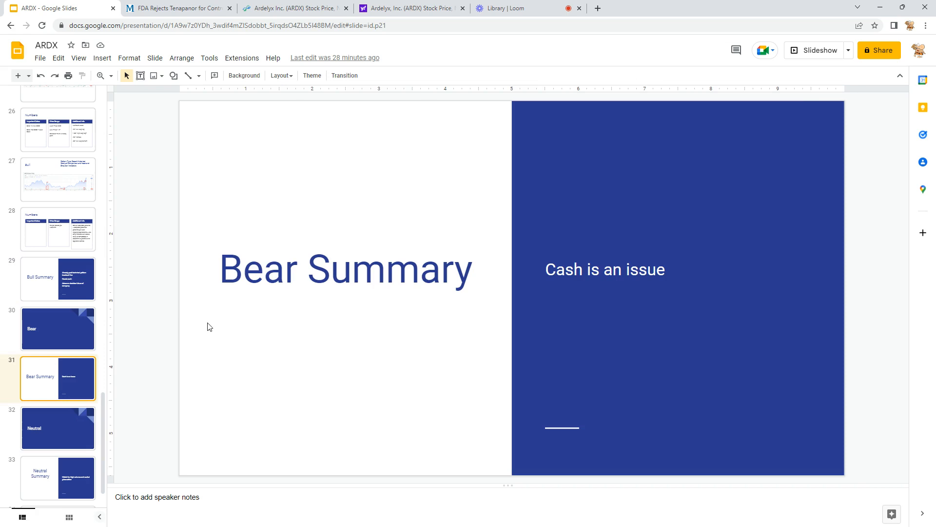
mouse_move(173, 378)
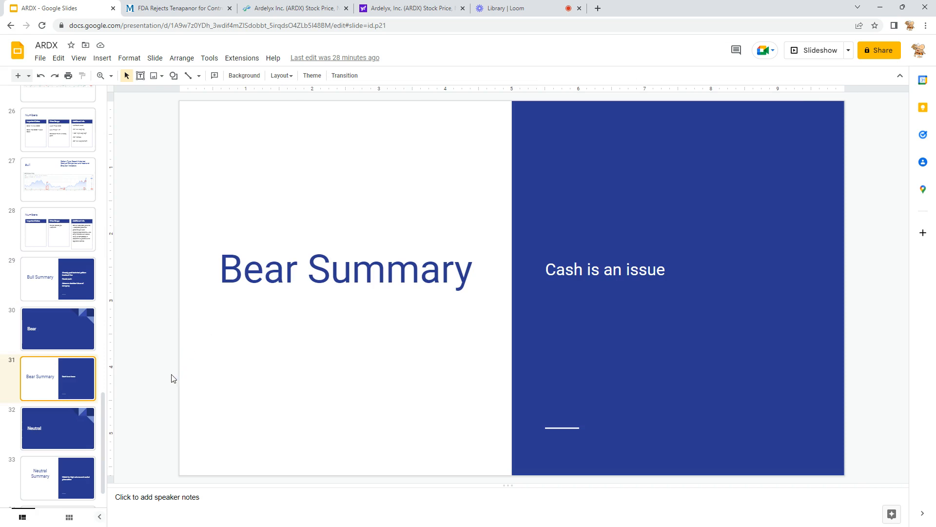
left_click(58, 471)
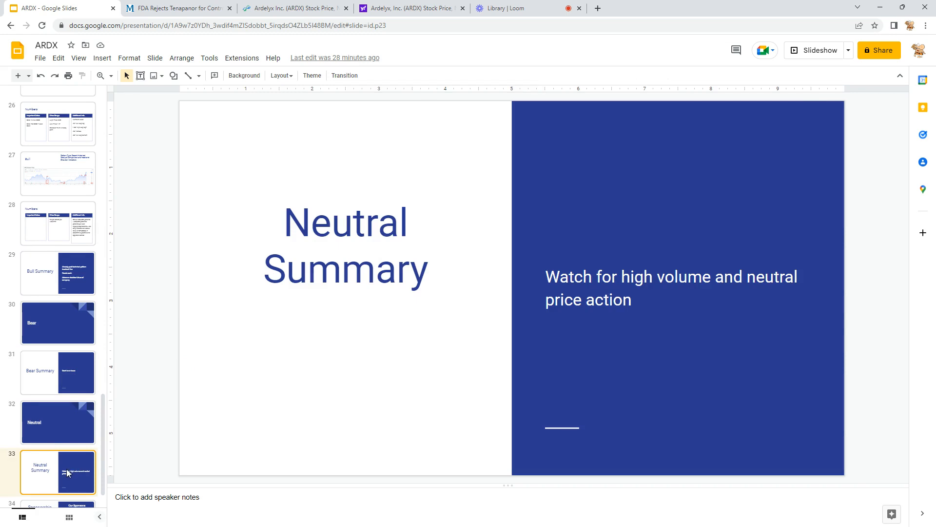
scroll("down", 3)
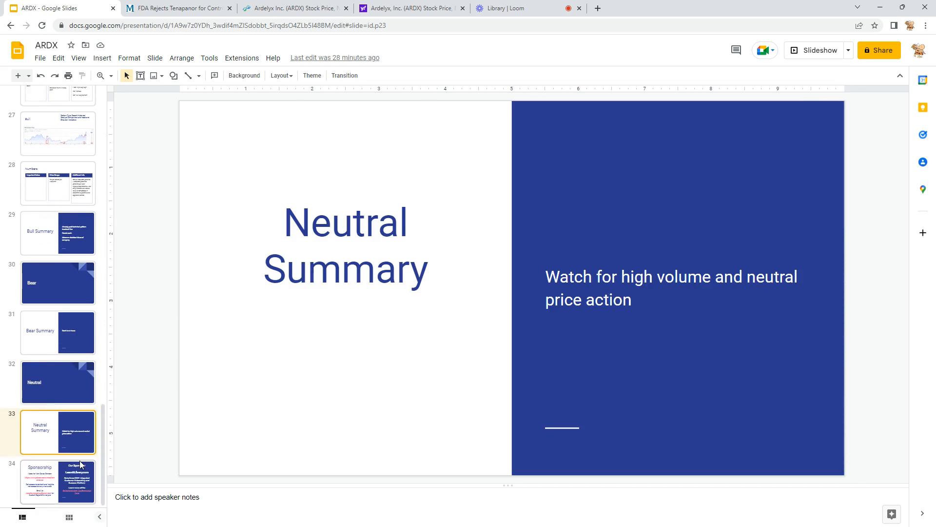
mouse_move(278, 253)
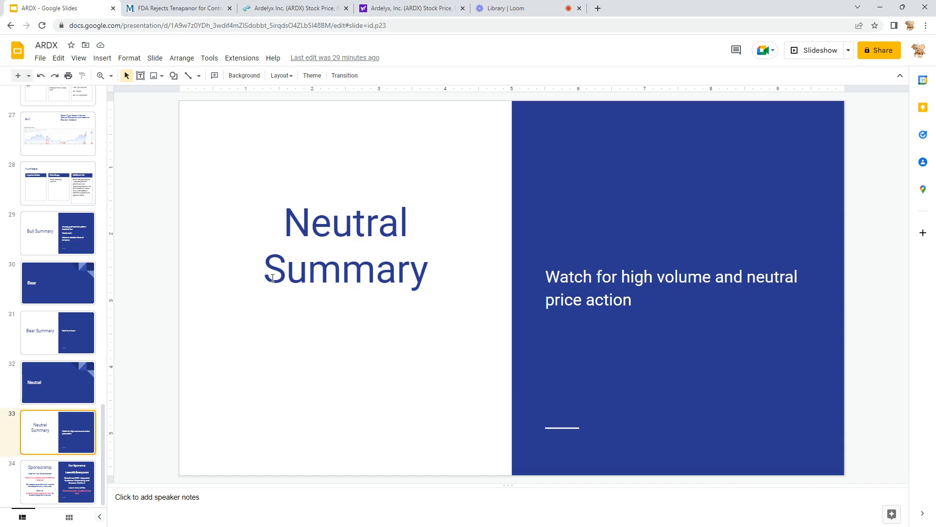
mouse_move(150, 299)
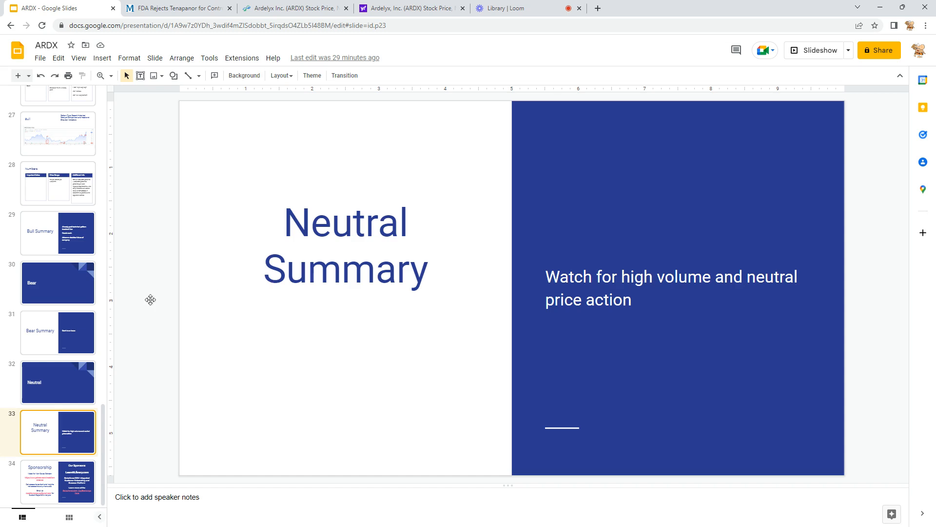
mouse_move(103, 438)
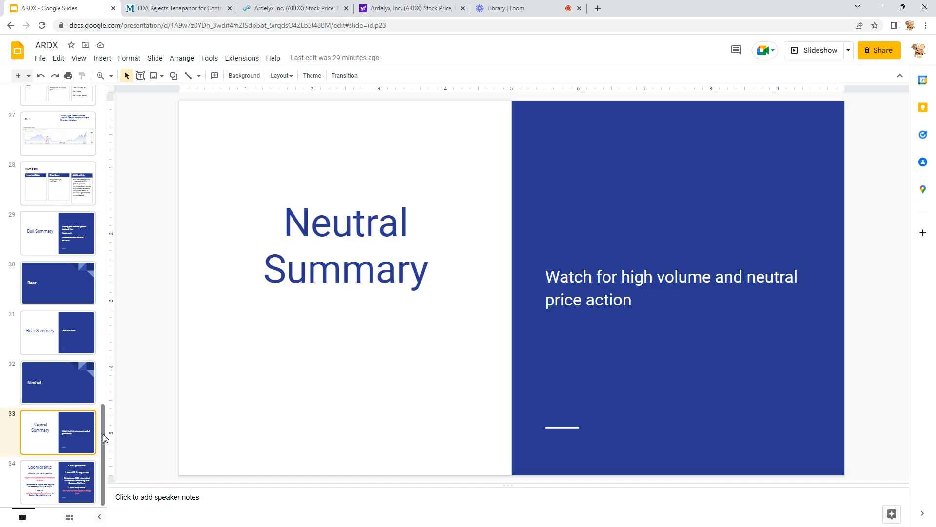
mouse_move(103, 455)
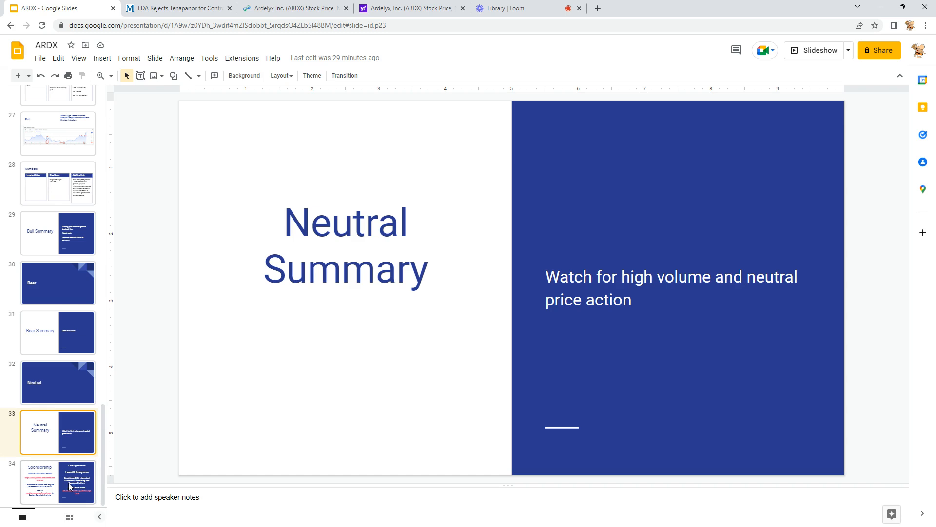
Open slide 34 'Sponsorship' and place the cursor in the Our Sponsors text.
left_click(58, 481)
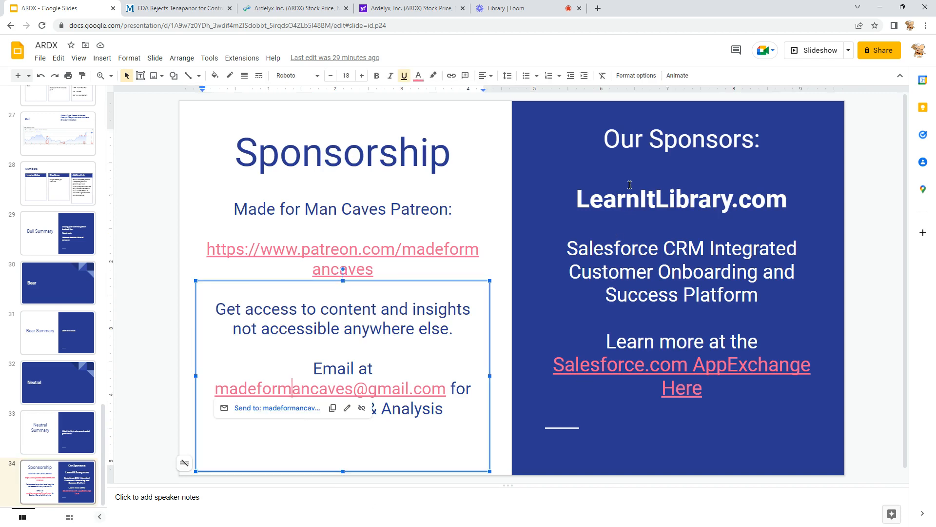
left_click(680, 269)
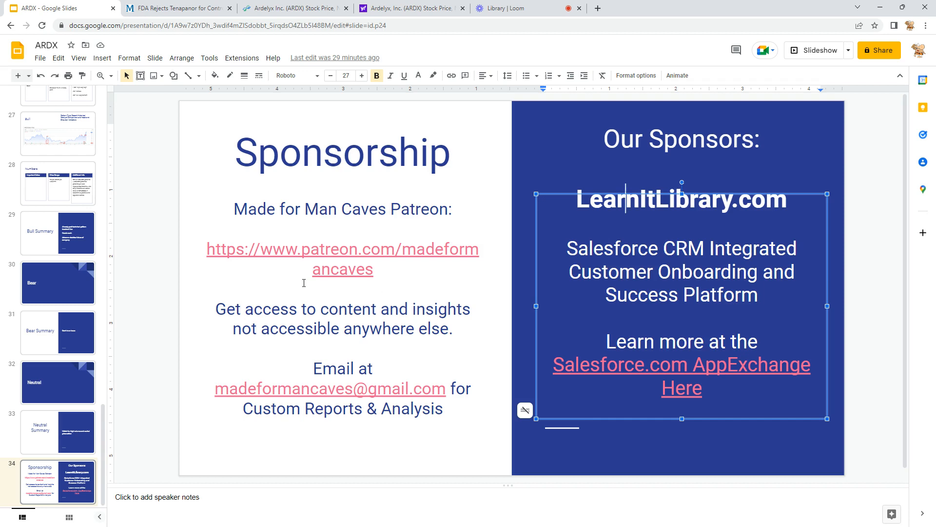
mouse_move(516, 4)
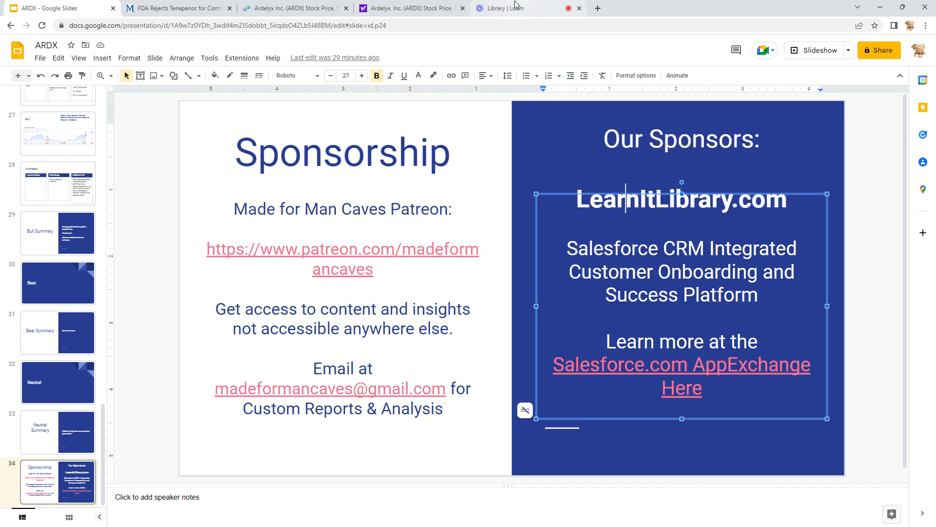